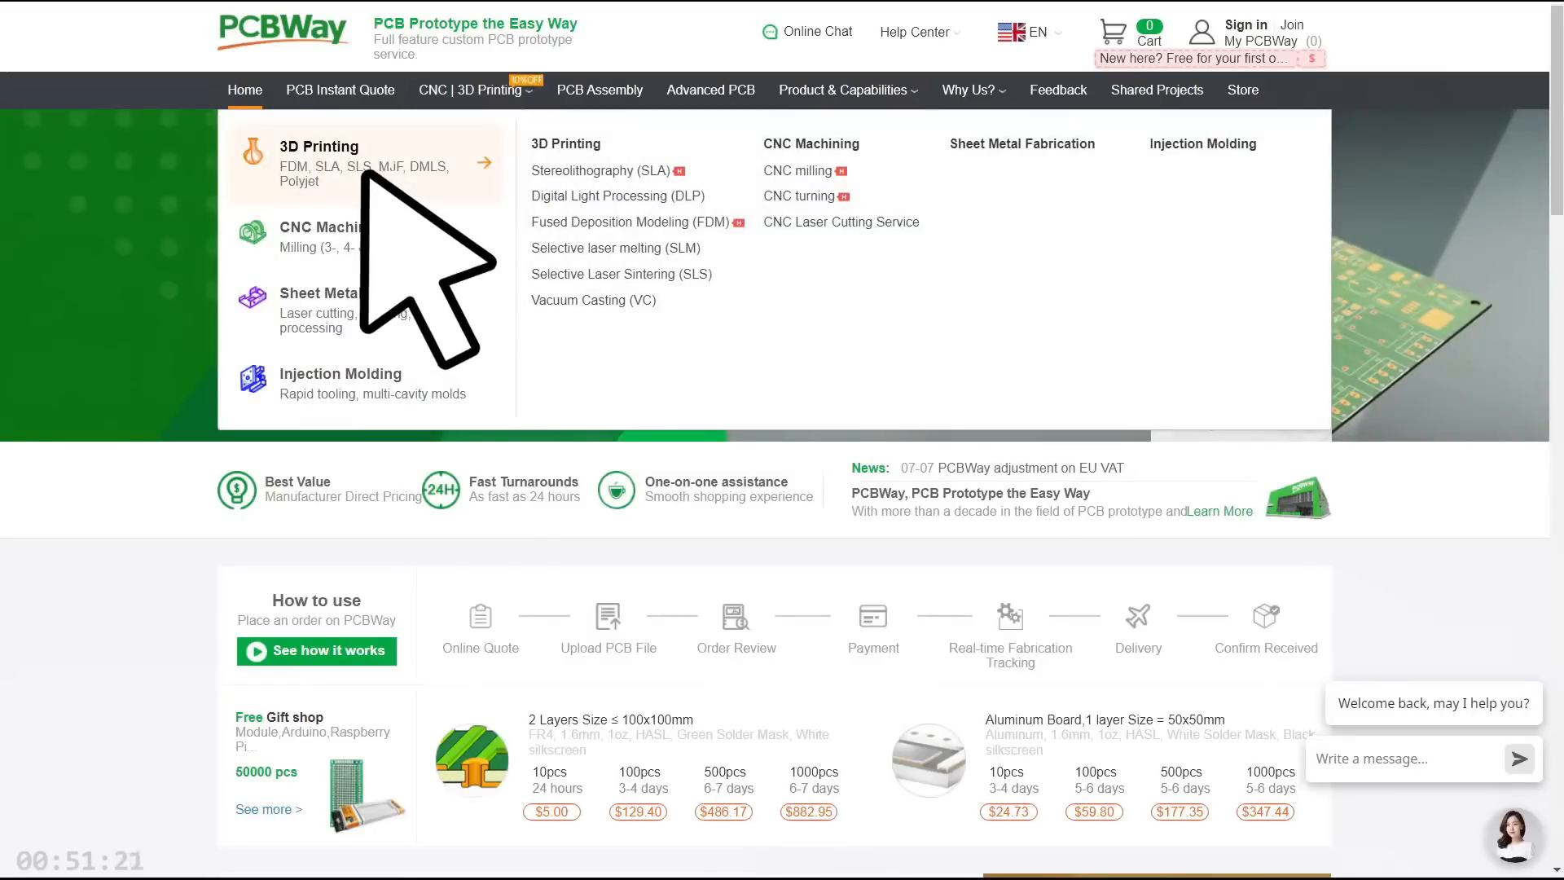
Step: Browse PCBWay's 3D printing quote form, then move on to the CNC machining aluminium options
left_click(320, 165)
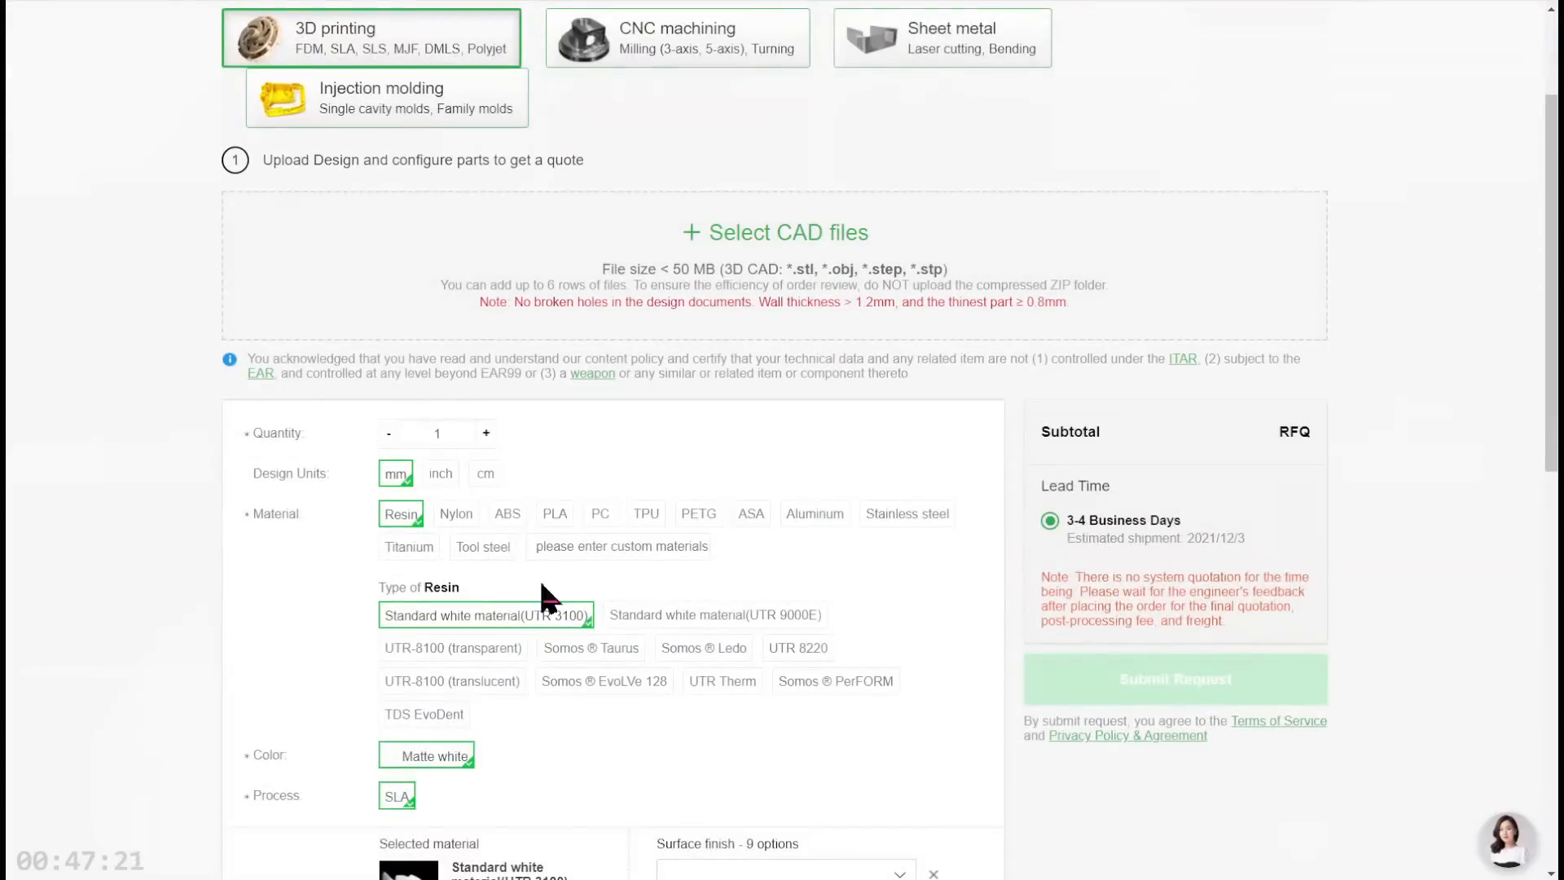
scroll("down", 3)
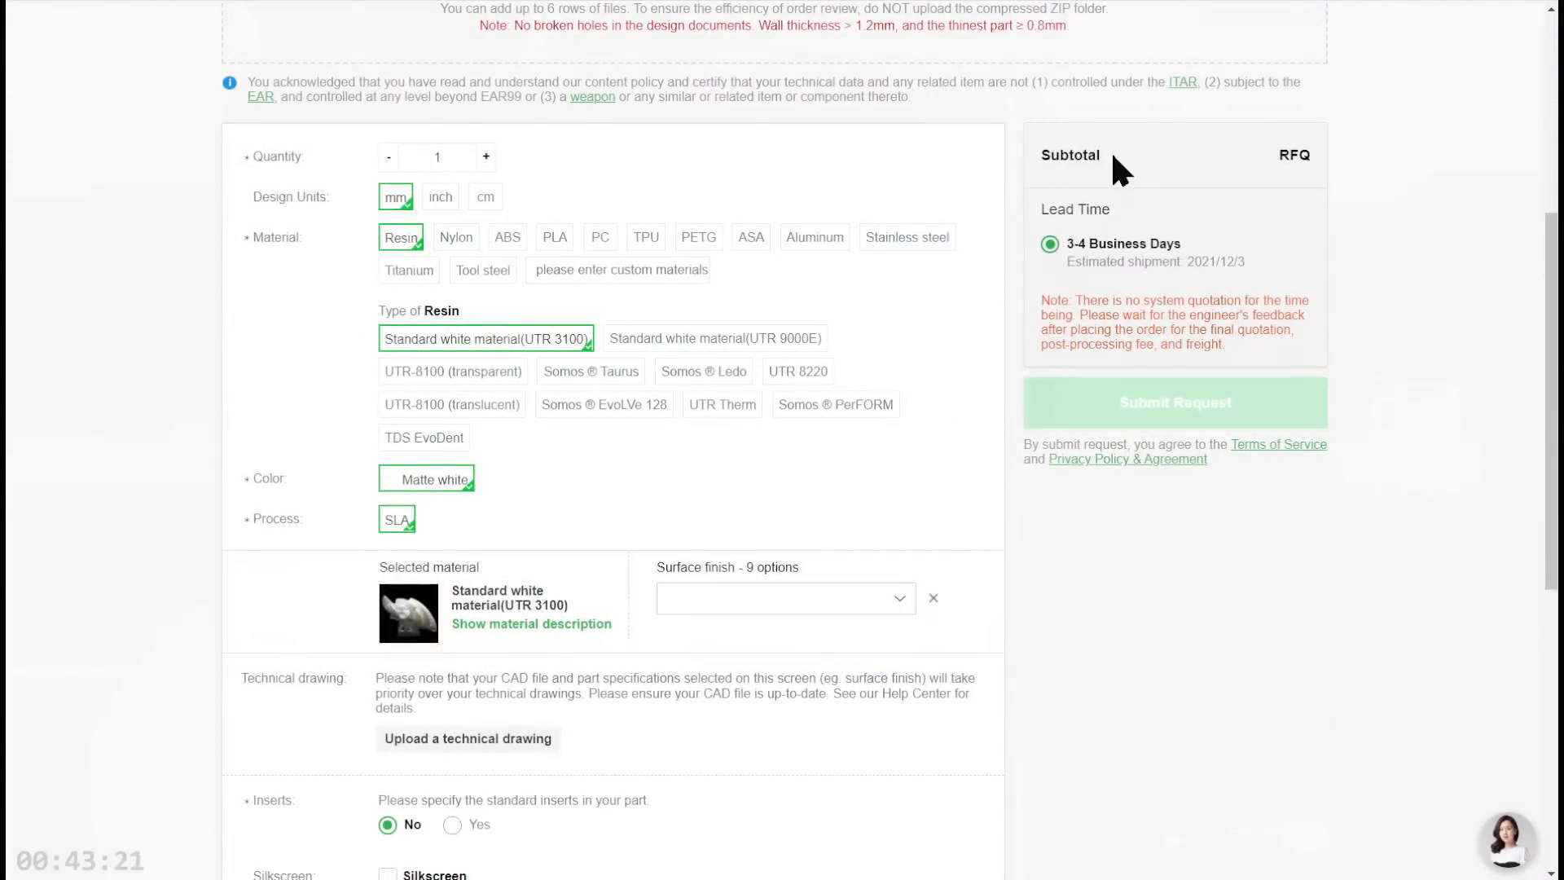
left_click(676, 222)
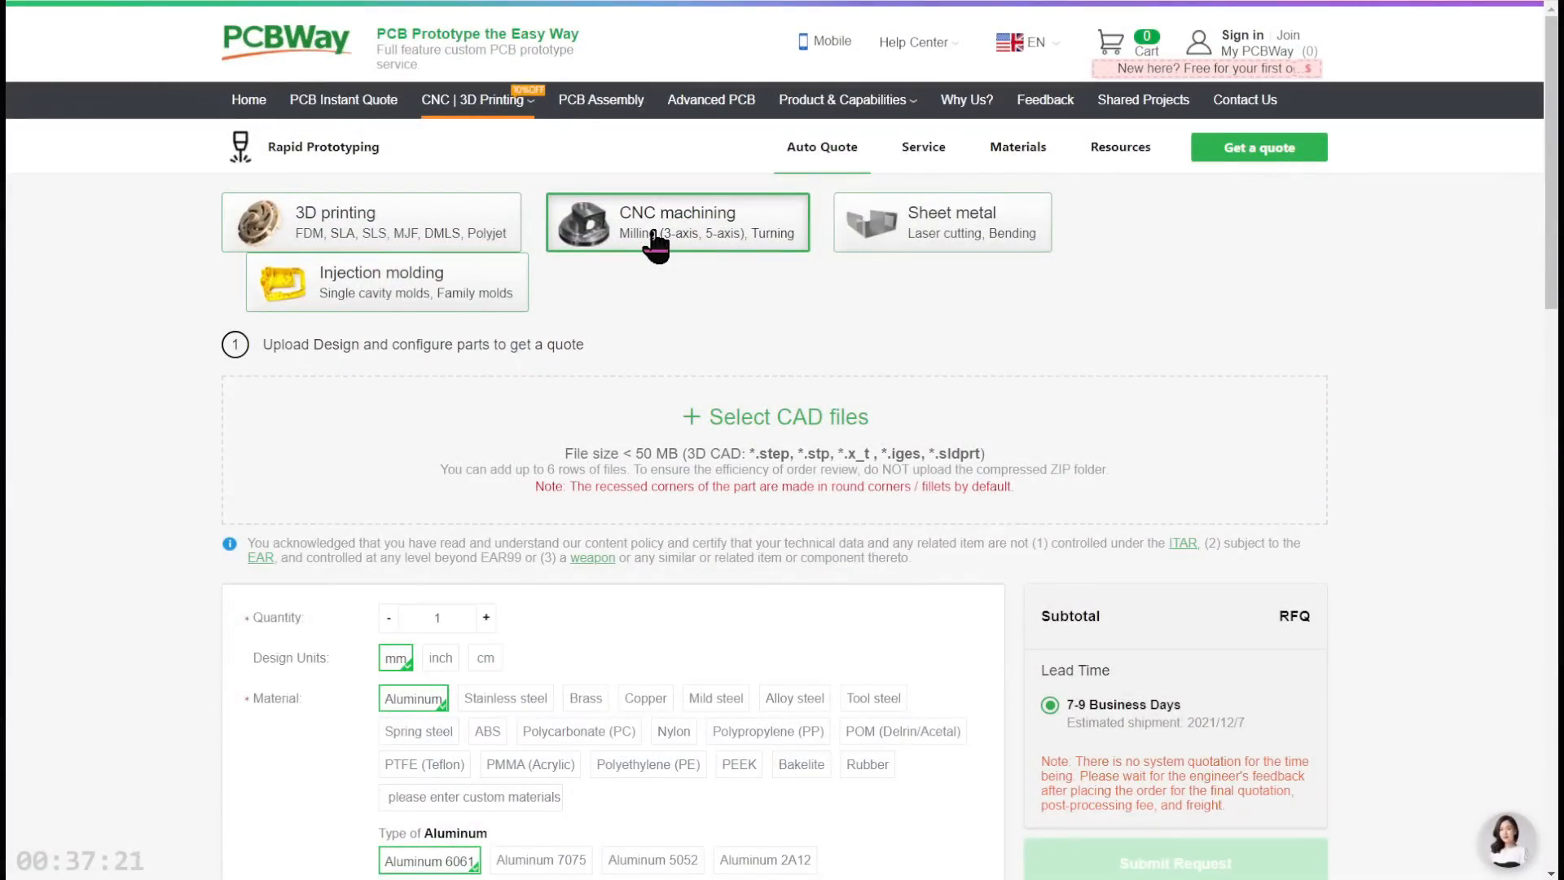
Step: Scroll the CNC machining form to the Aluminum 6061 surface finish choices
scroll("down", 3)
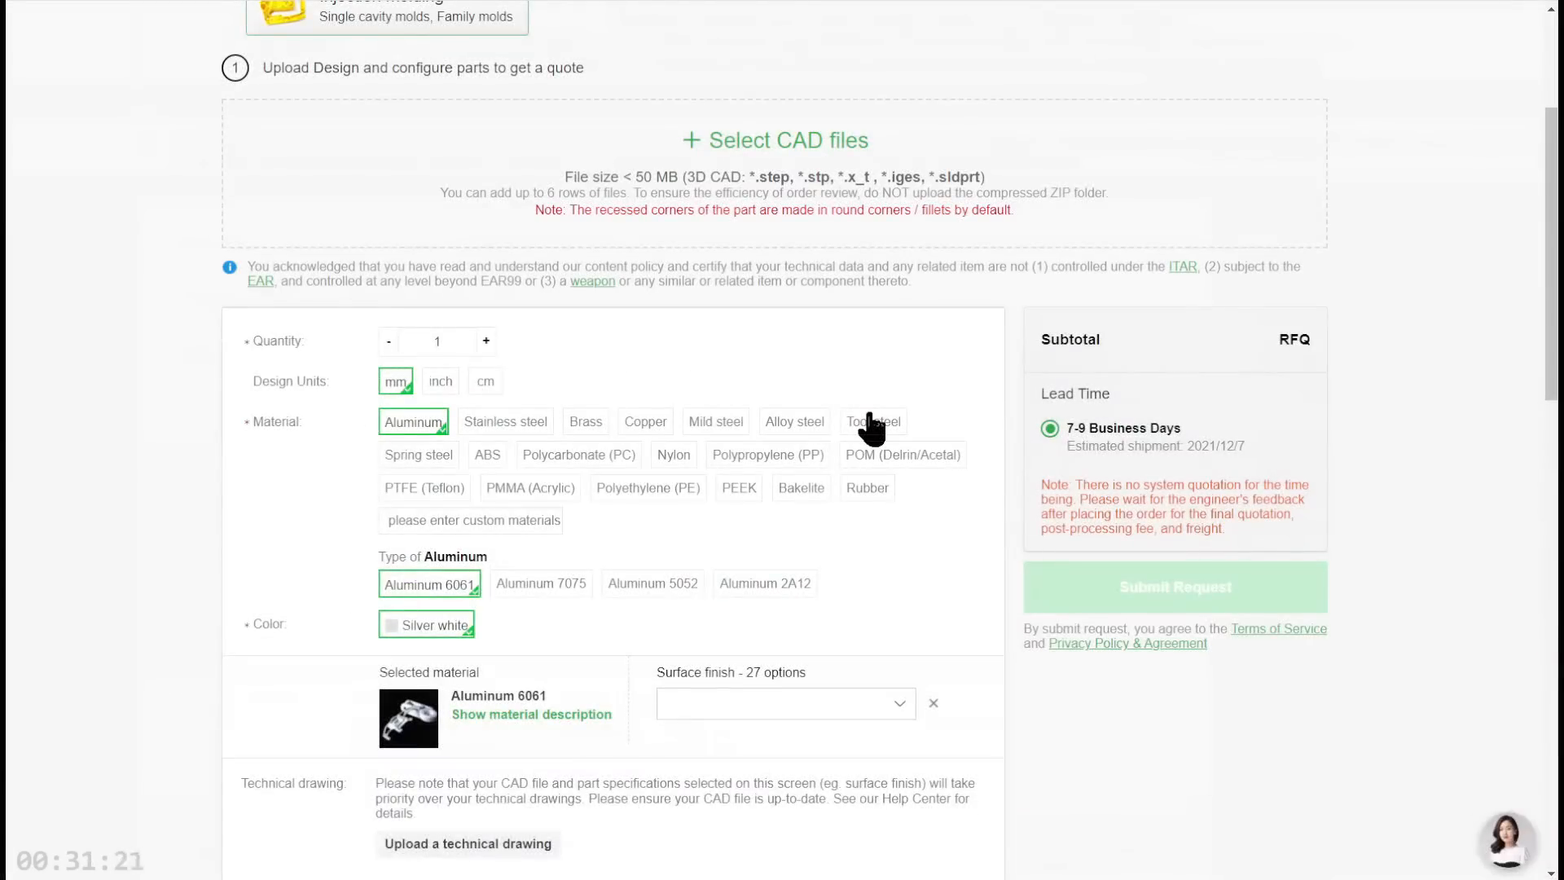
mouse_move(898, 719)
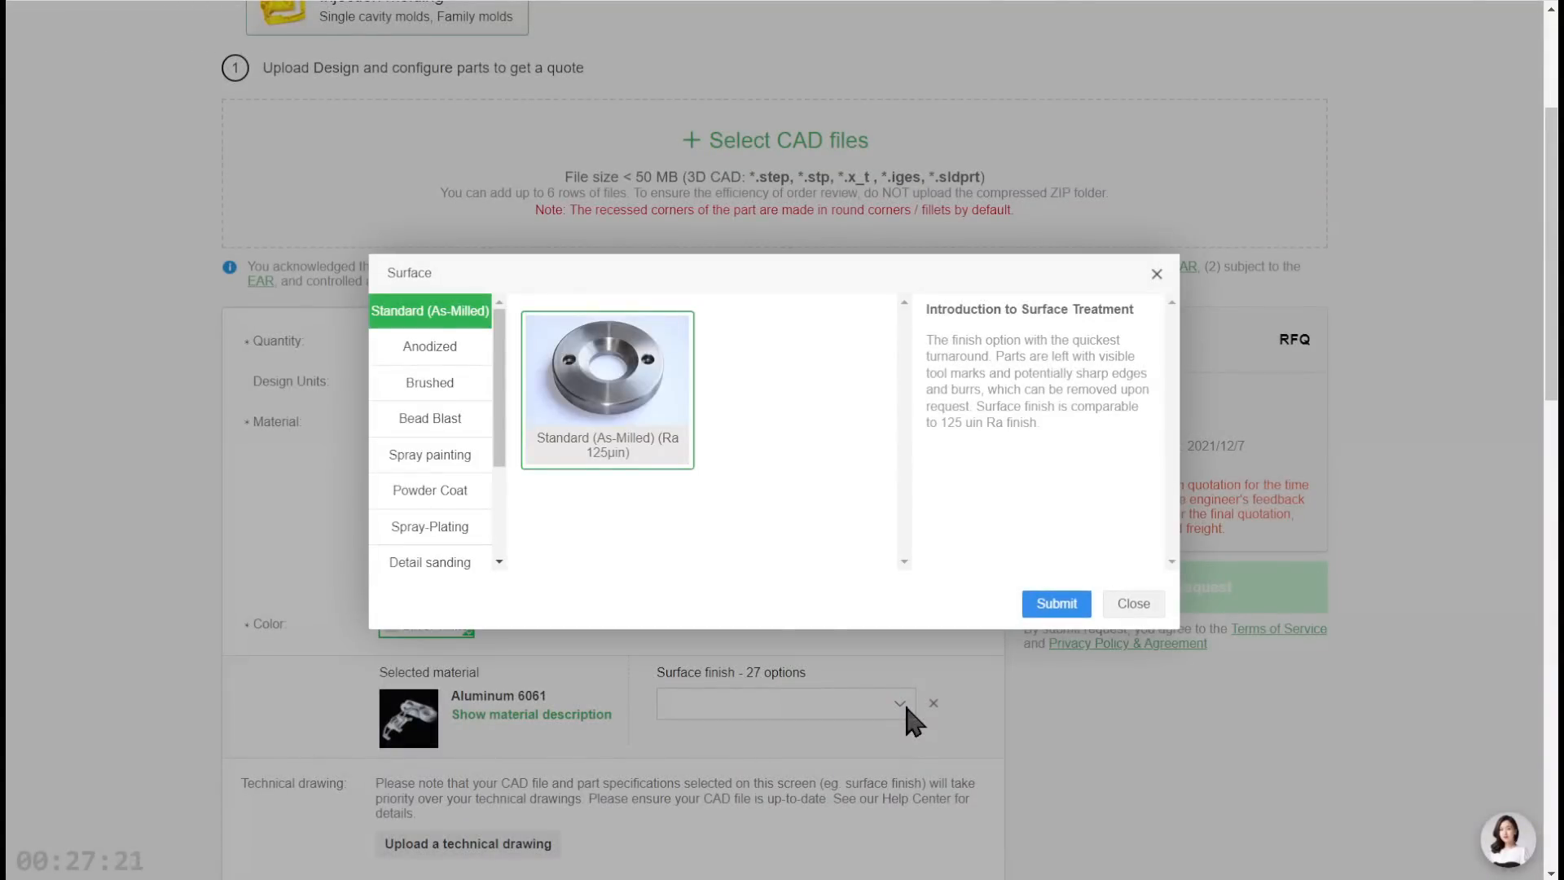
mouse_move(446, 479)
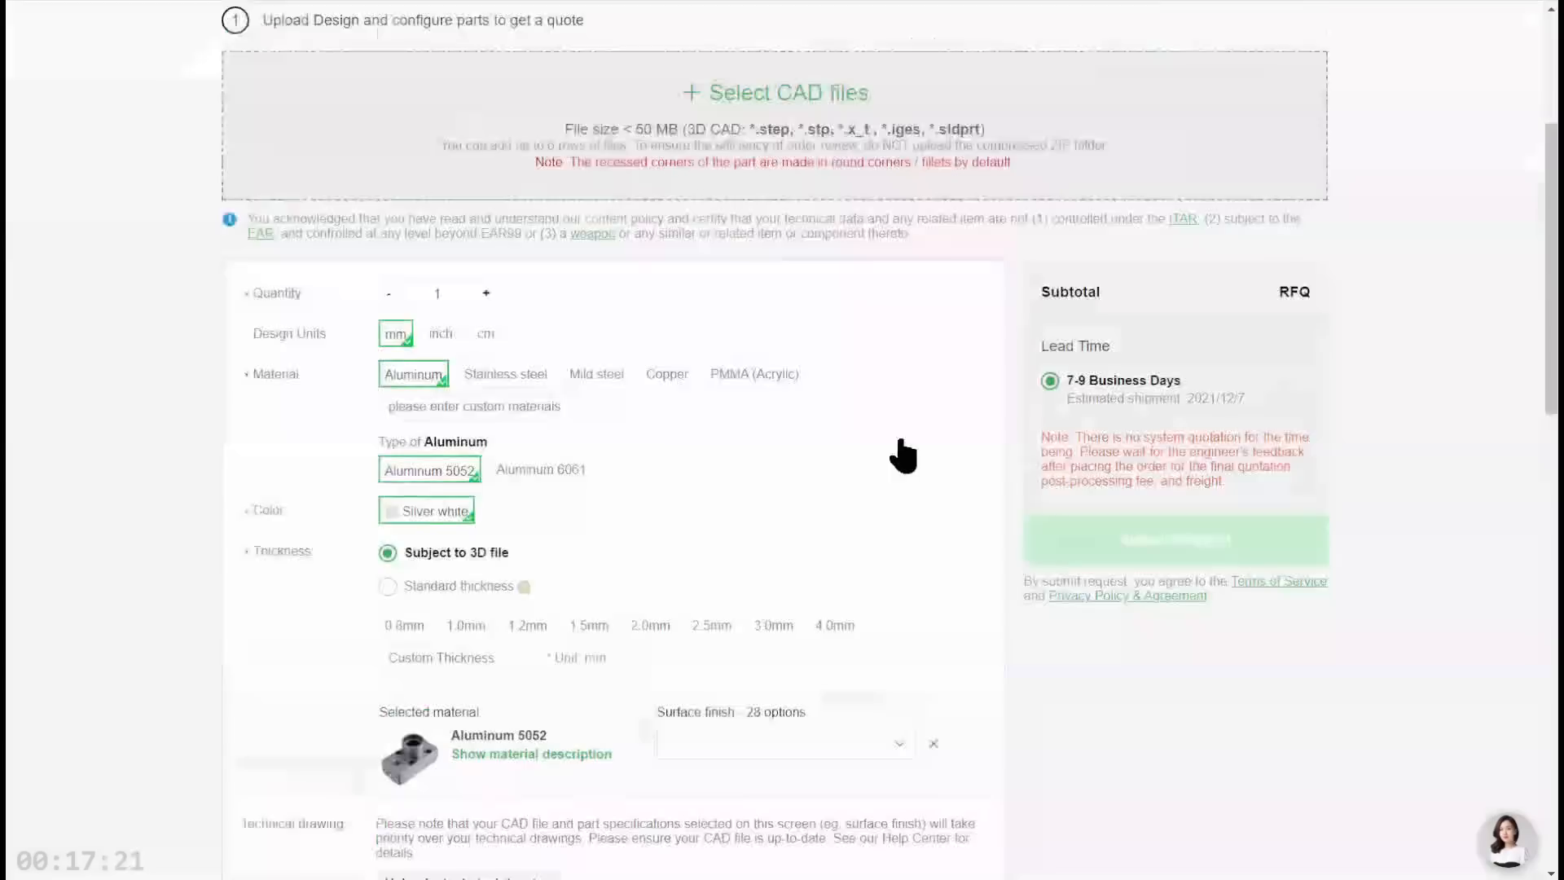
Step: Scroll through the sheet metal form's Aluminum 5052 material, thickness, threads and tolerance sections
scroll("down", 3)
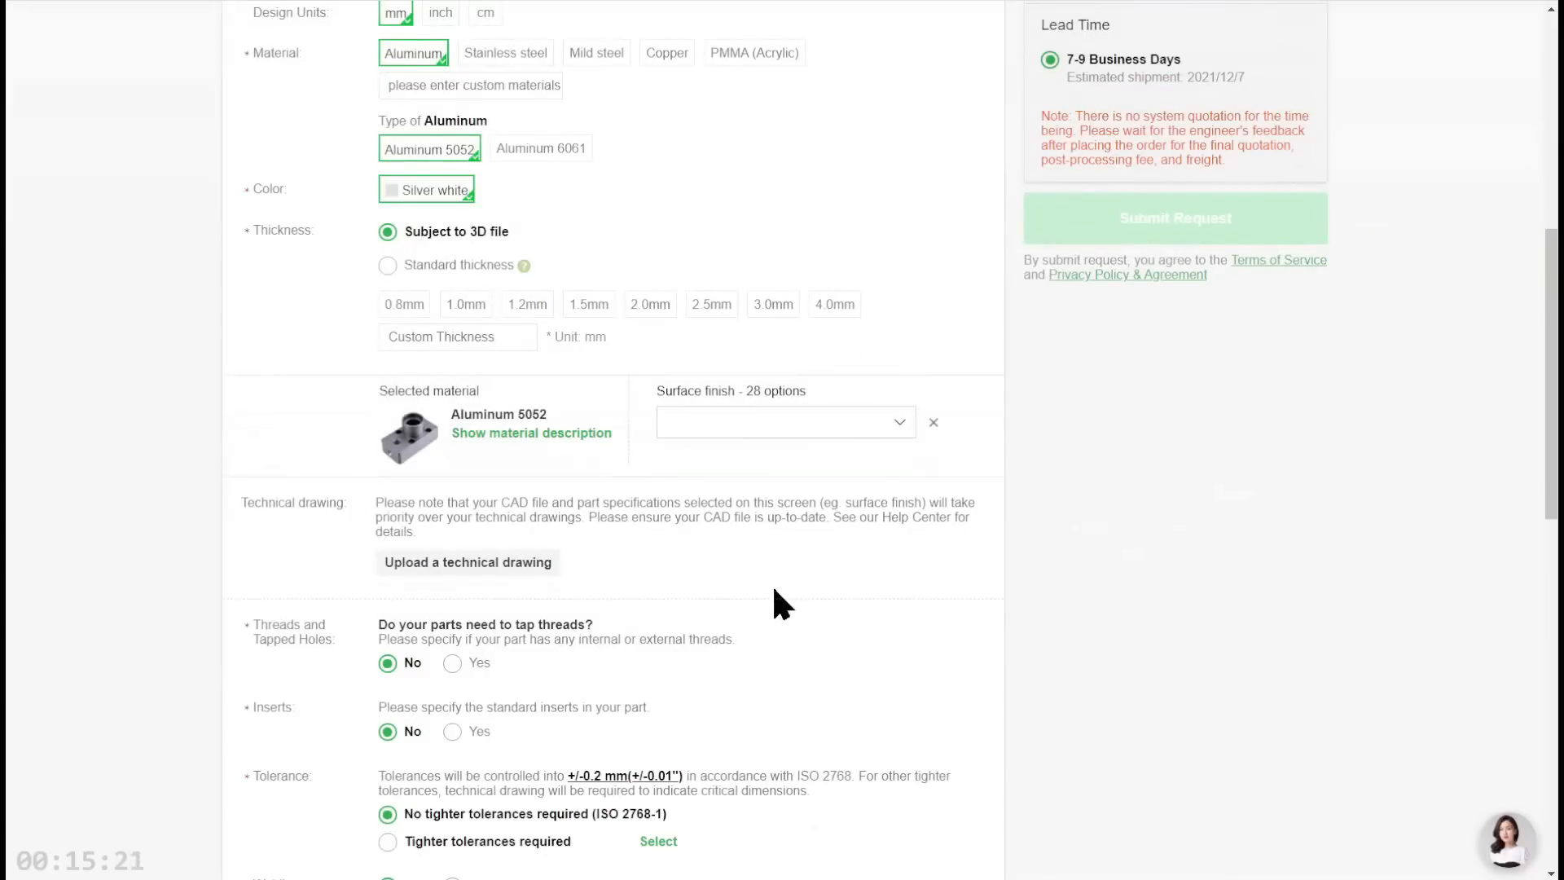
mouse_move(869, 752)
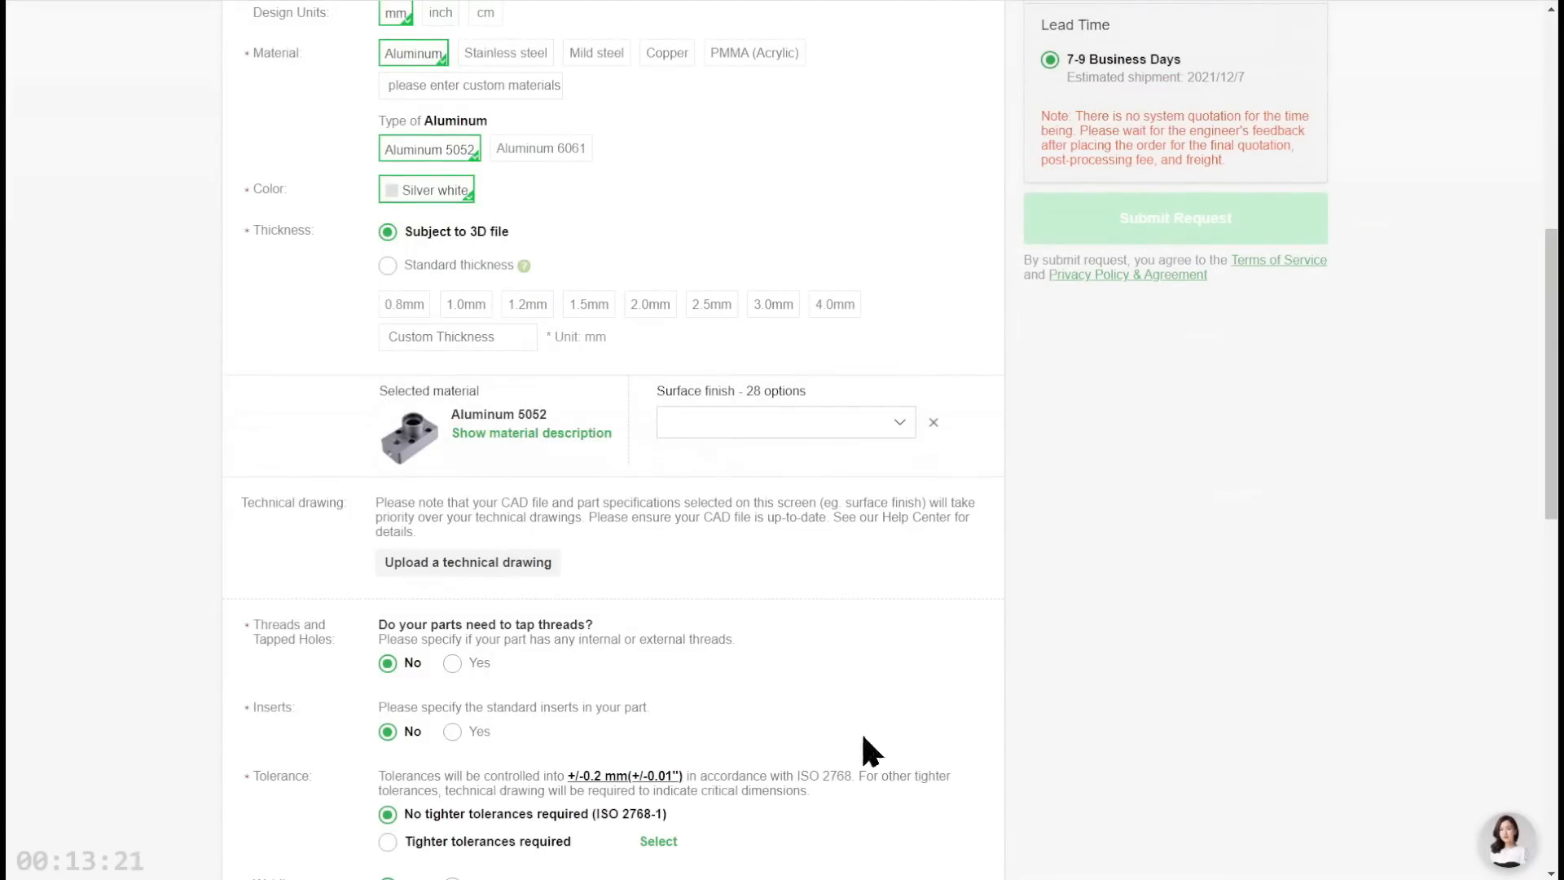
scroll("down", 3)
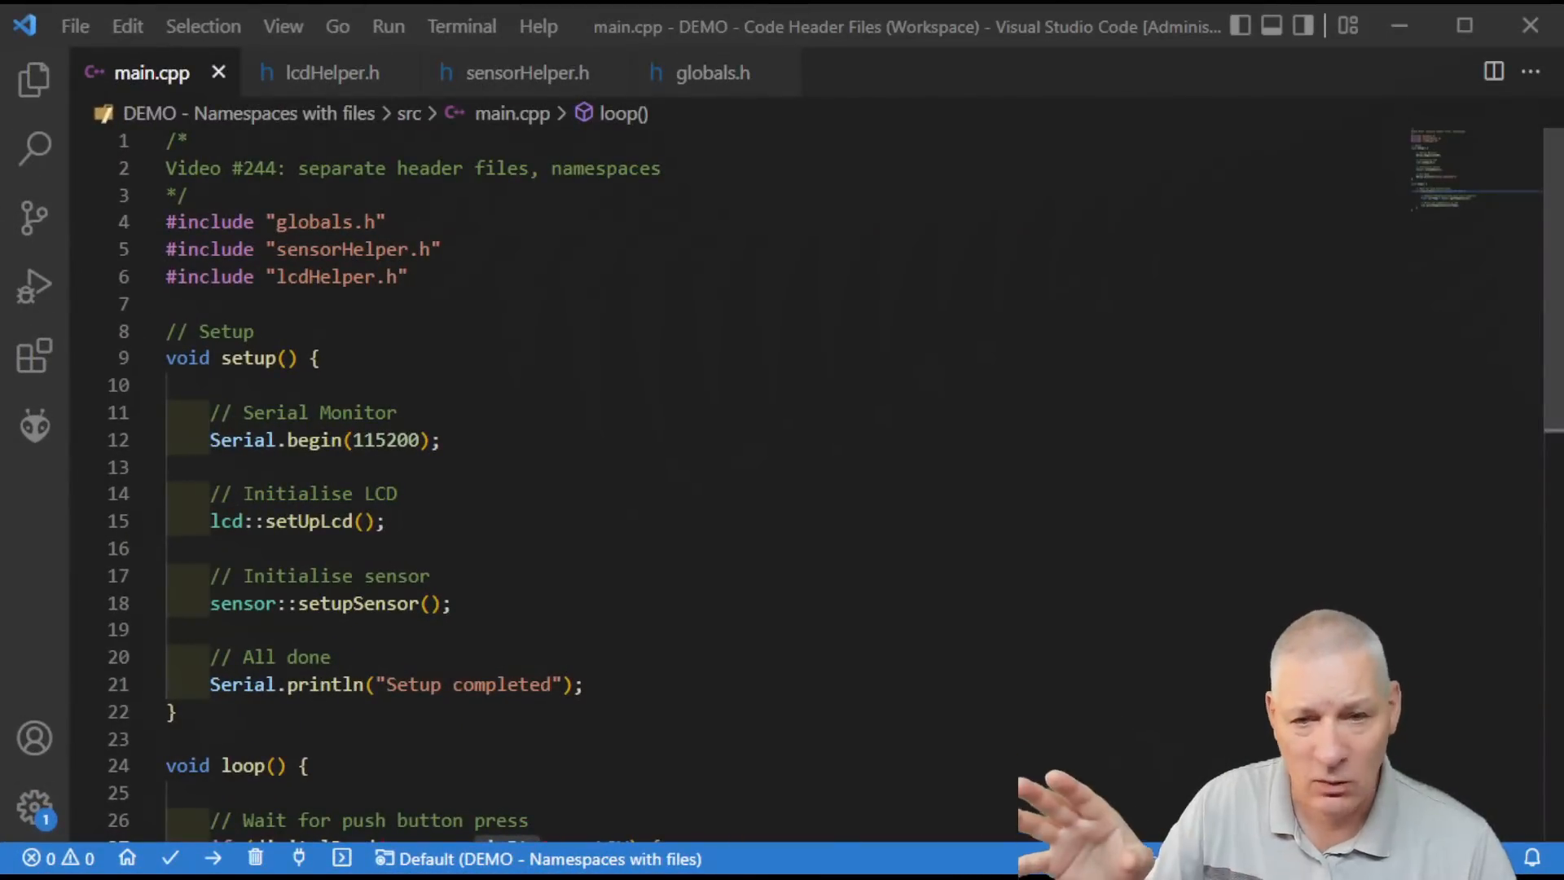
Step: Review lcdHelper.h, sensorHelper.h and finally globals.h with its Arduino.h and LibPrintf.h includes
left_click(333, 72)
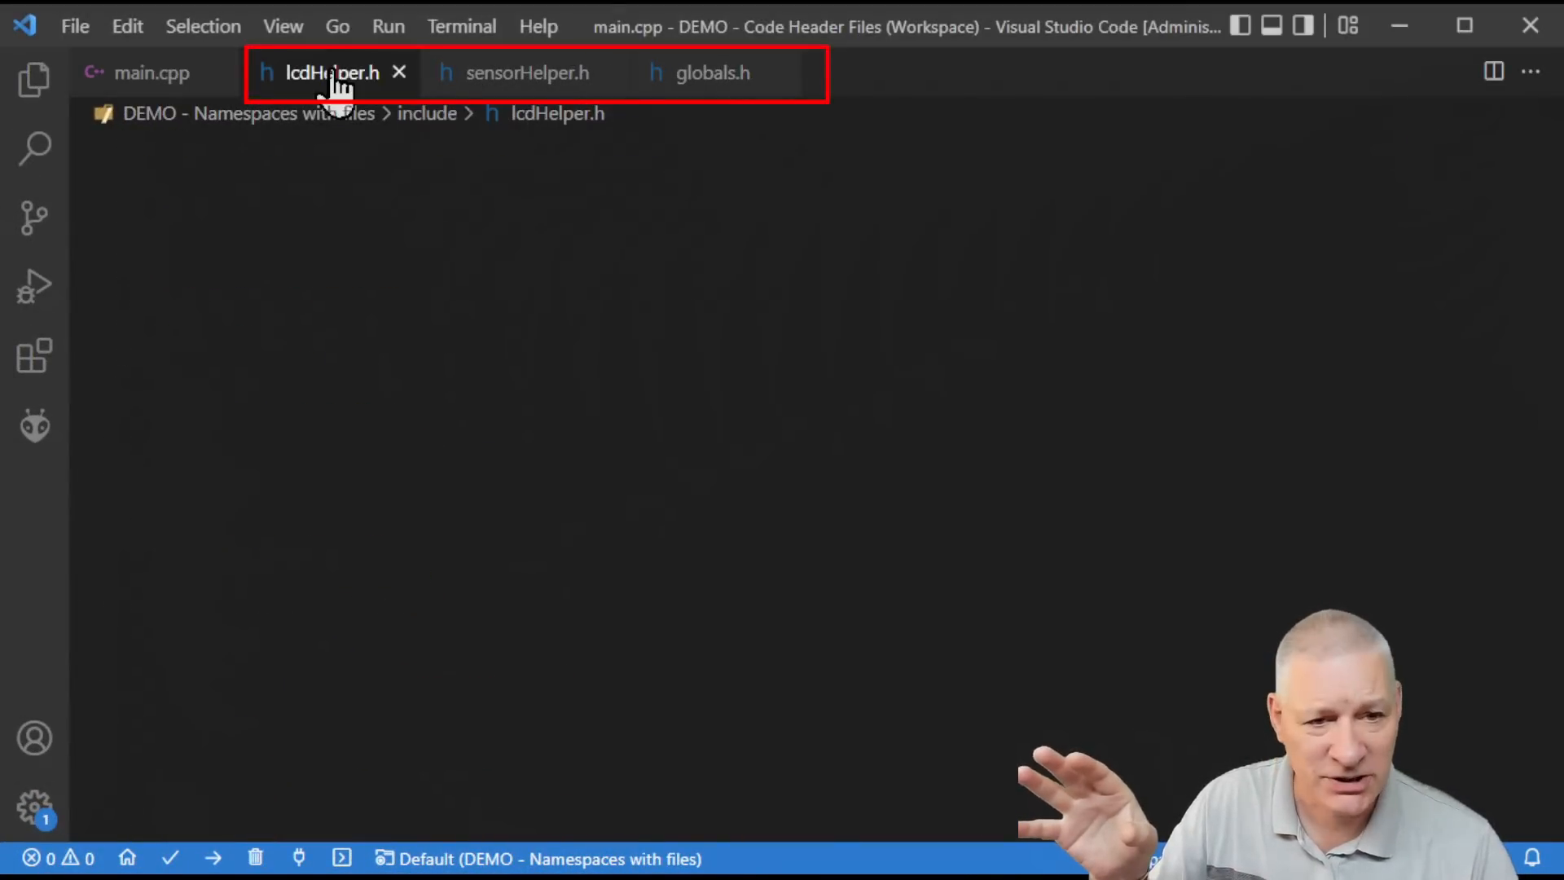
left_click(526, 71)
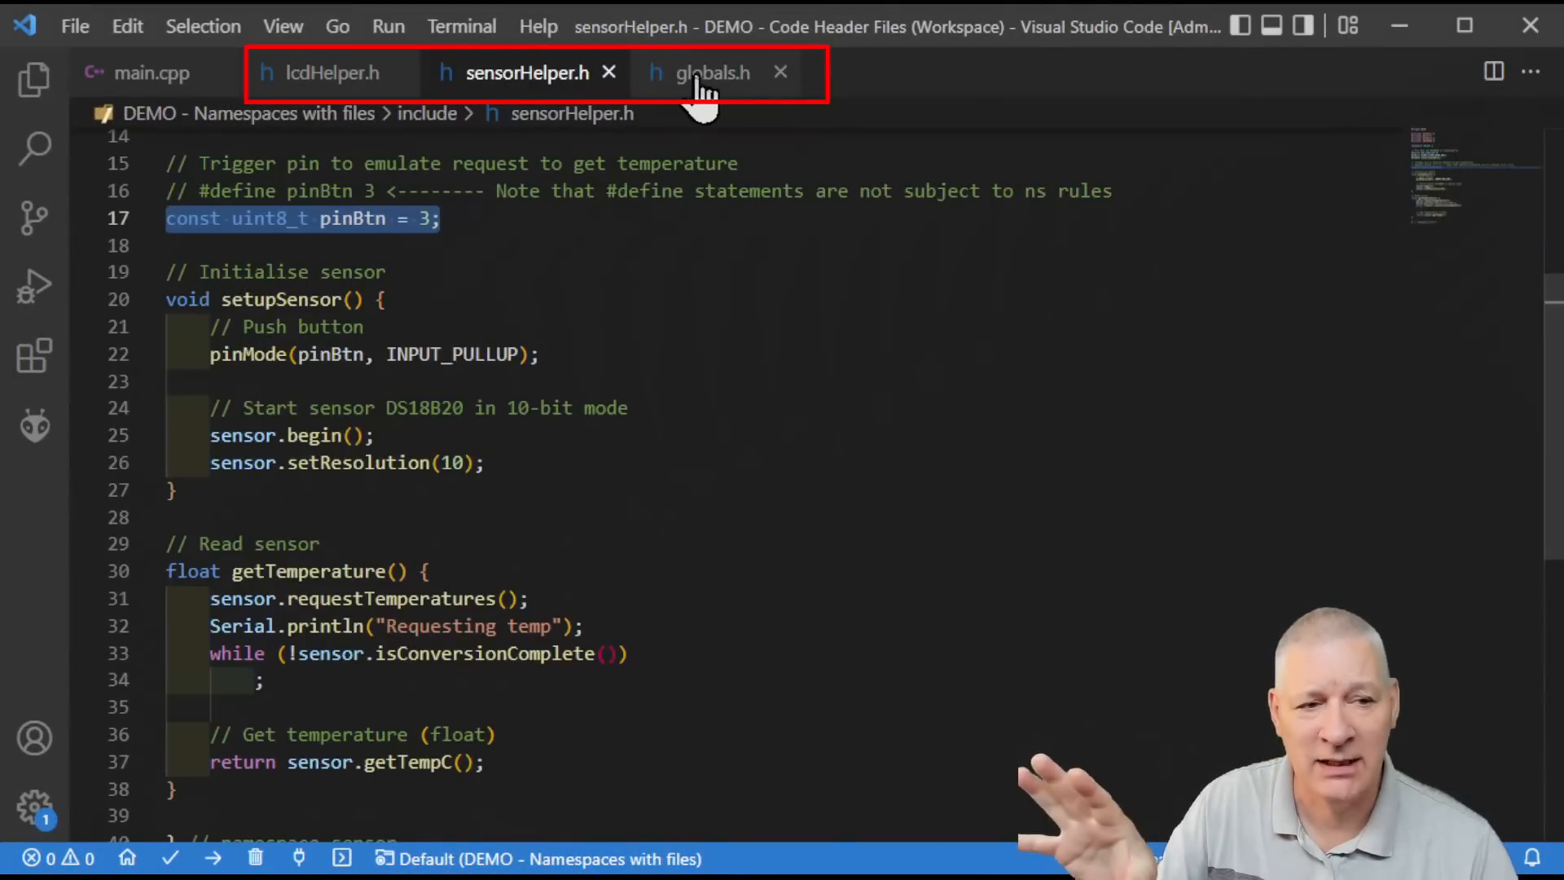
left_click(712, 71)
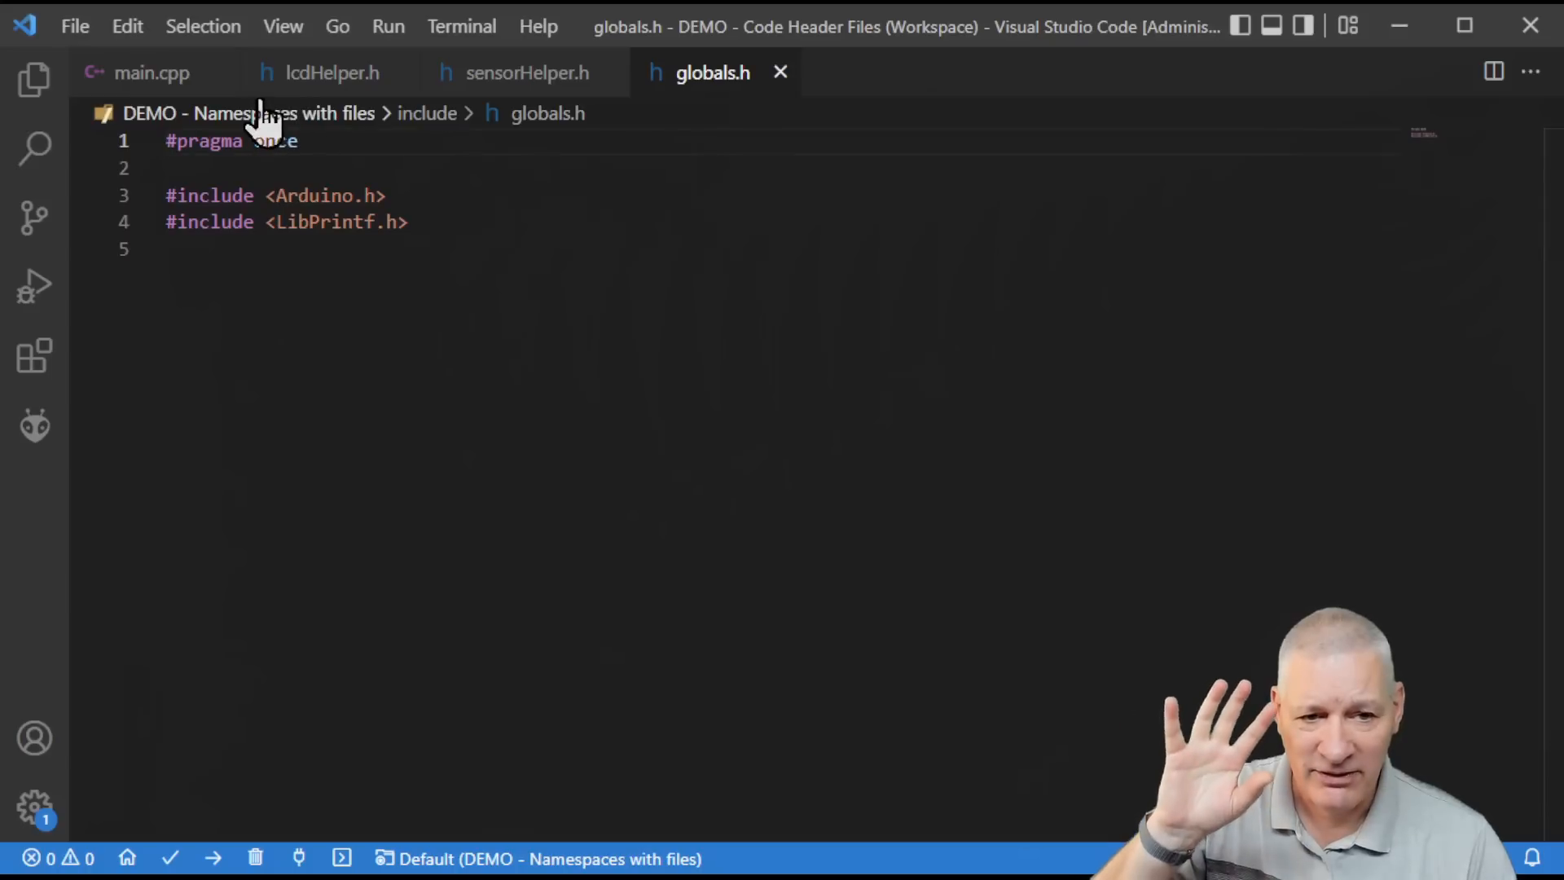
Step: Return to main.cpp and view loop() reading sensor::pinBtn and printing via lcd::printTemperature
left_click(150, 71)
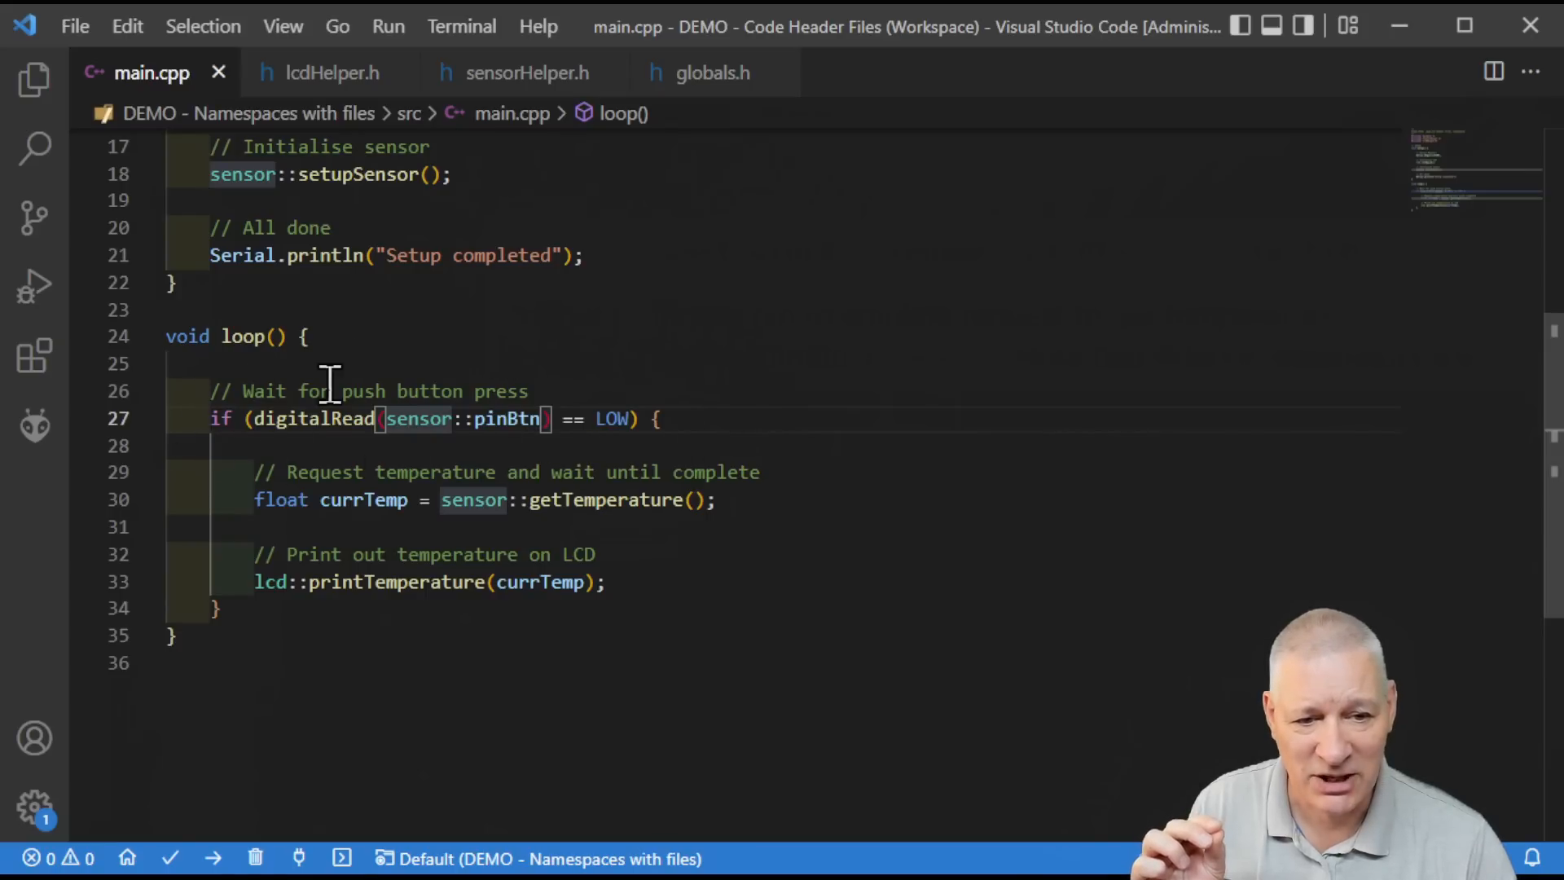
mouse_move(578, 473)
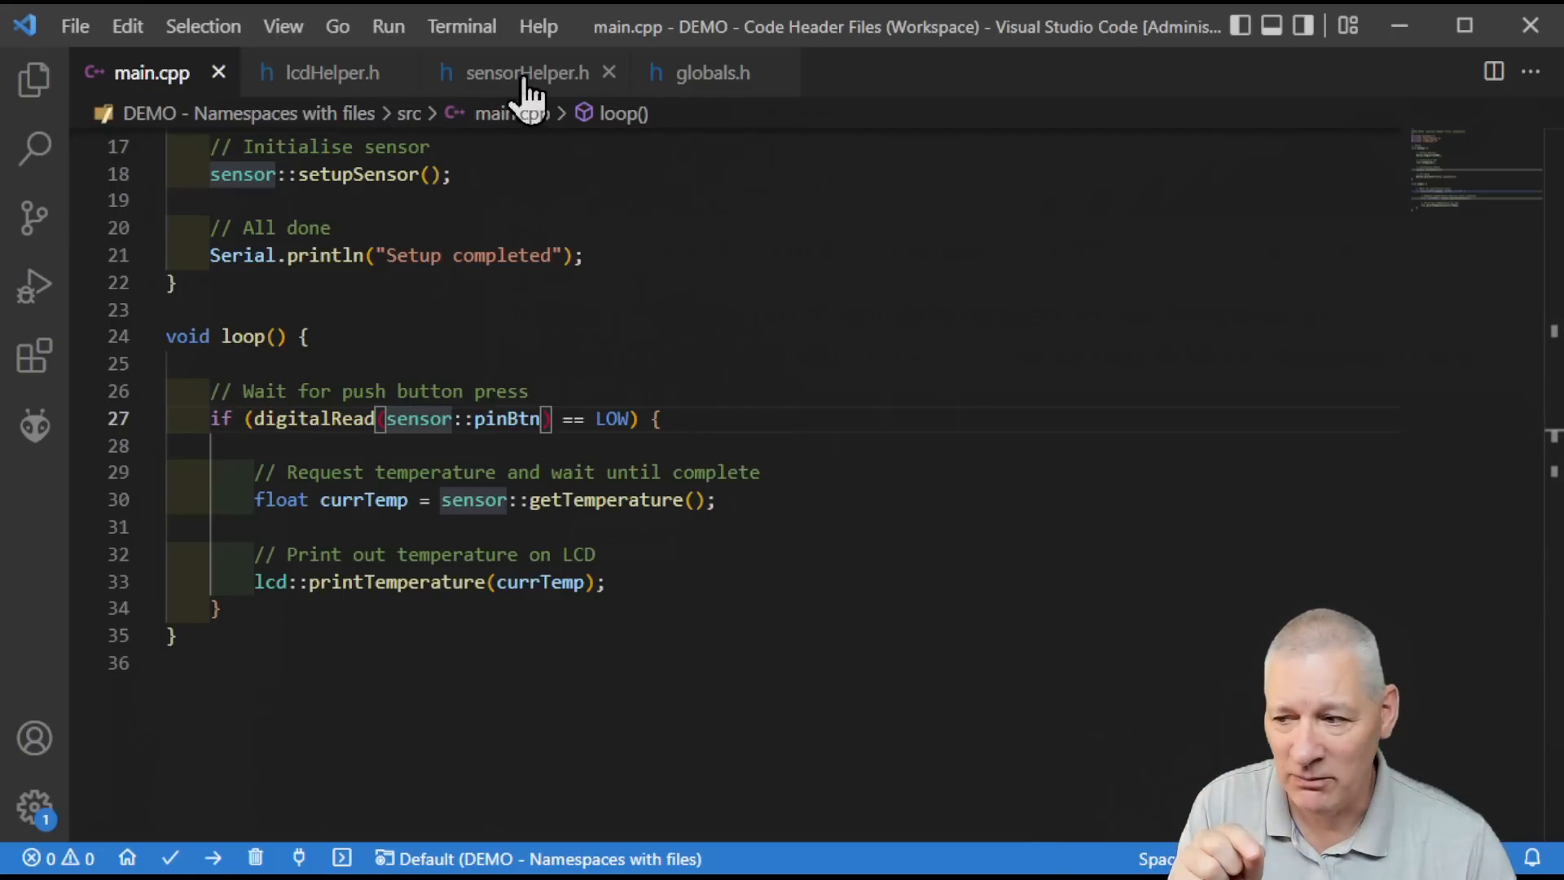
mouse_move(528, 80)
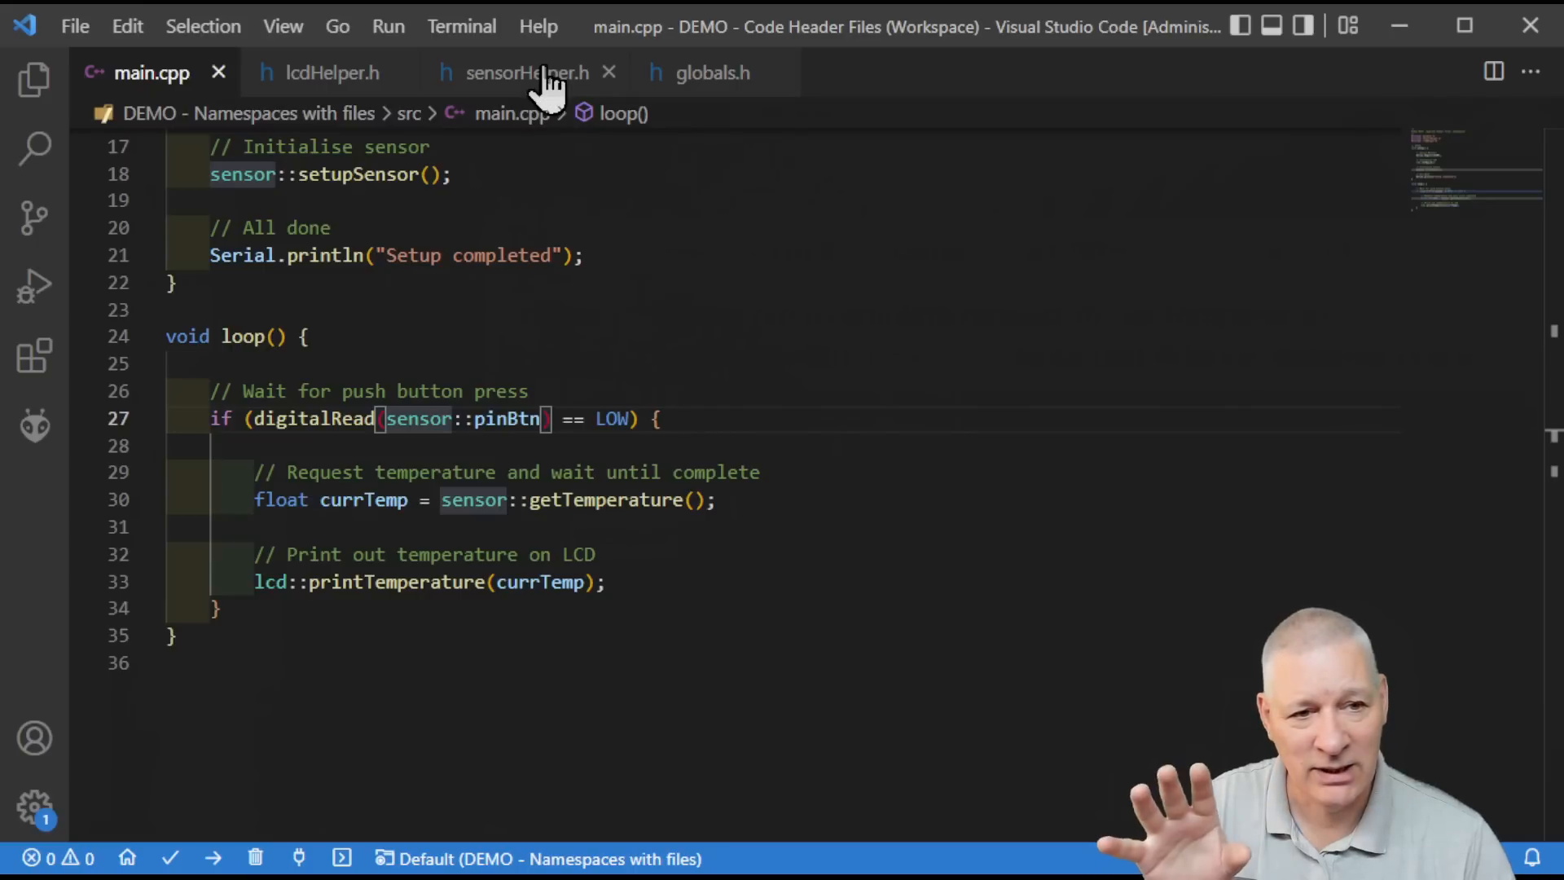
Step: In sensorHelper.h, collapse and re-expand the sensor namespace block to show what it wraps
left_click(526, 71)
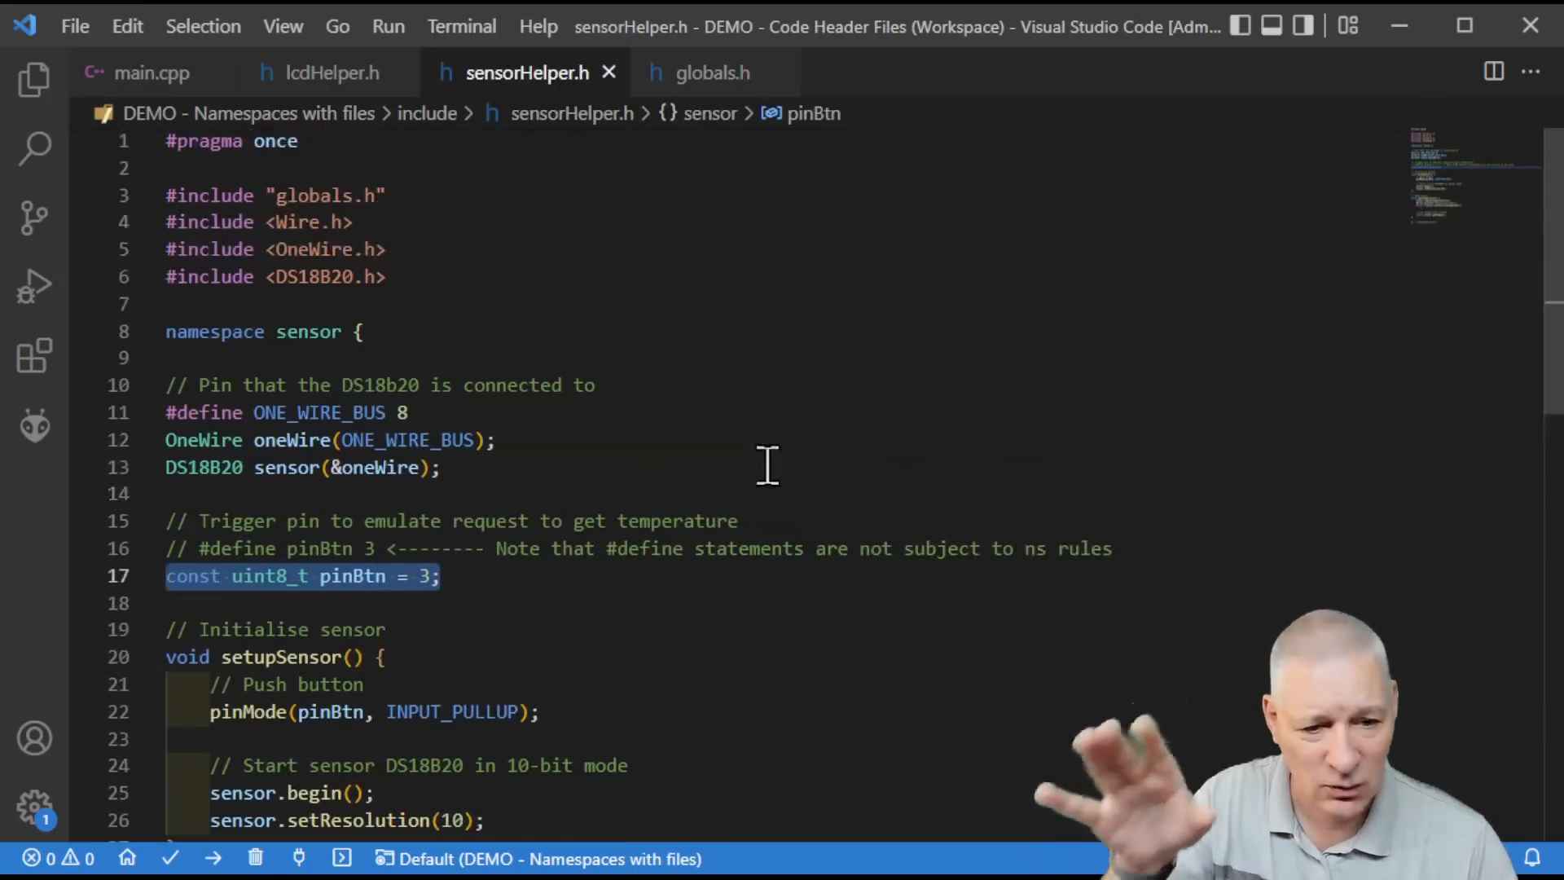
scroll("down", 3)
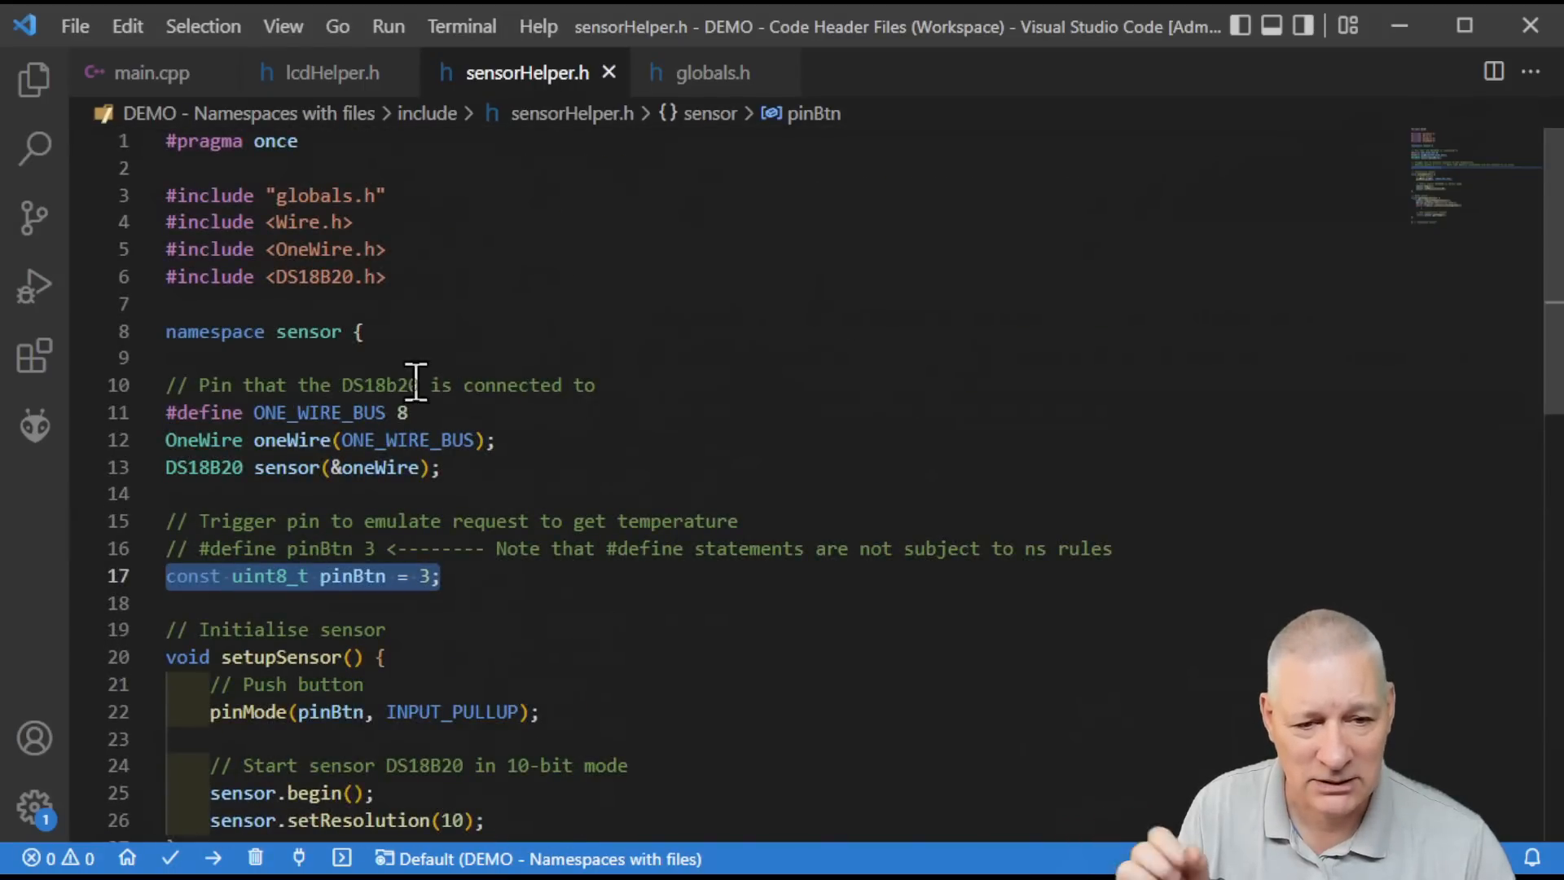
left_click(150, 331)
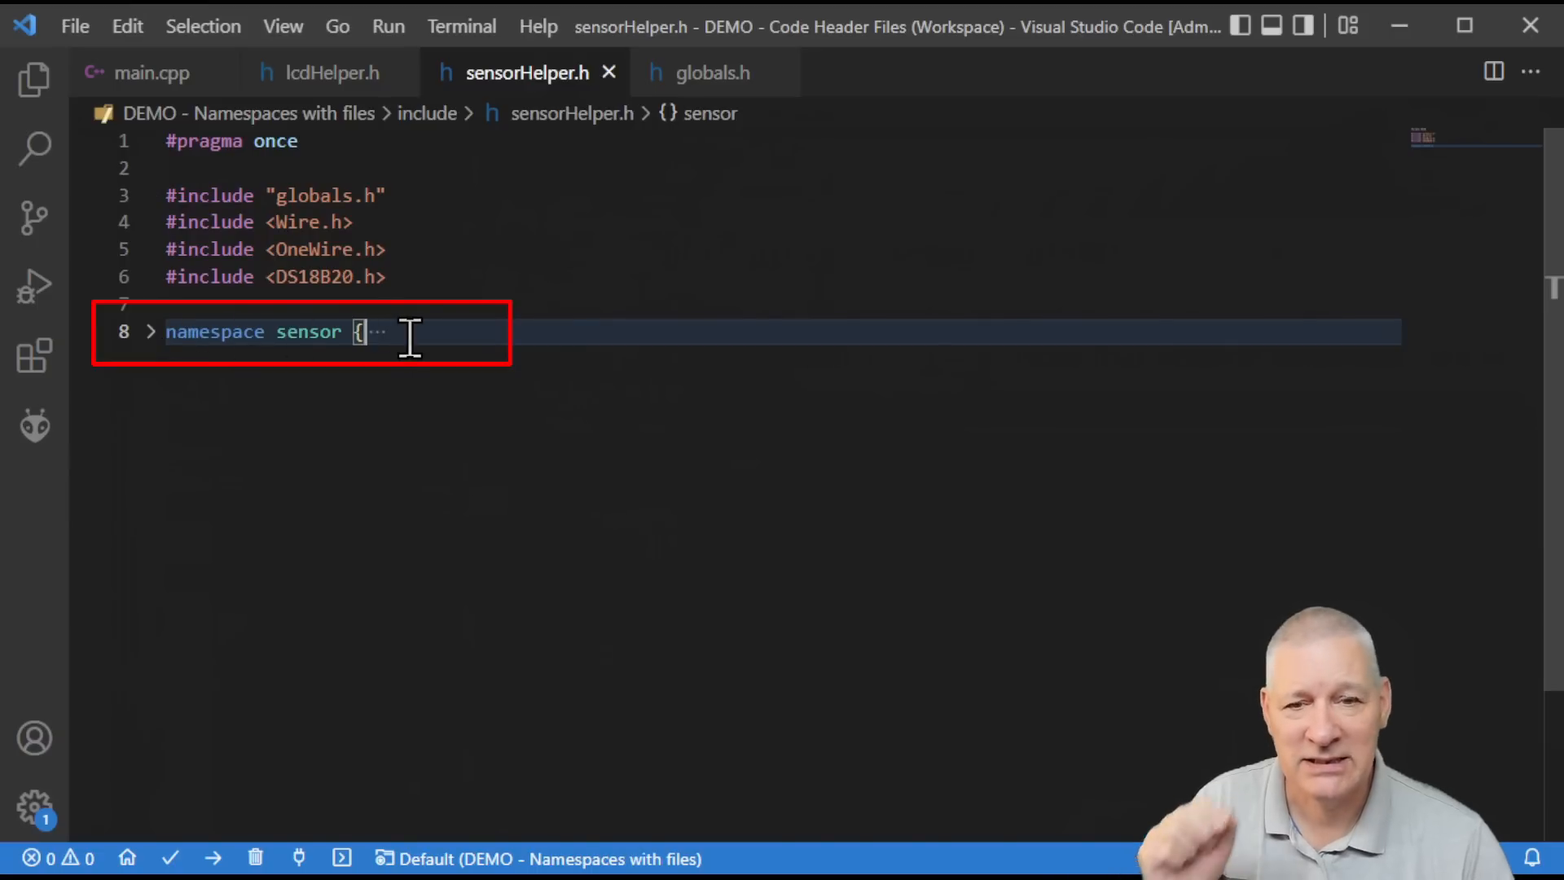
mouse_move(164, 344)
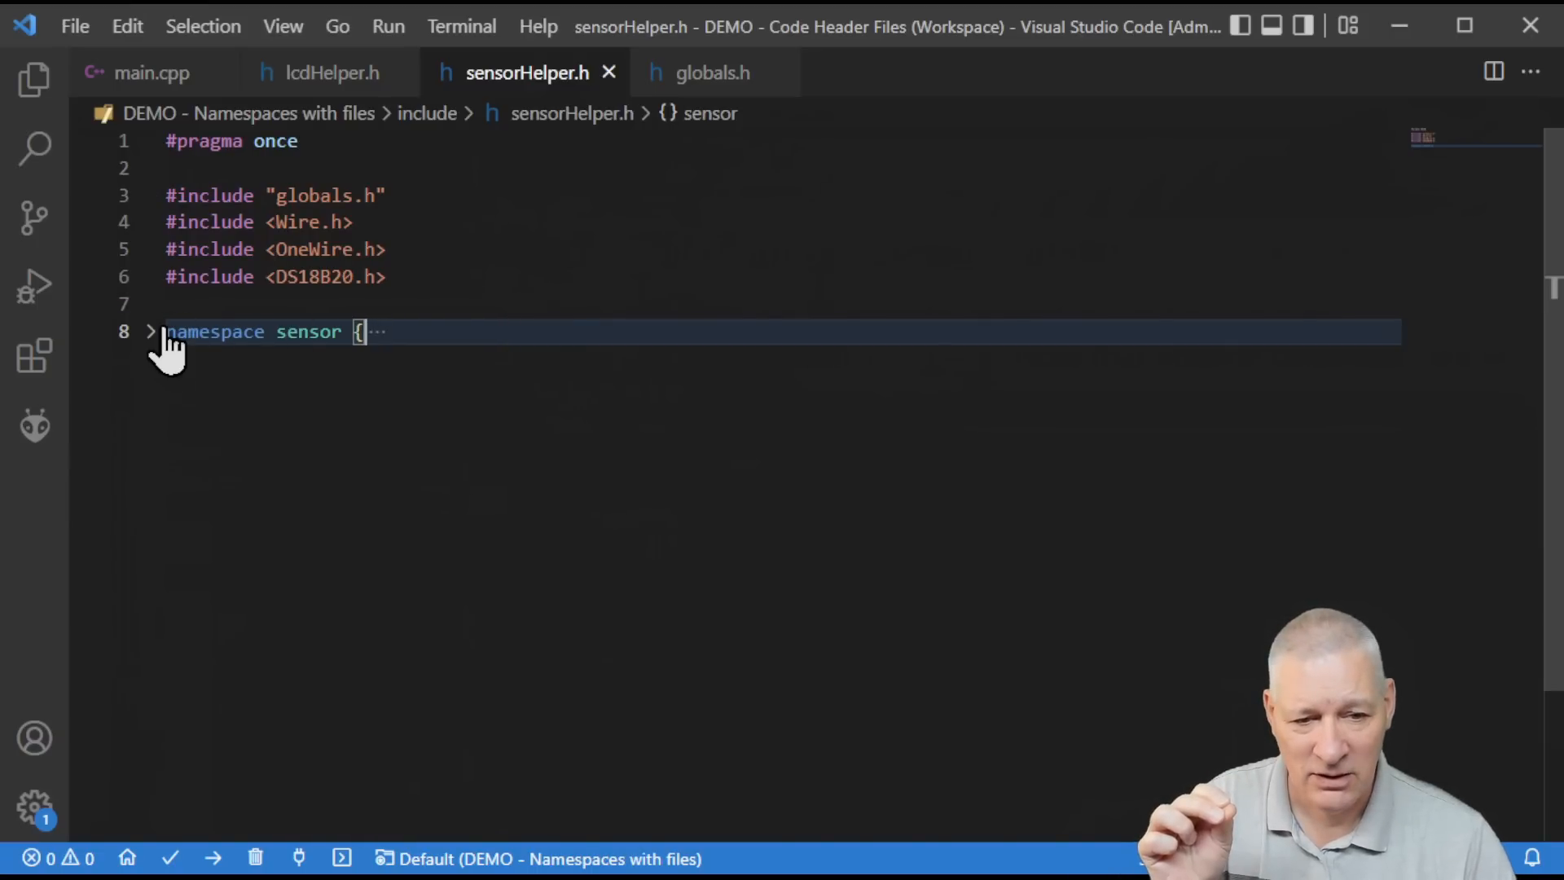
left_click(150, 331)
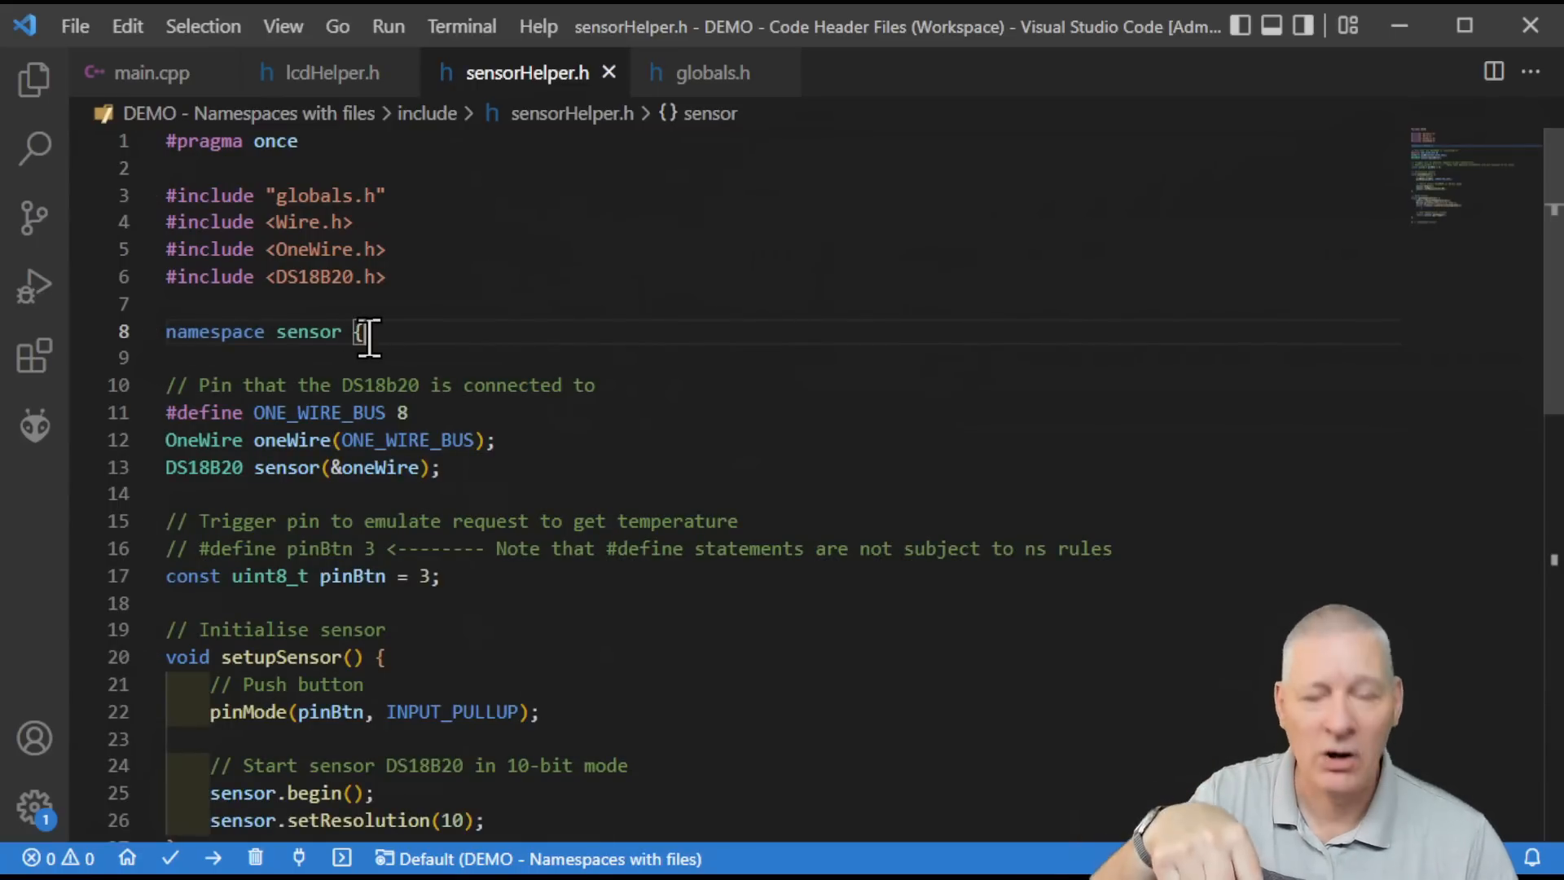
Step: Scroll through the namespaced pin definitions, setupSensor and getTemperature, then back to the top
scroll("down", 3)
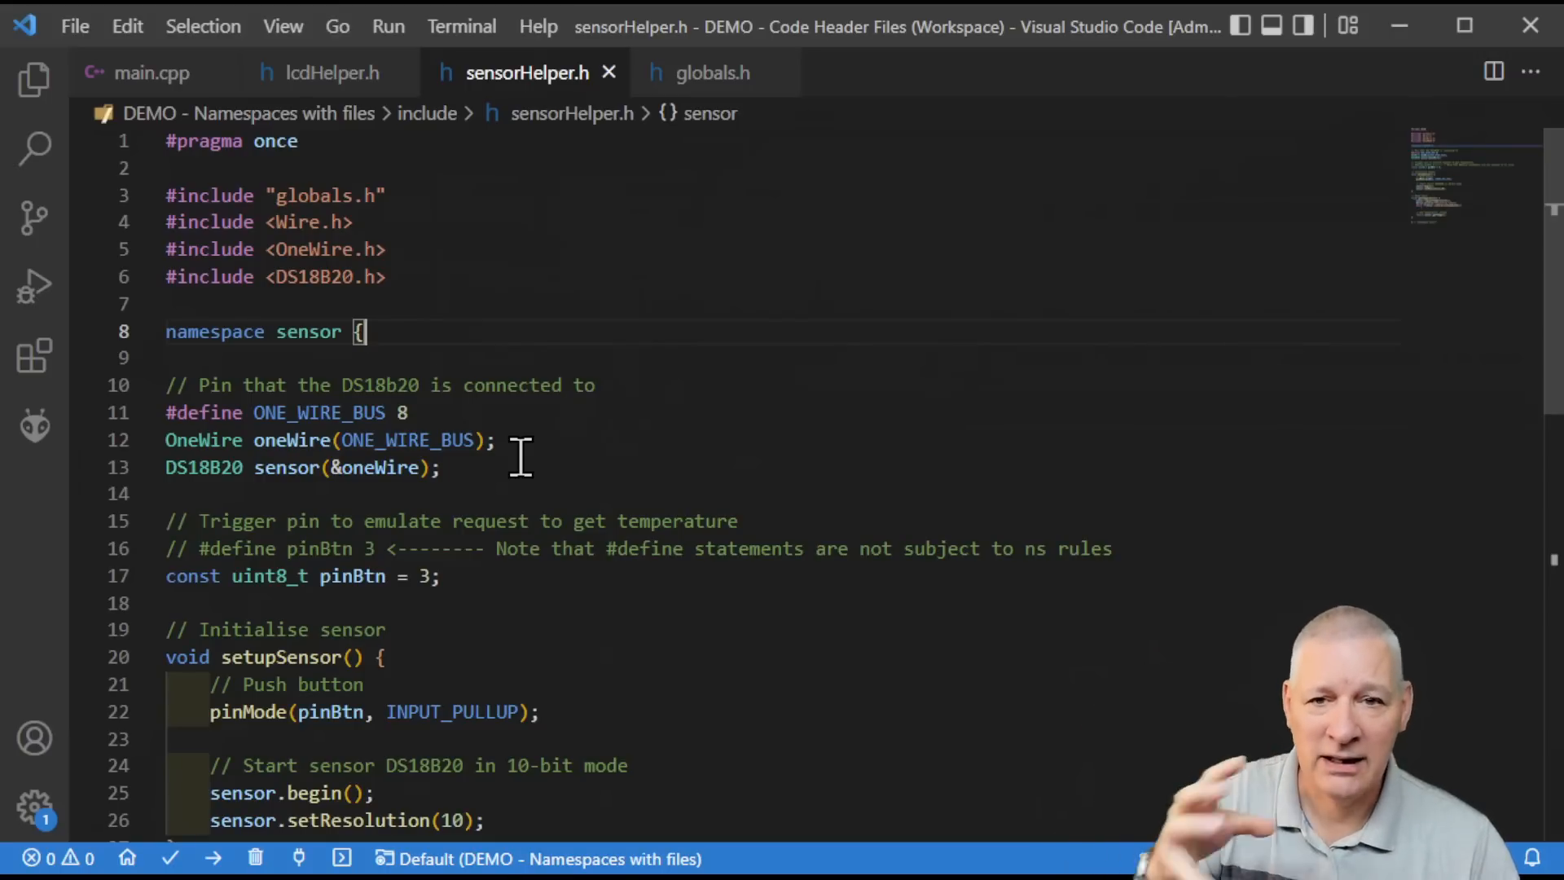
scroll("down", 3)
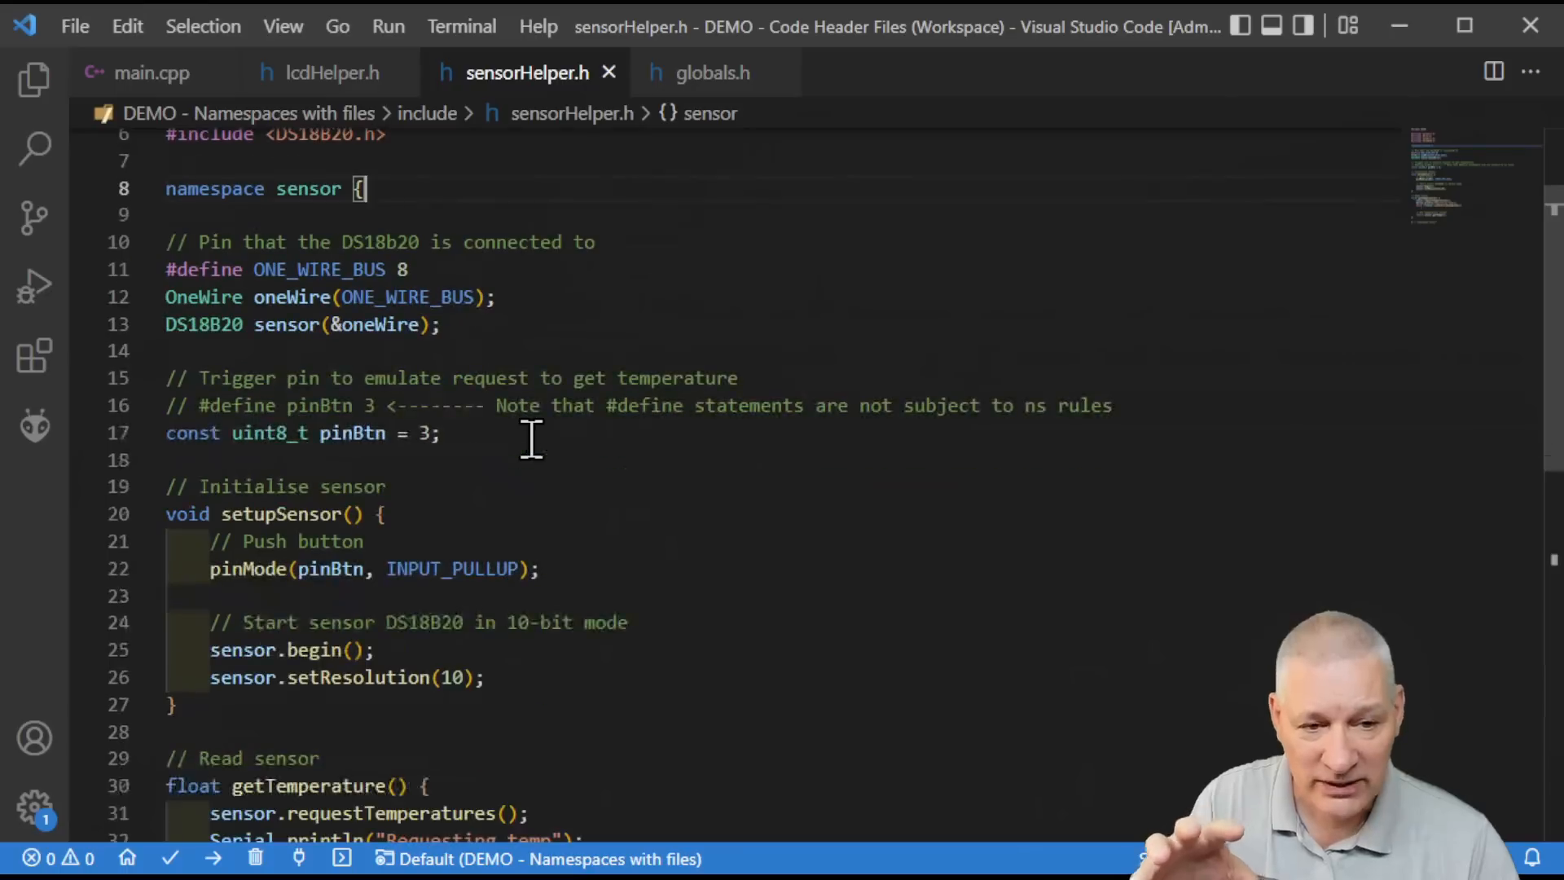
scroll("down", 3)
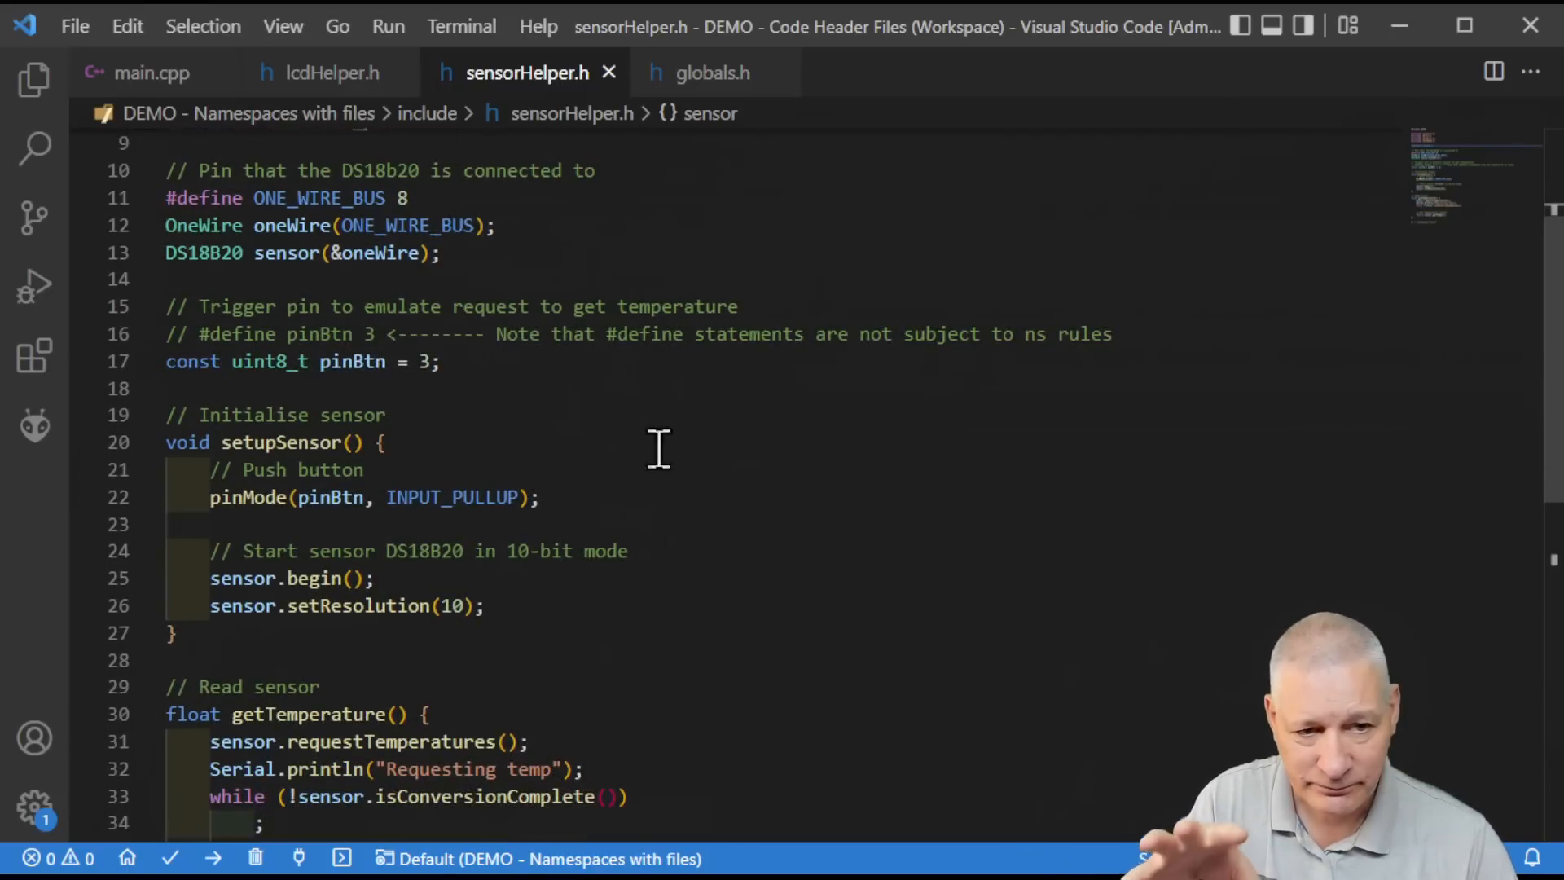
mouse_move(597, 678)
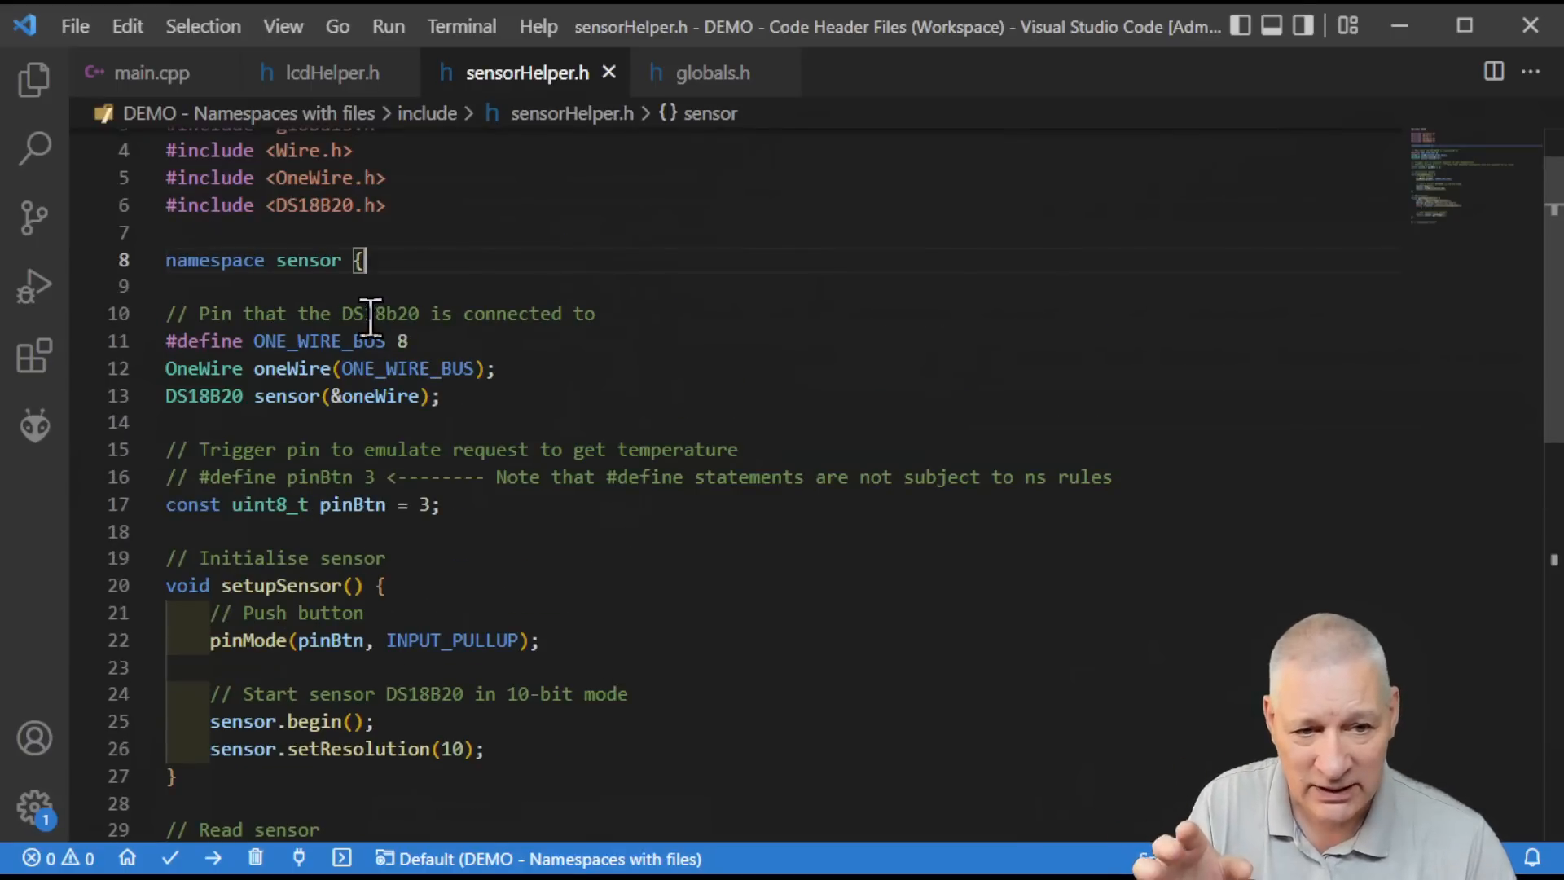
mouse_move(664, 504)
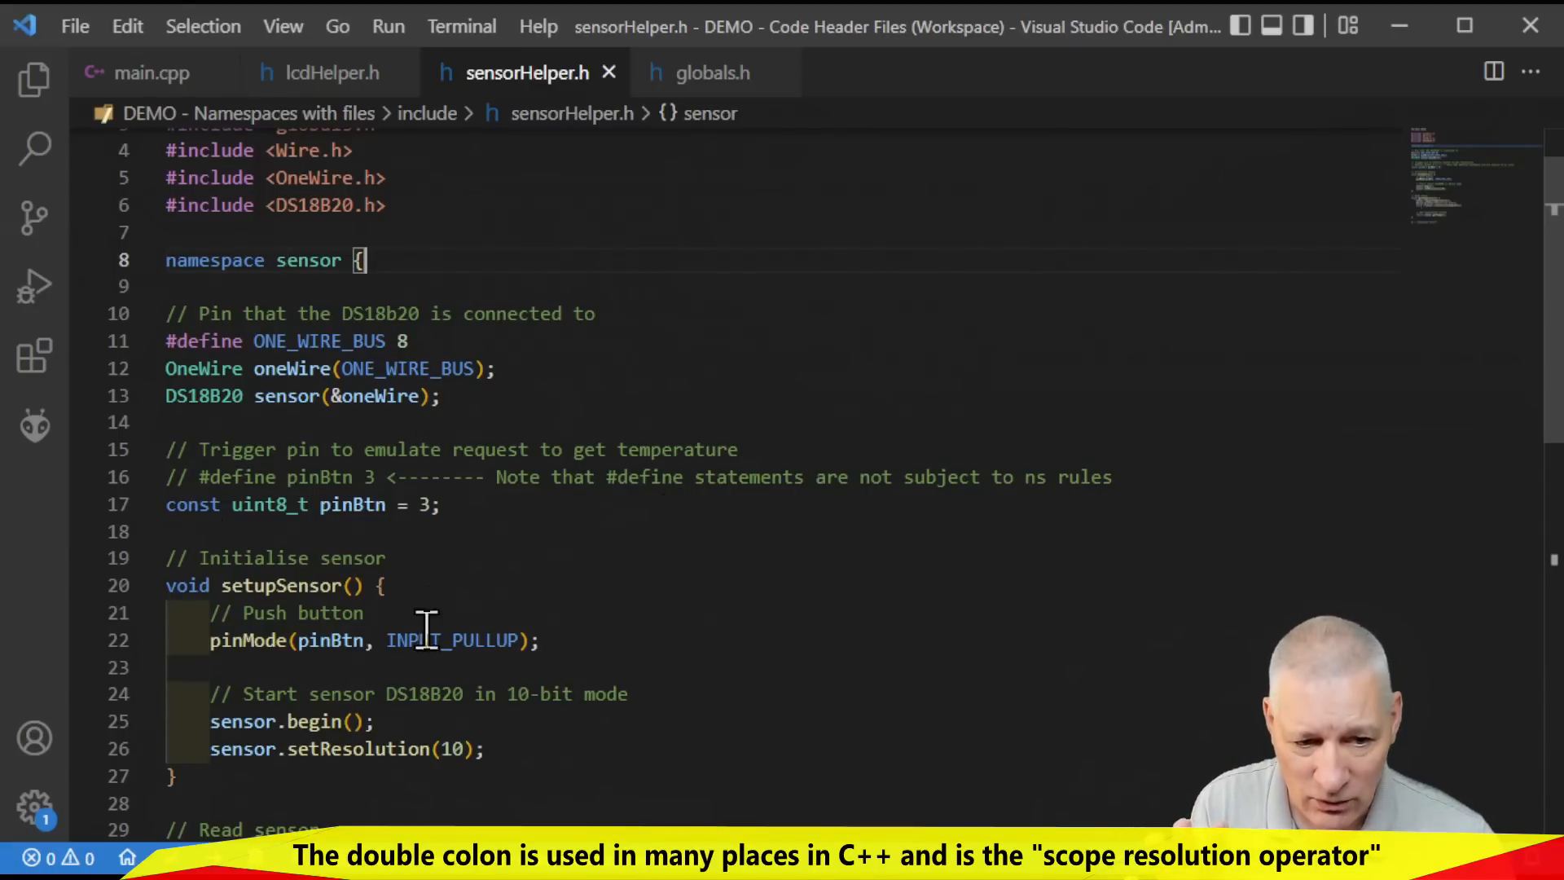
scroll("down", 3)
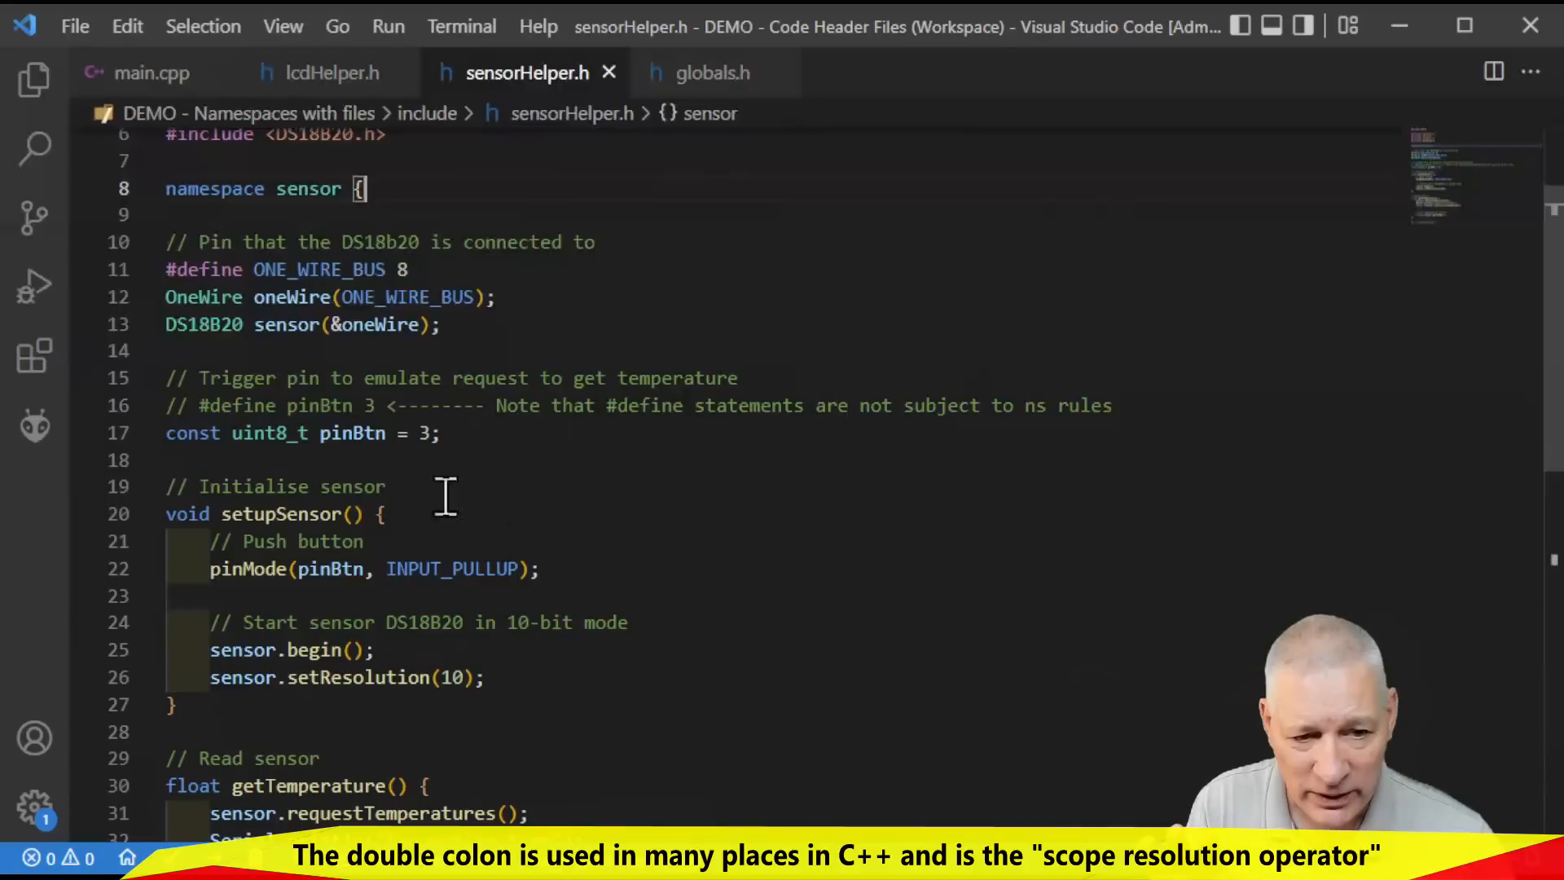
mouse_move(629, 496)
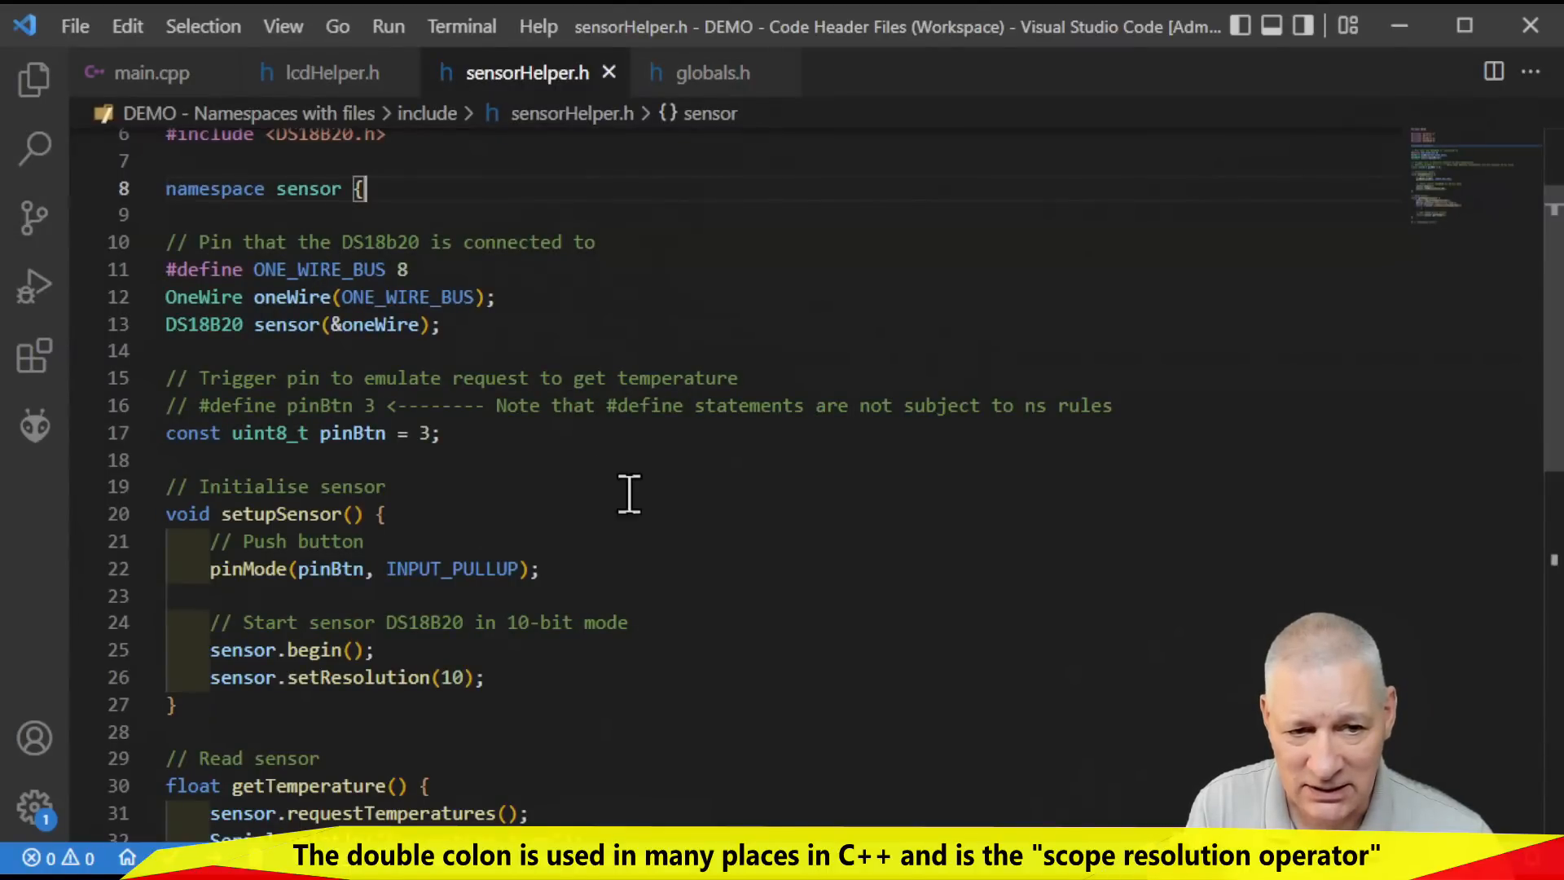
scroll("down", 3)
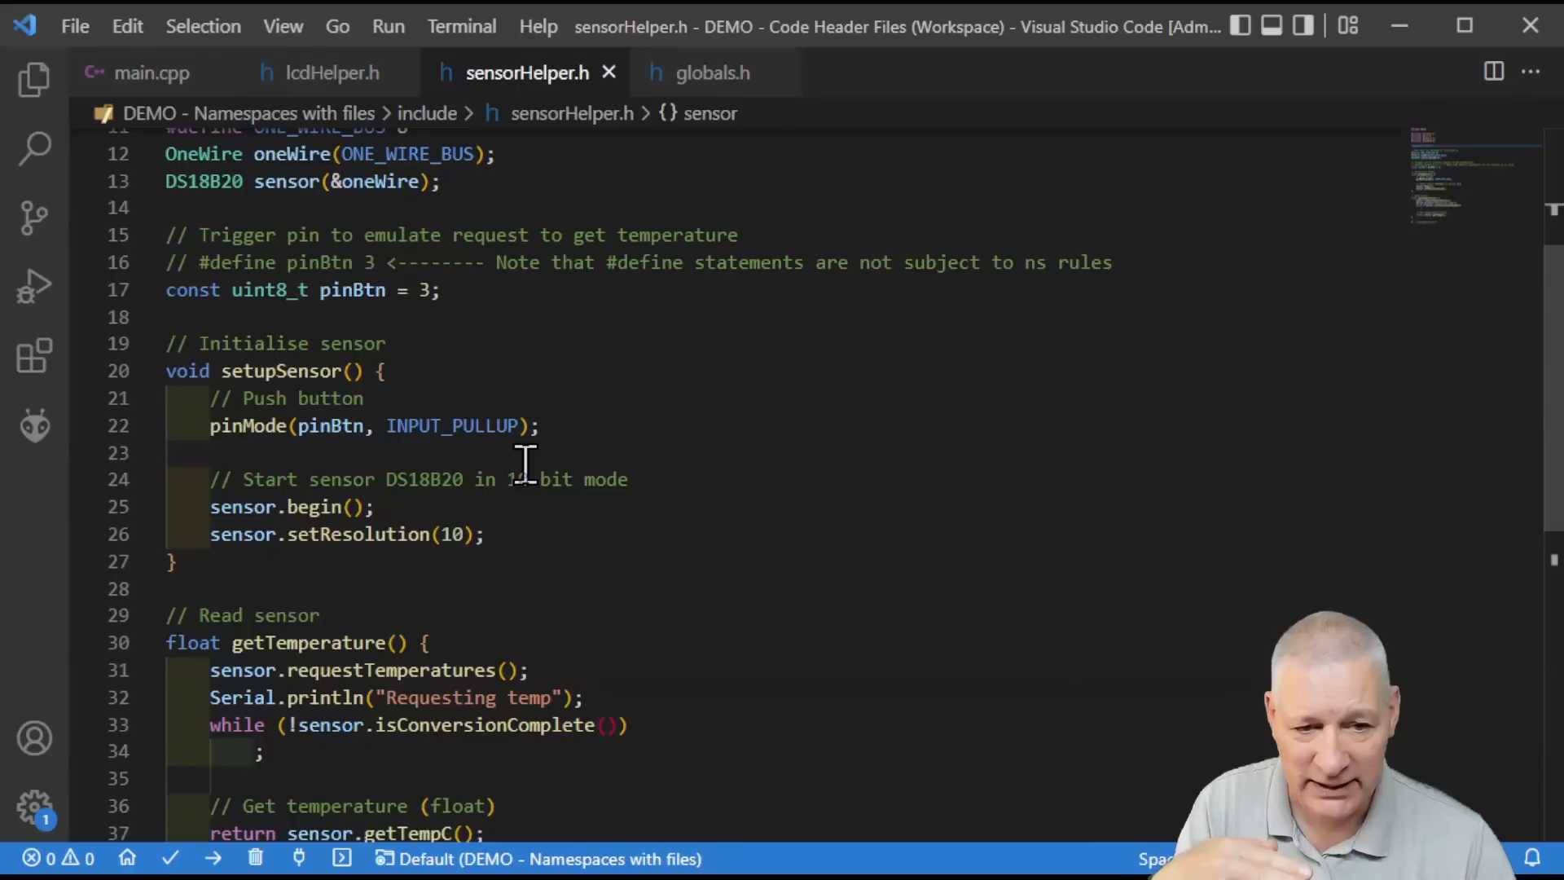
mouse_move(438, 559)
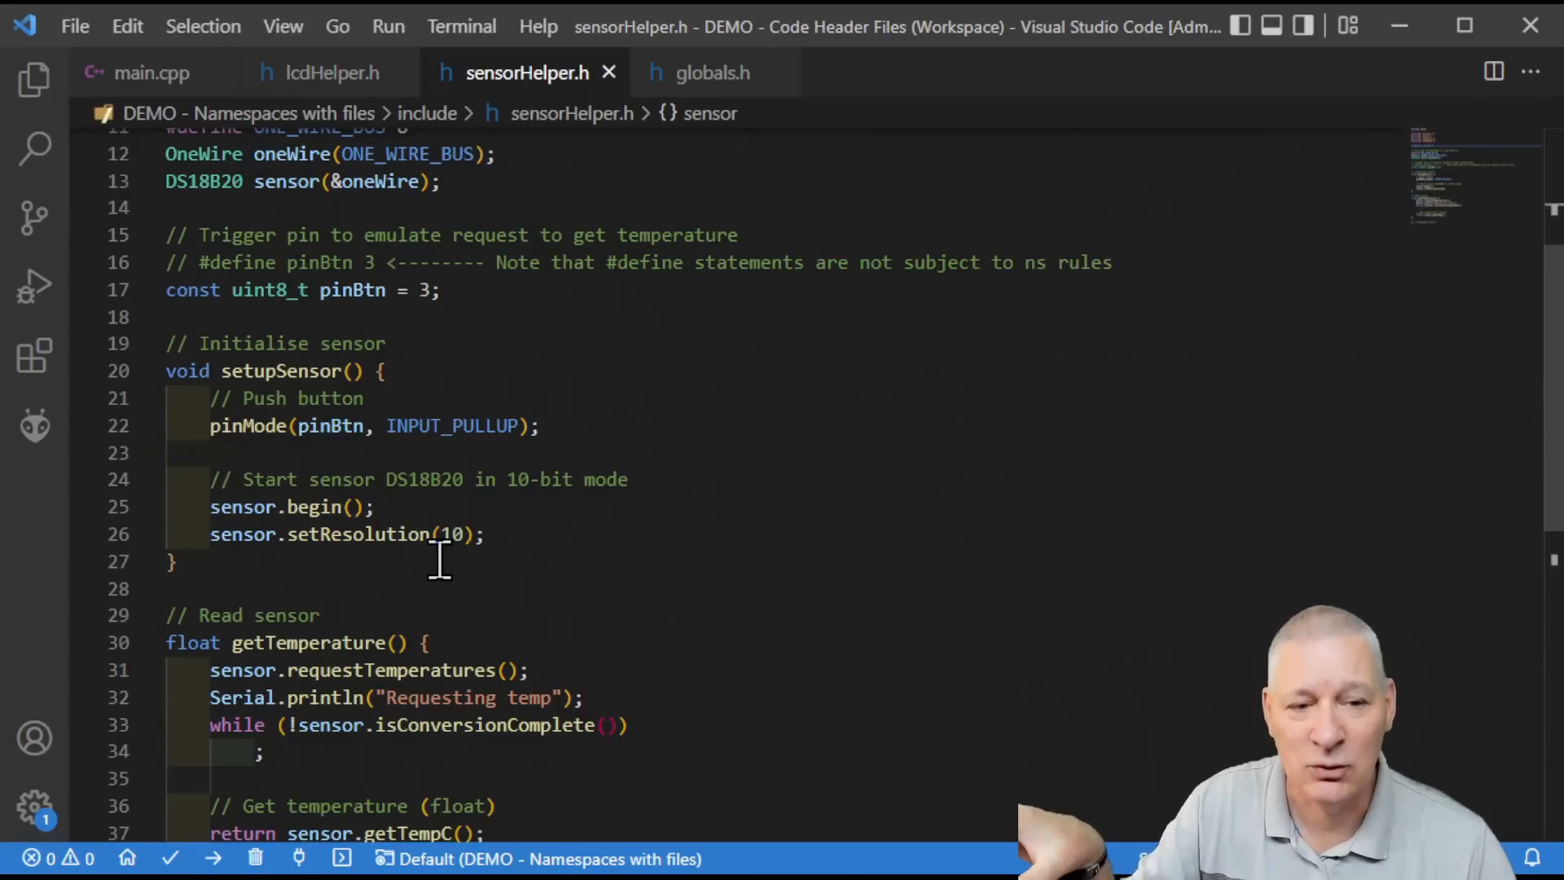
scroll("up", 3)
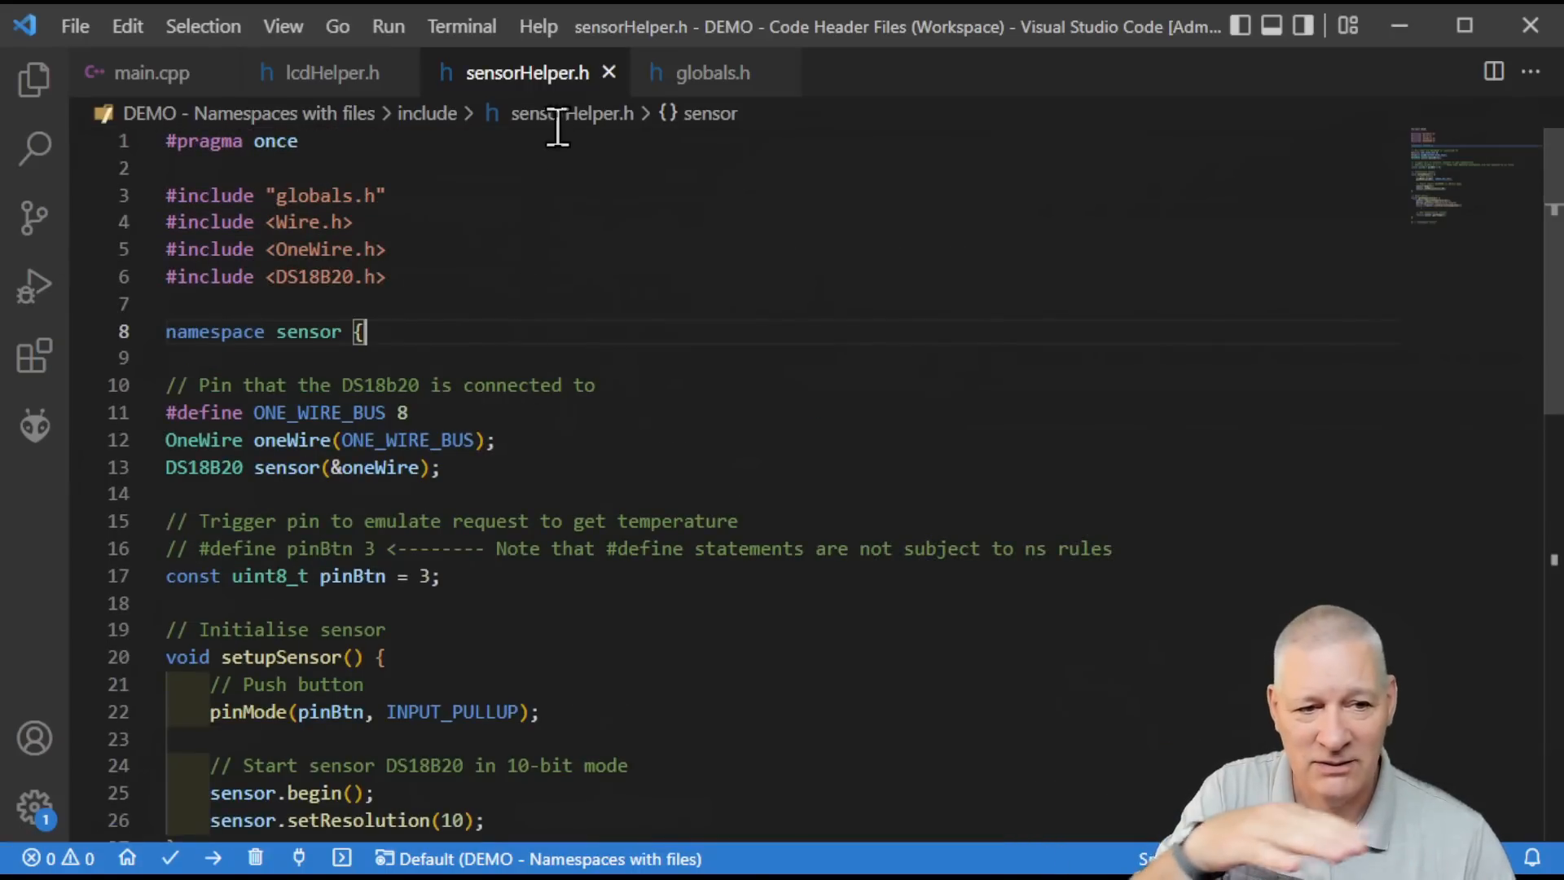
mouse_move(151, 72)
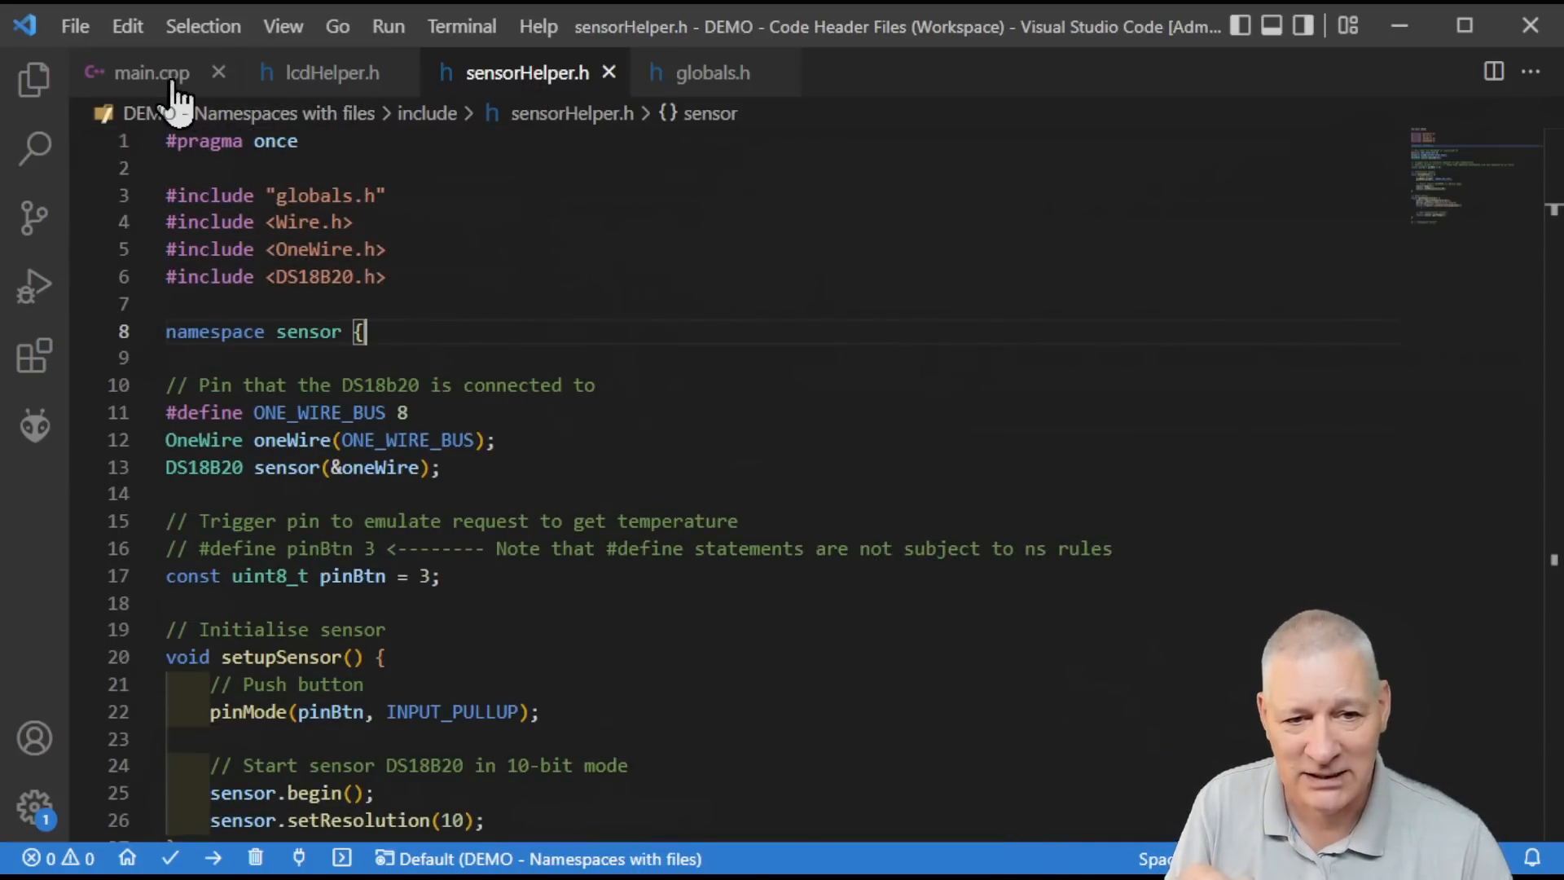
Step: In main.cpp, remove the sensor:: prefix from pinBtn to reveal the undefined-identifier error
left_click(150, 71)
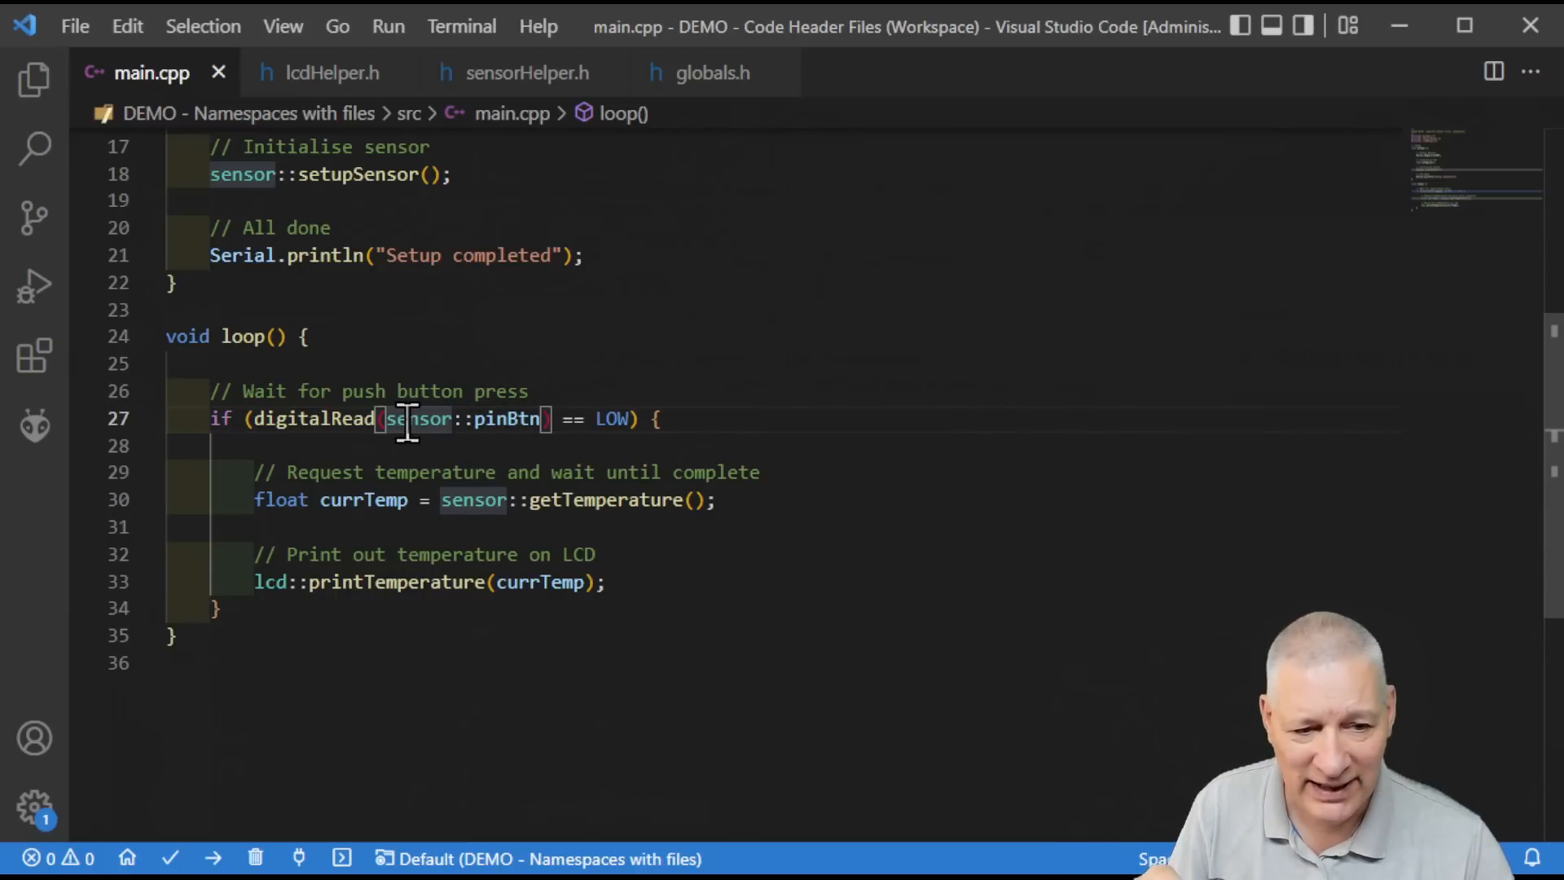
mouse_move(772, 675)
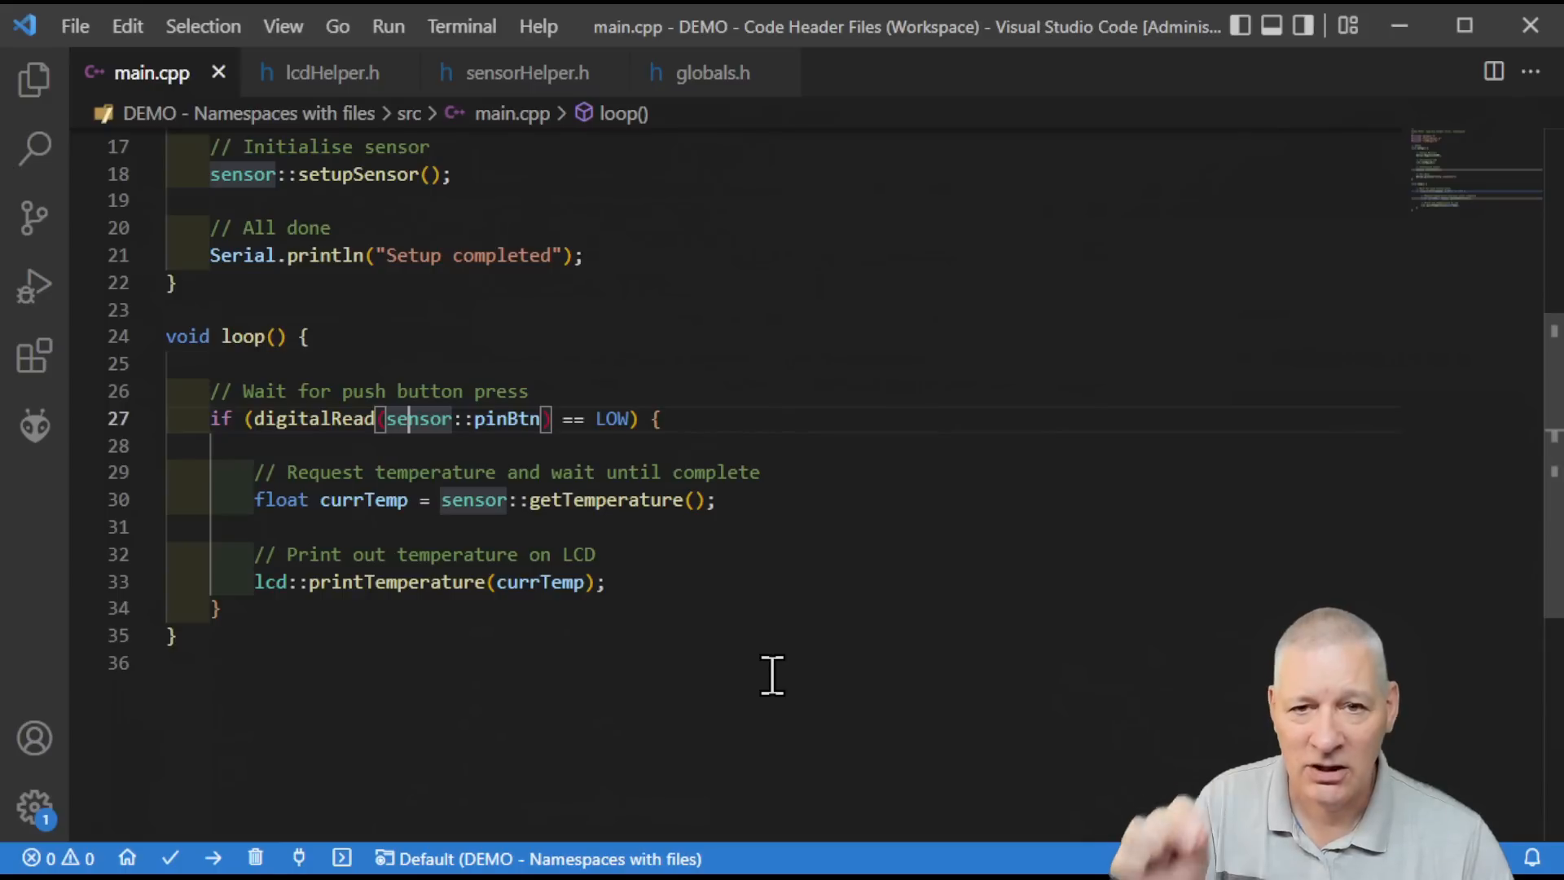
mouse_move(413, 443)
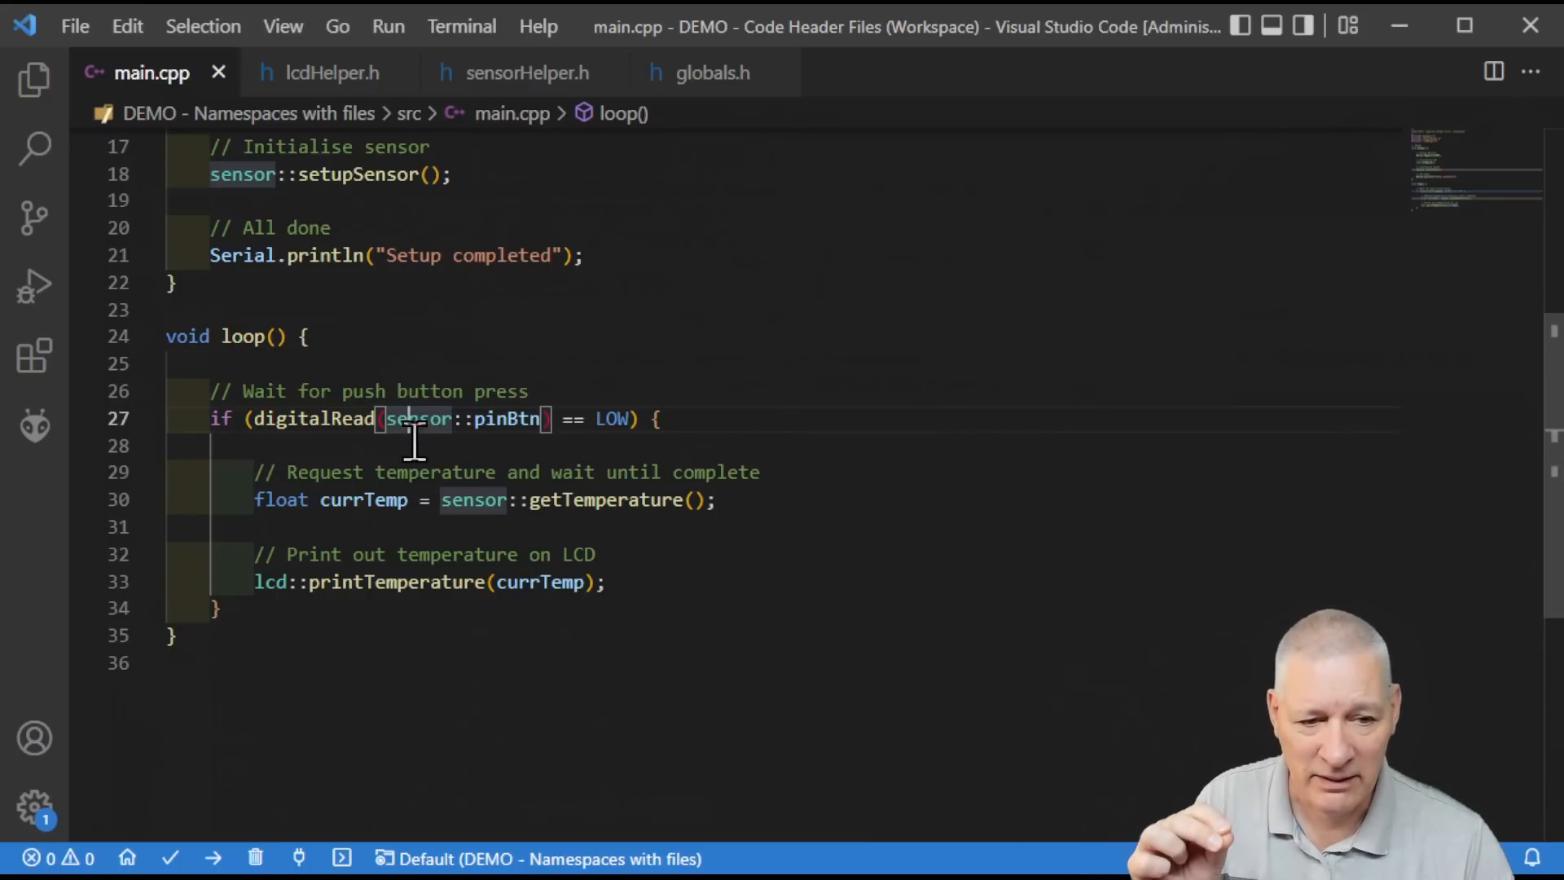
double_click(419, 419)
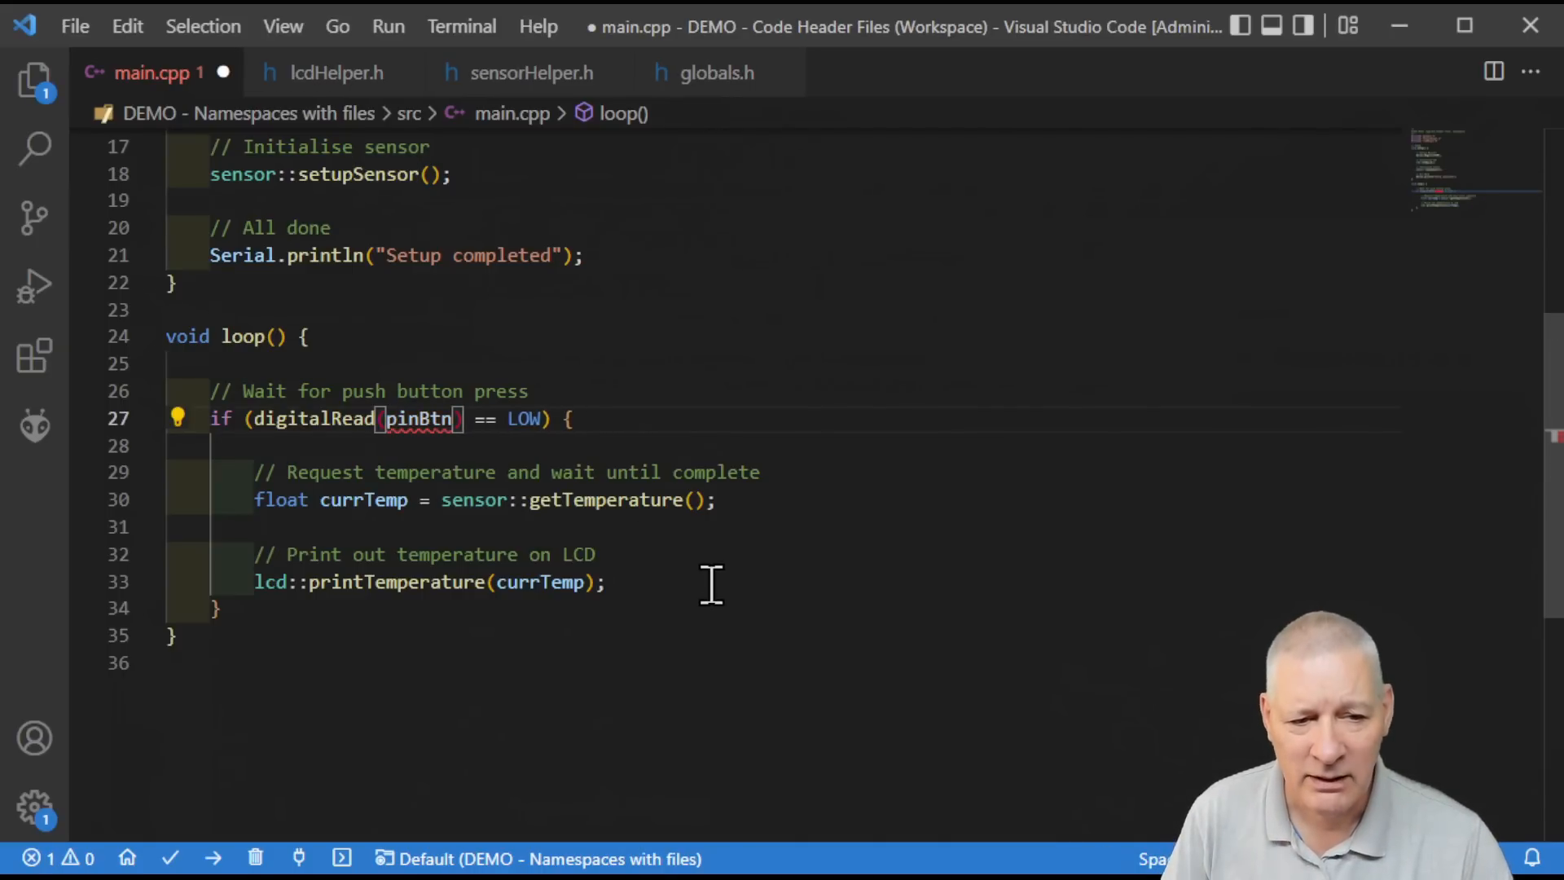
mouse_move(404, 461)
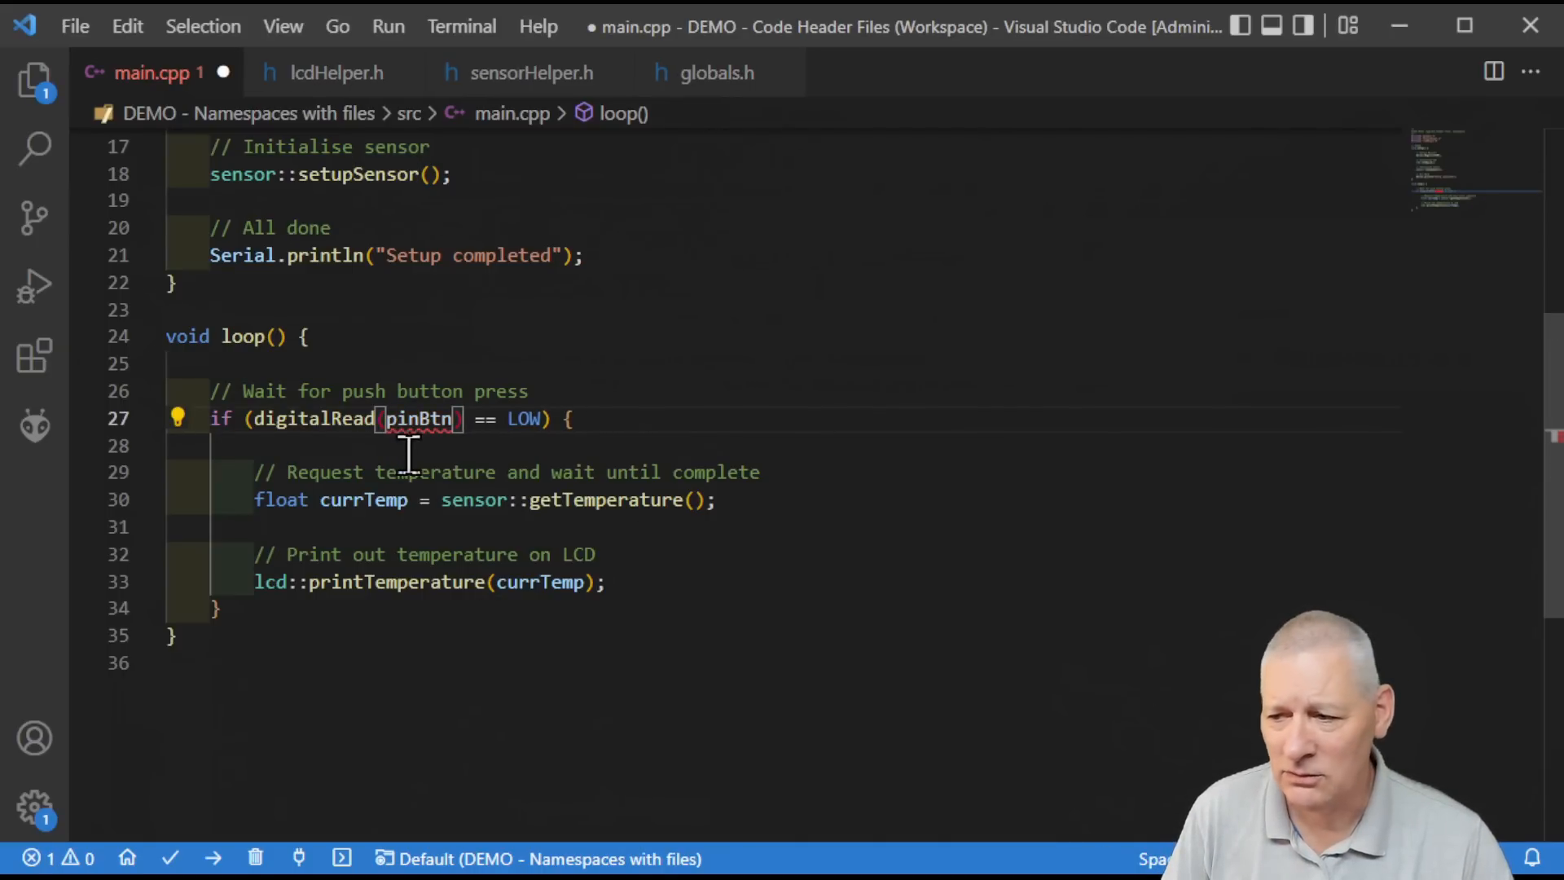
mouse_move(419, 419)
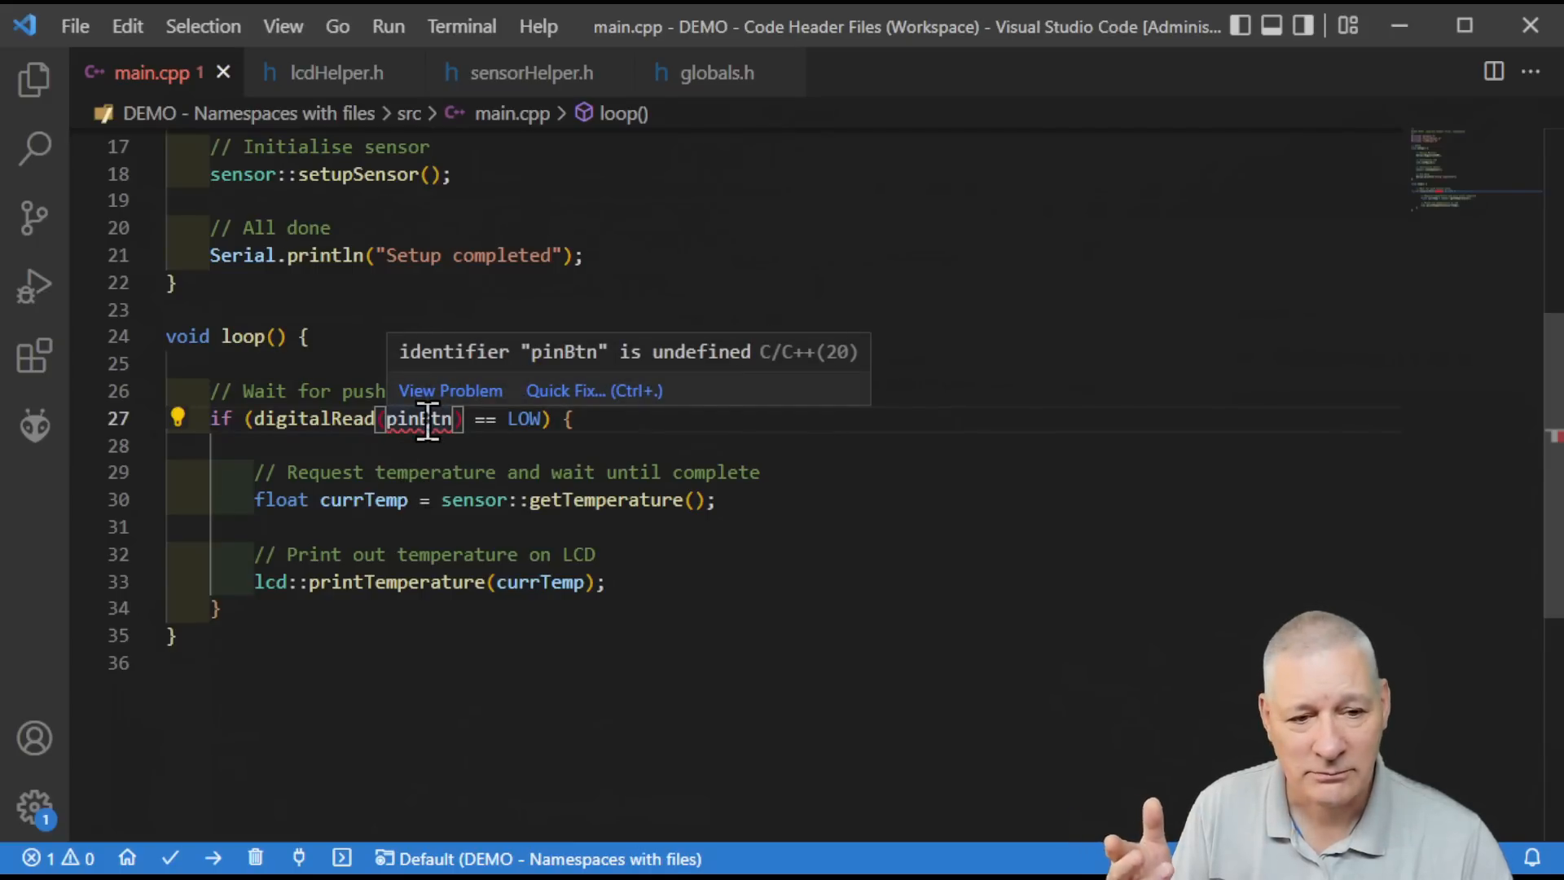
mouse_move(433, 469)
type("sensor::")
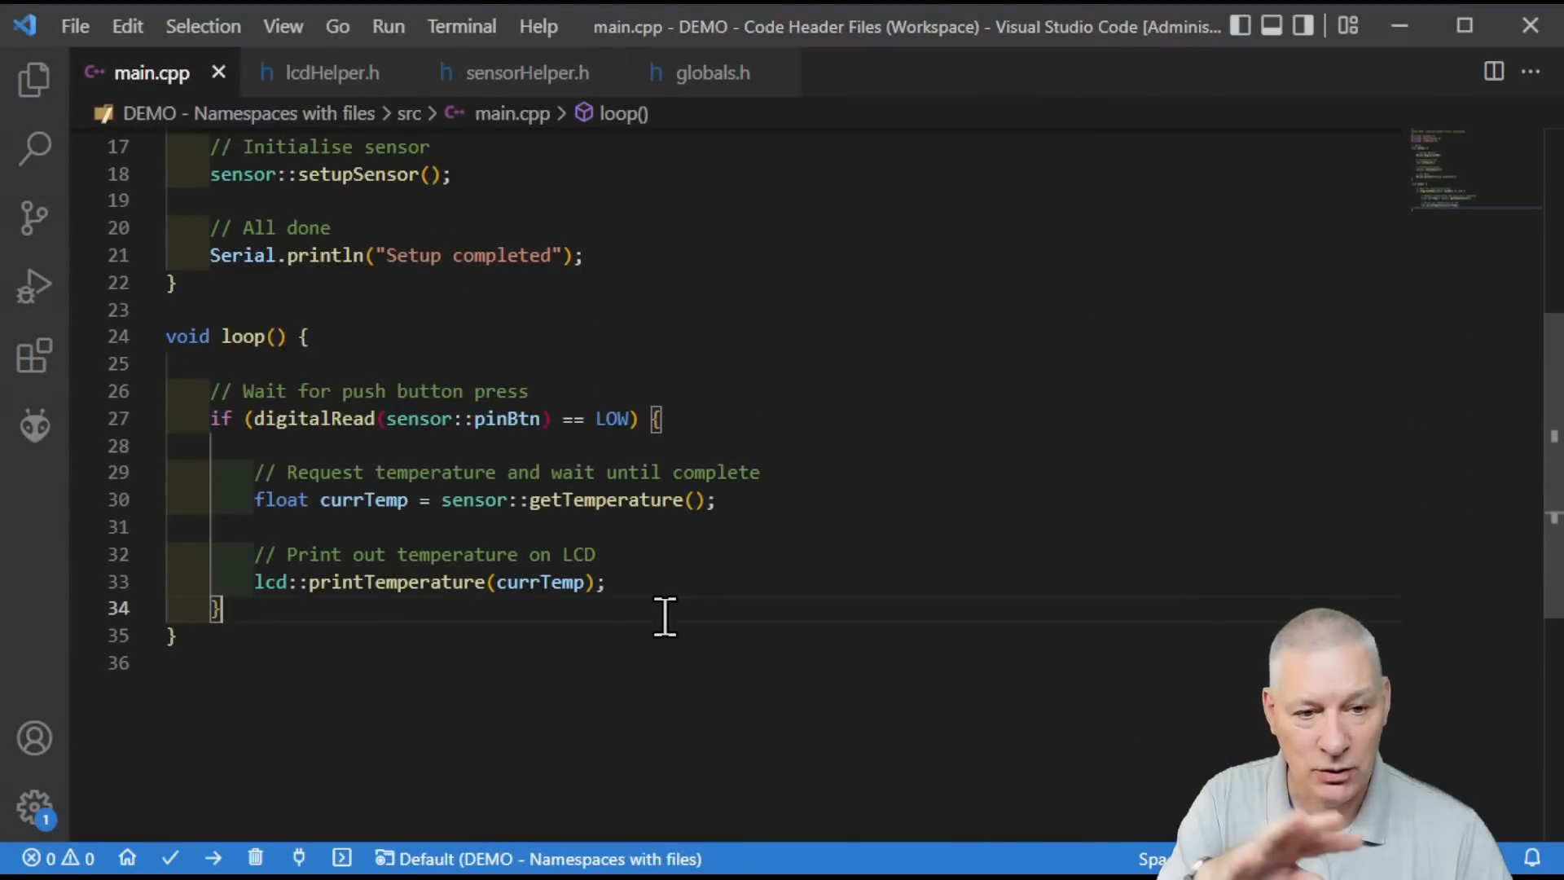
mouse_move(419, 419)
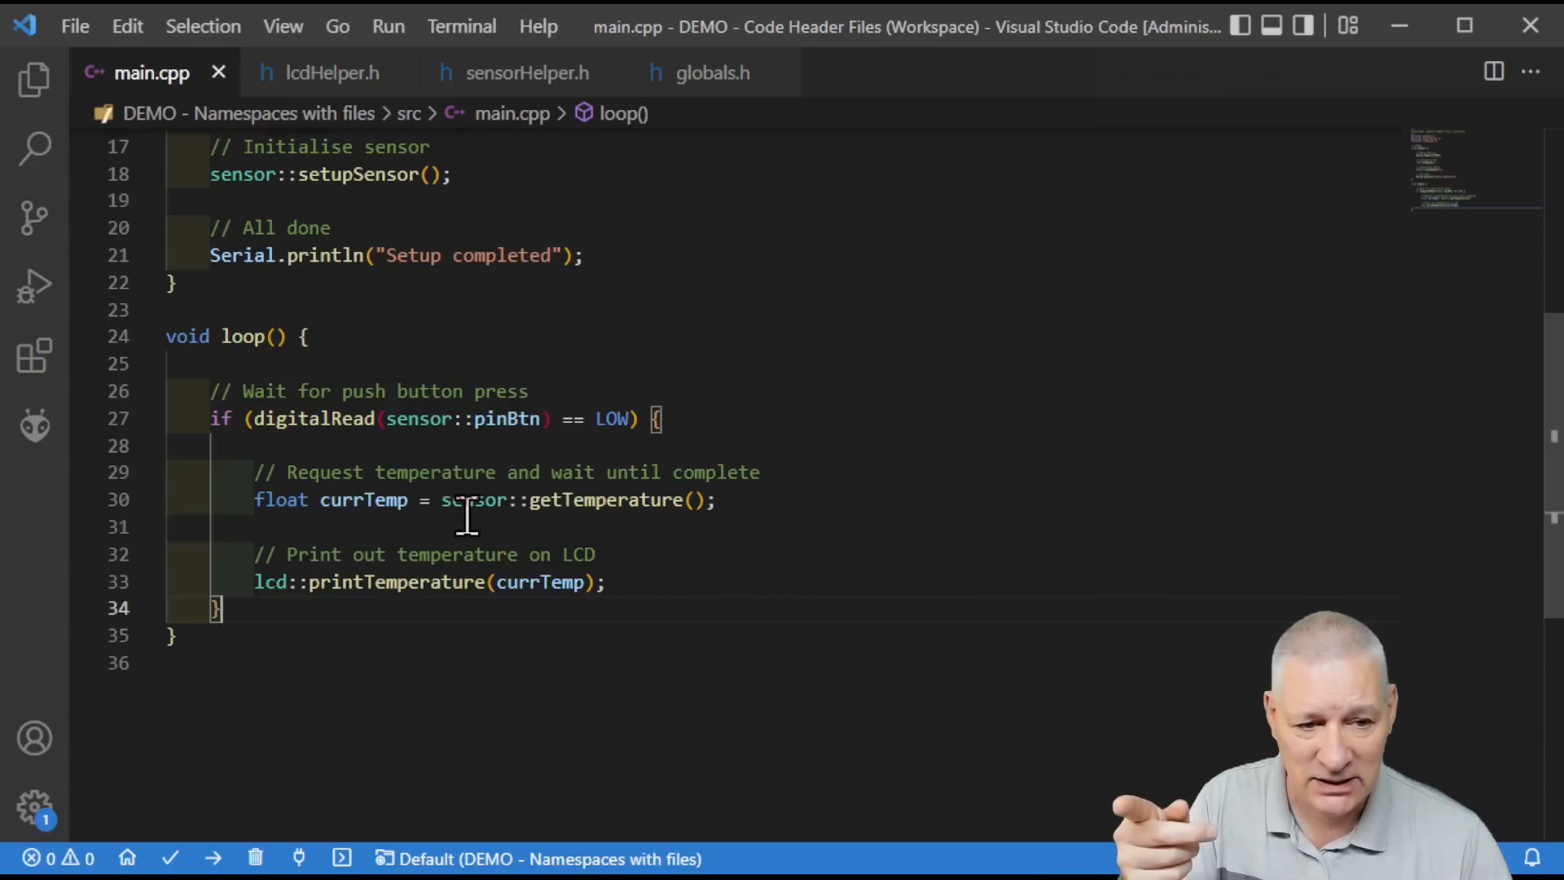
mouse_move(749, 557)
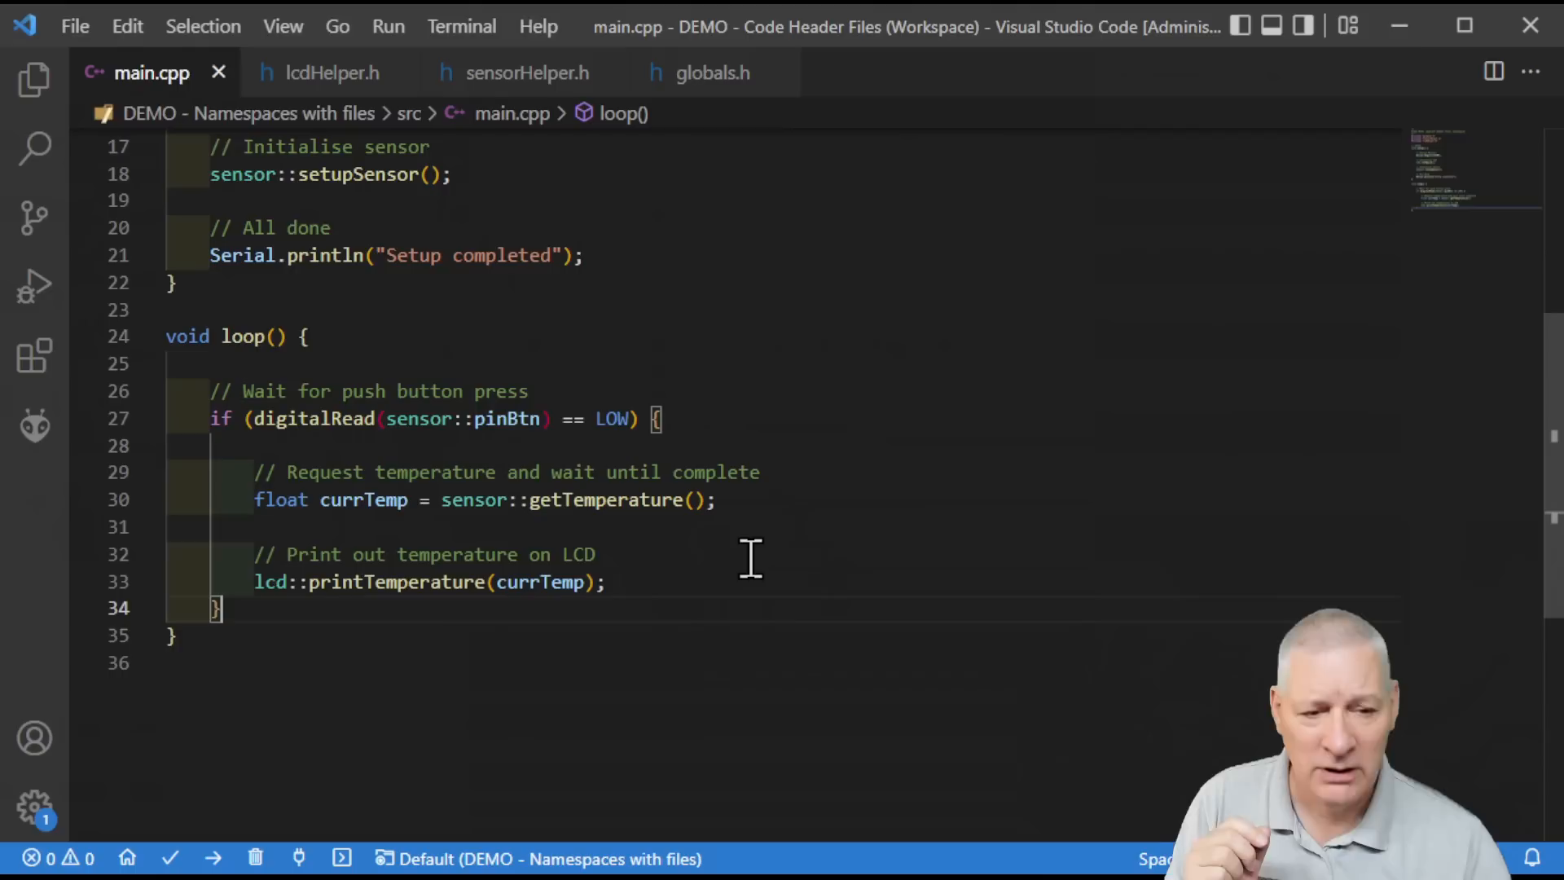
mouse_move(510, 562)
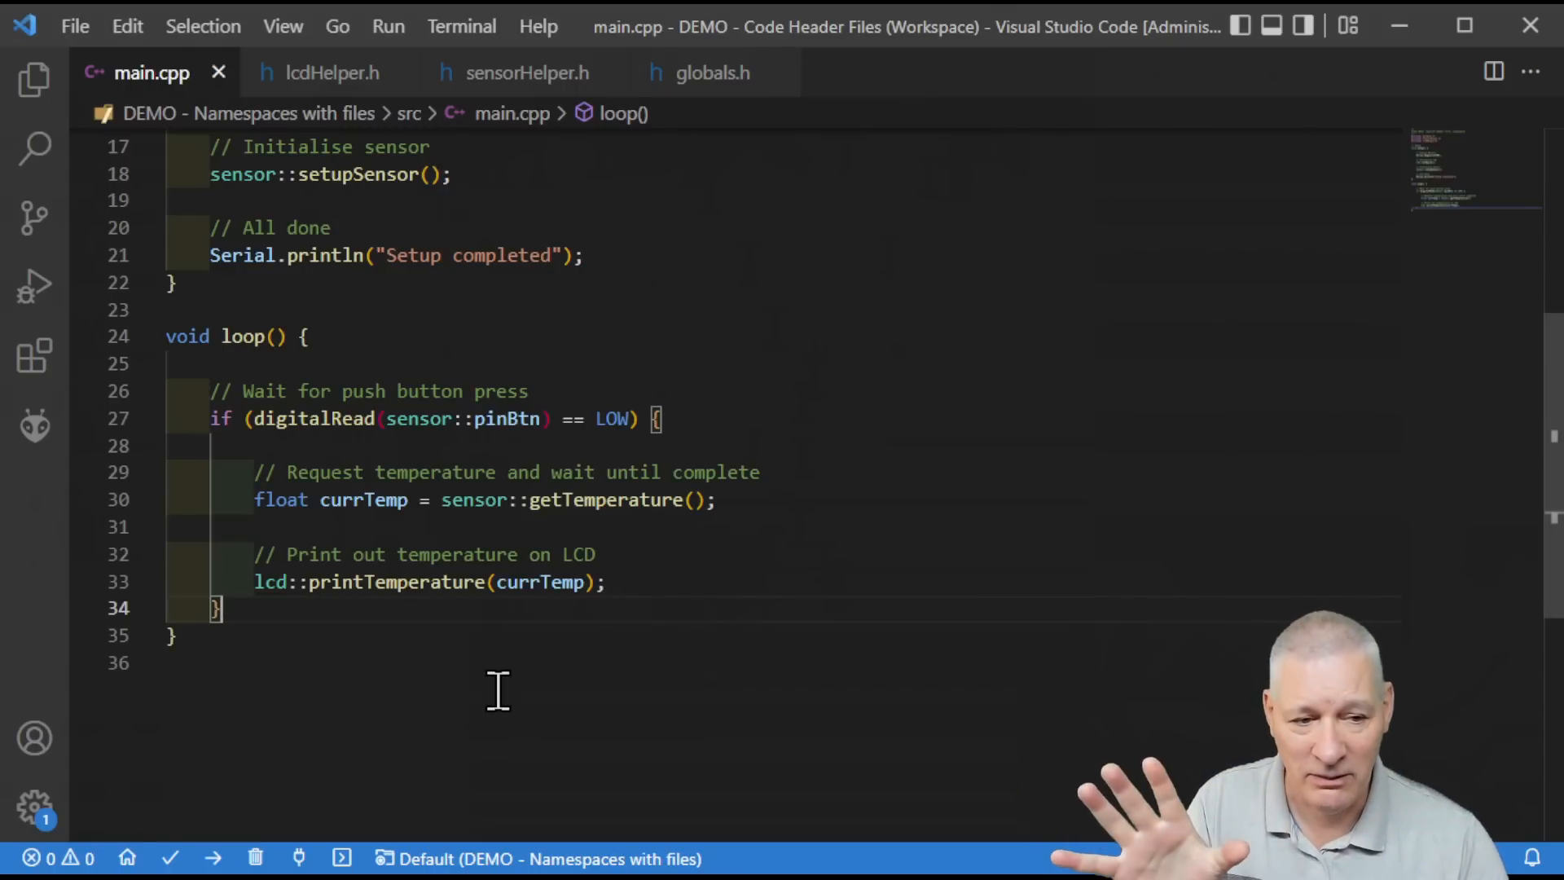
mouse_move(864, 687)
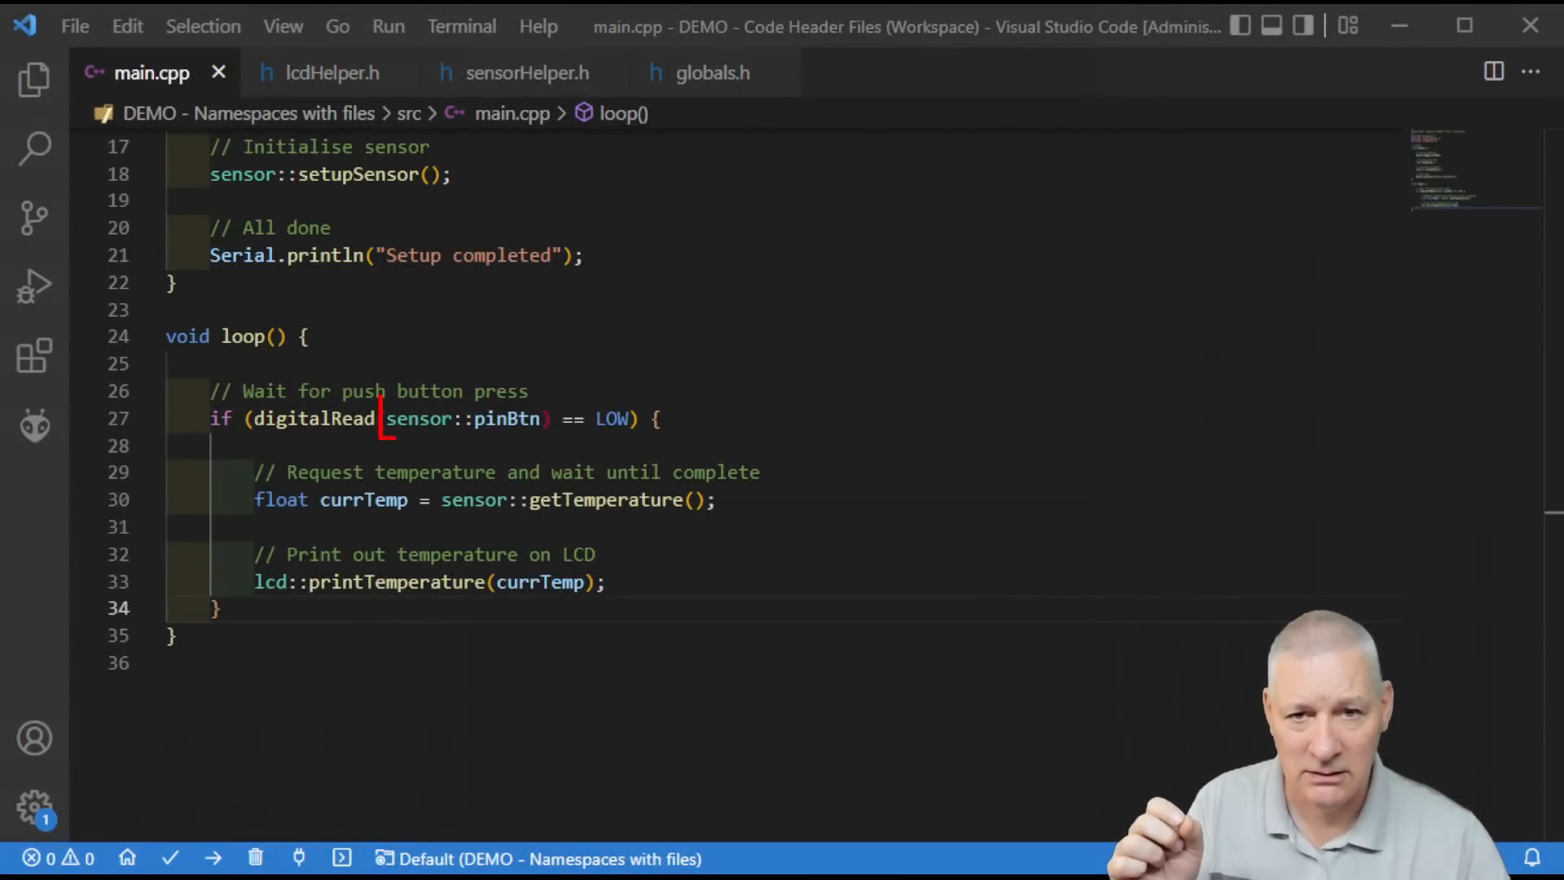
Step: Move the pinBtn trigger pin declaration from sensorHelper.h into globals.h below the includes
double_click(465, 418)
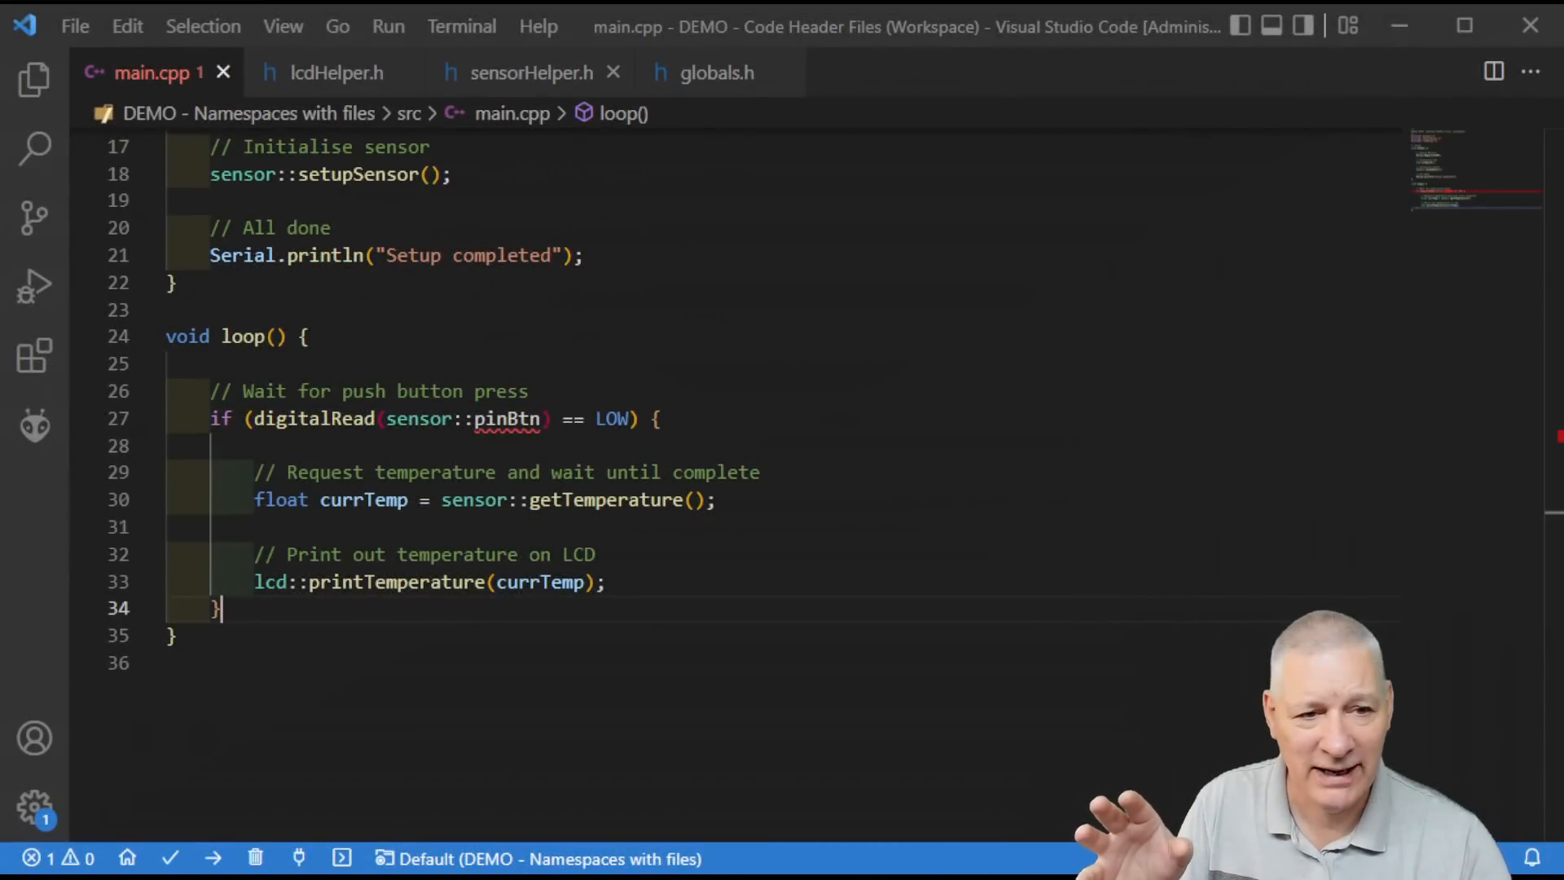
left_click(717, 71)
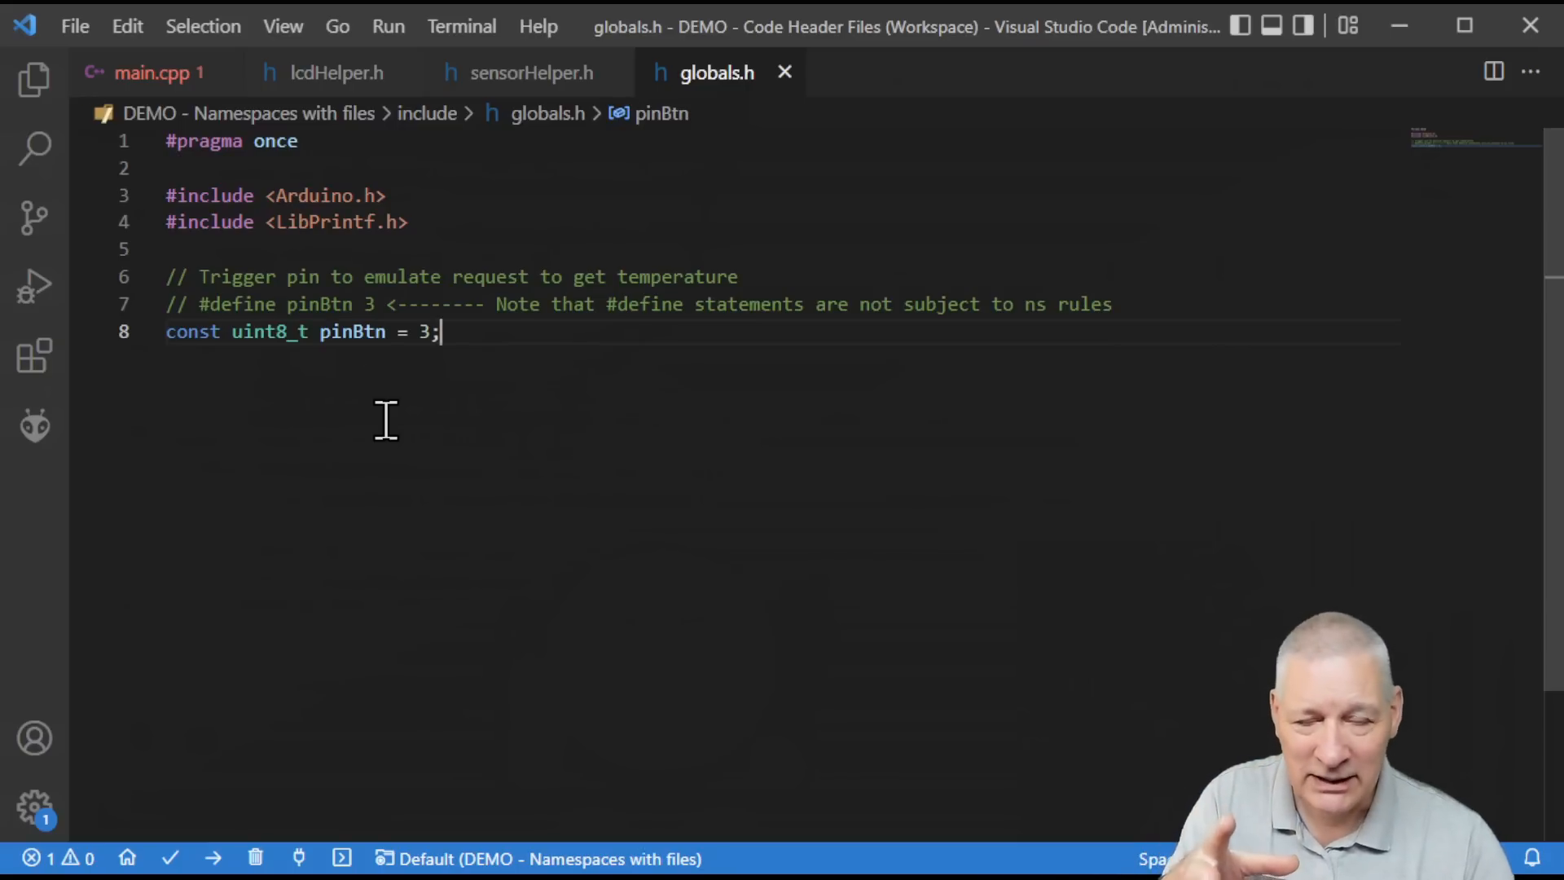
mouse_move(557, 539)
type("namespace buttons {")
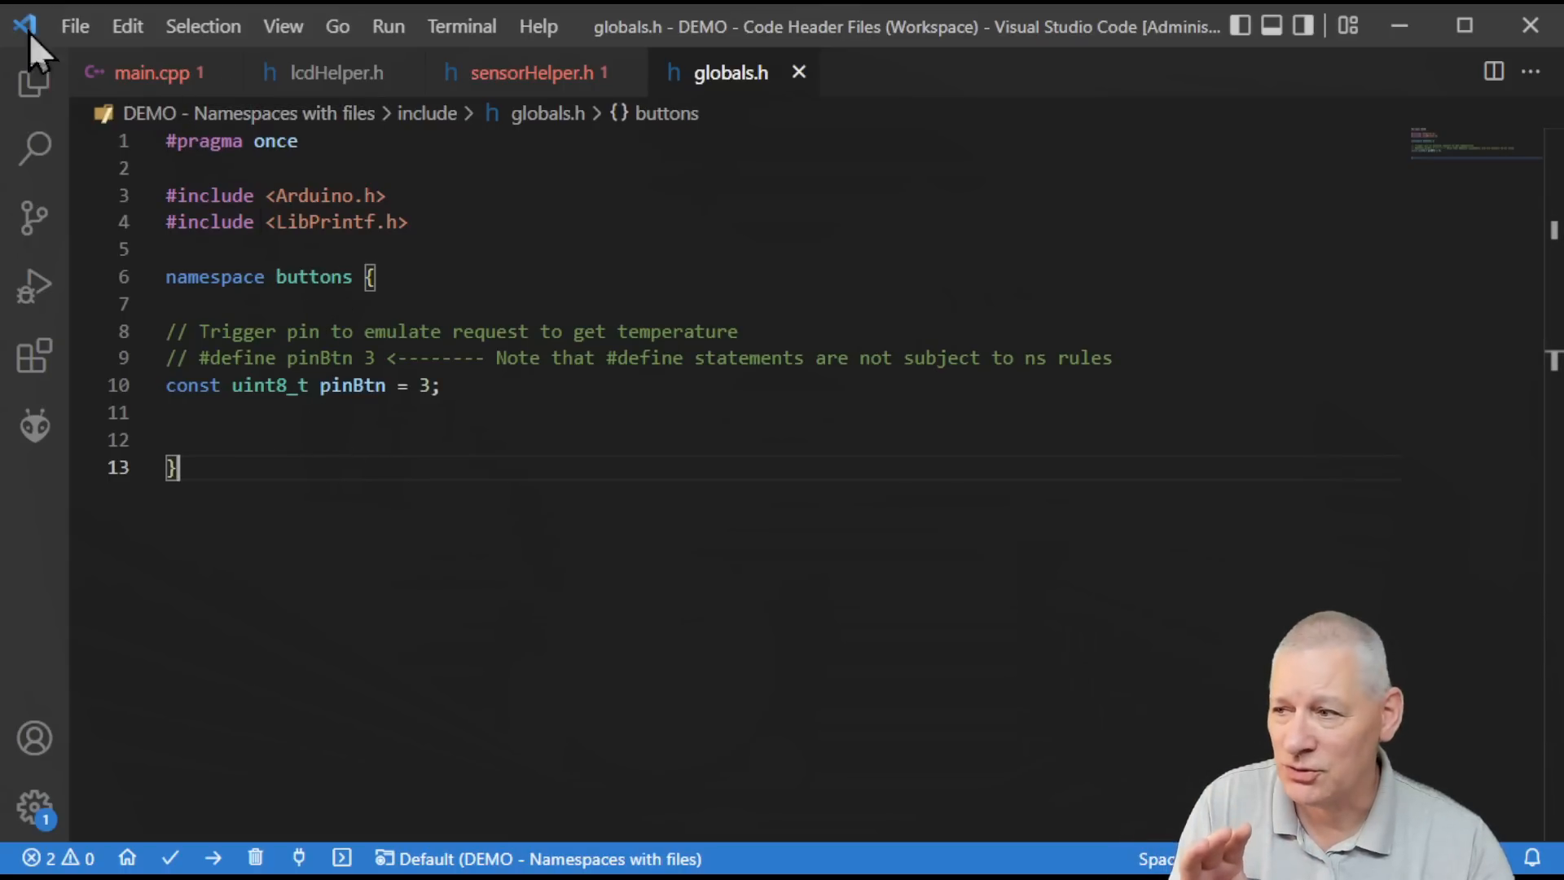
Step: Change loop() to read buttons::pinBtn via IntelliSense and save main.cpp
left_click(145, 72)
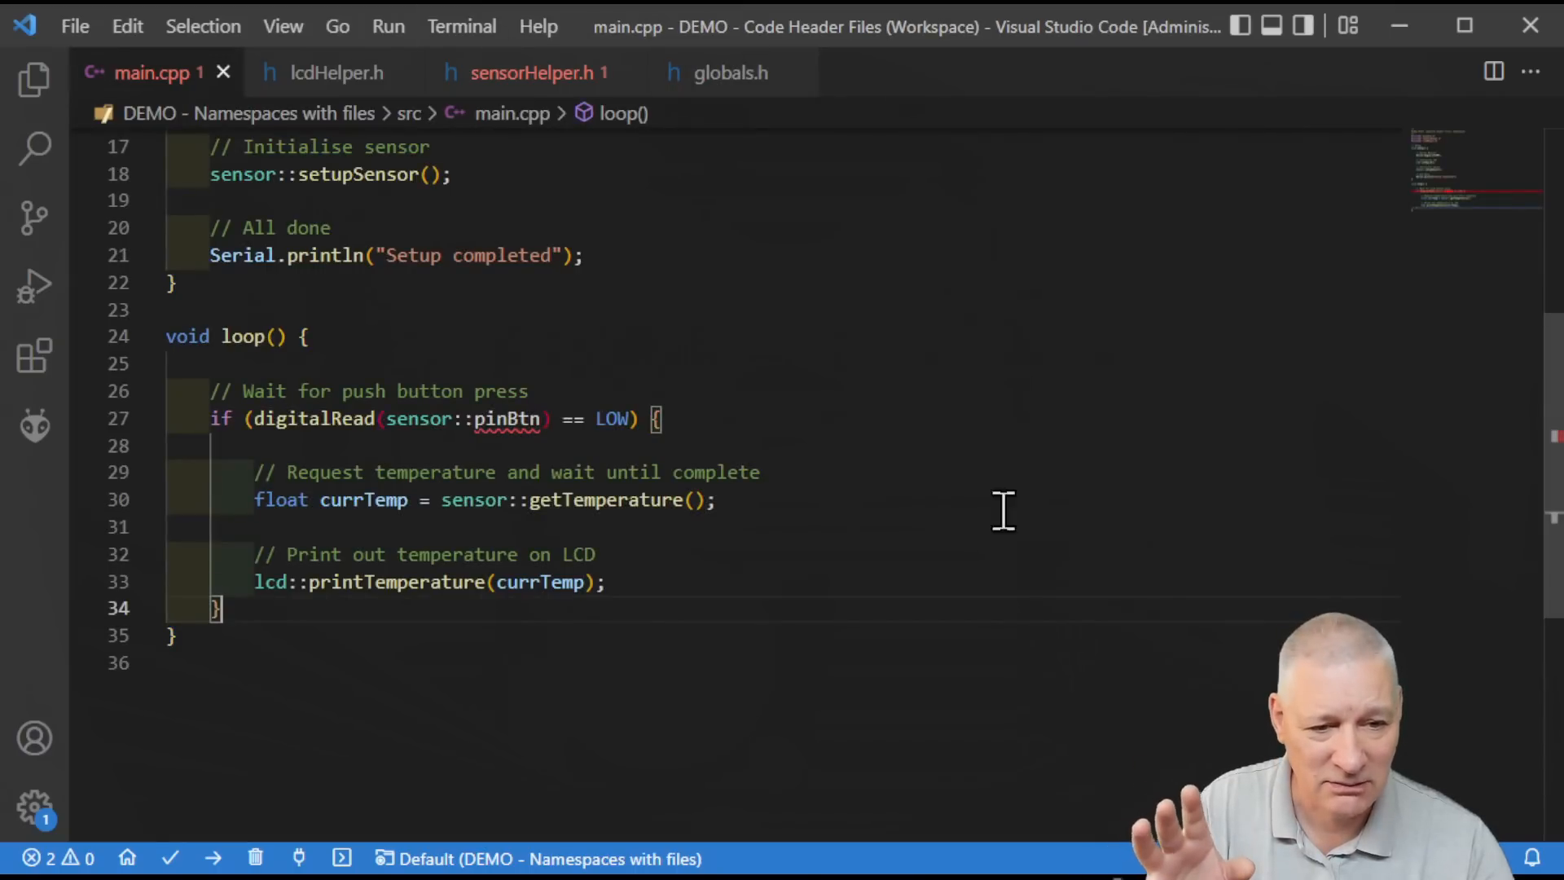
mouse_move(510, 418)
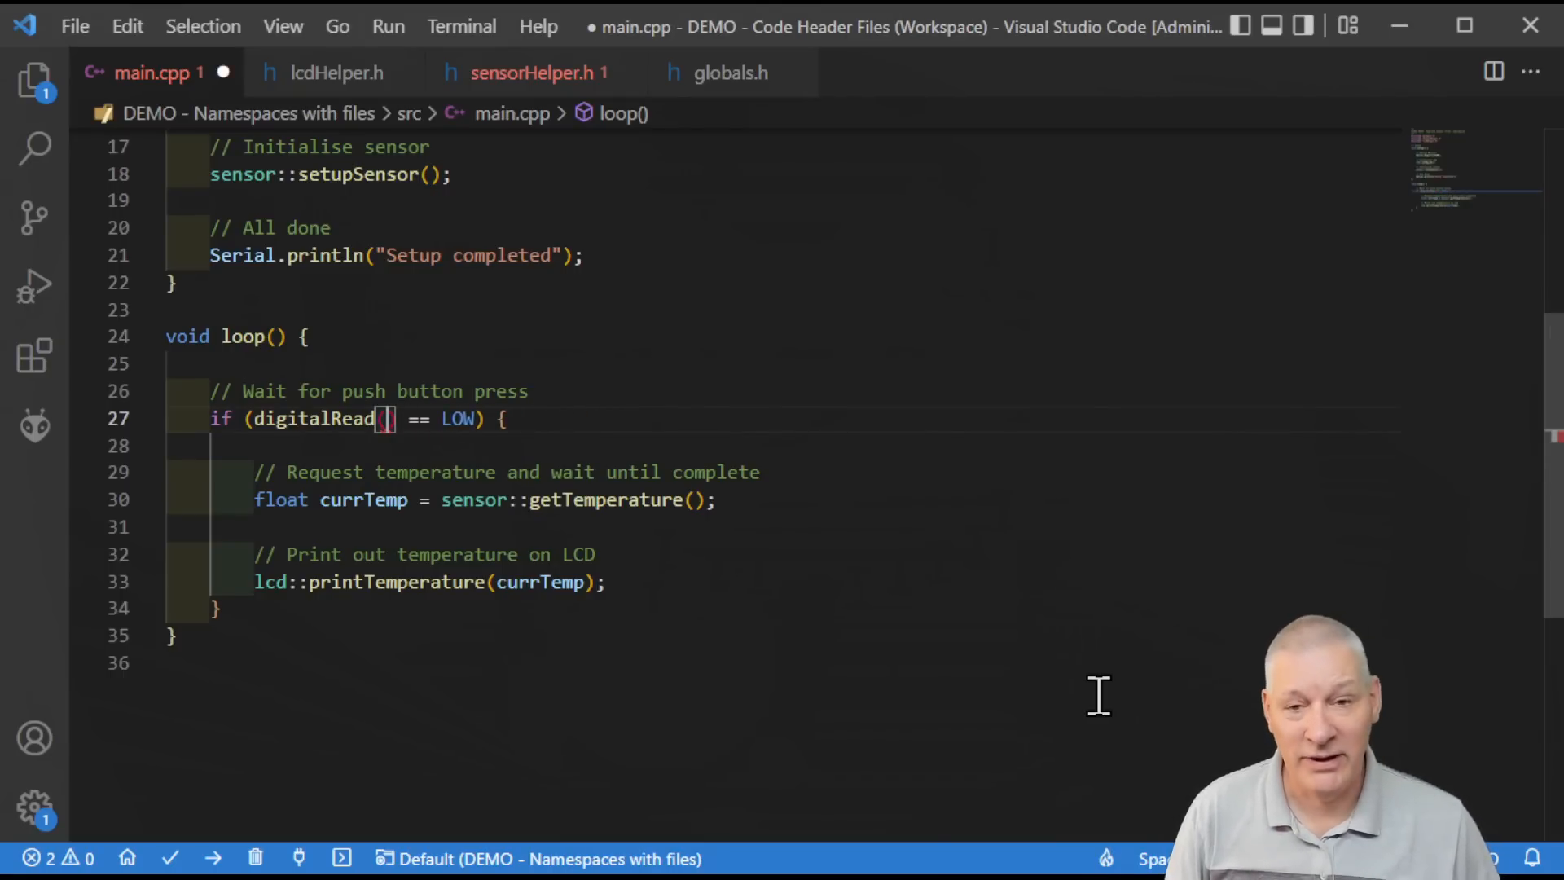
type("buttons")
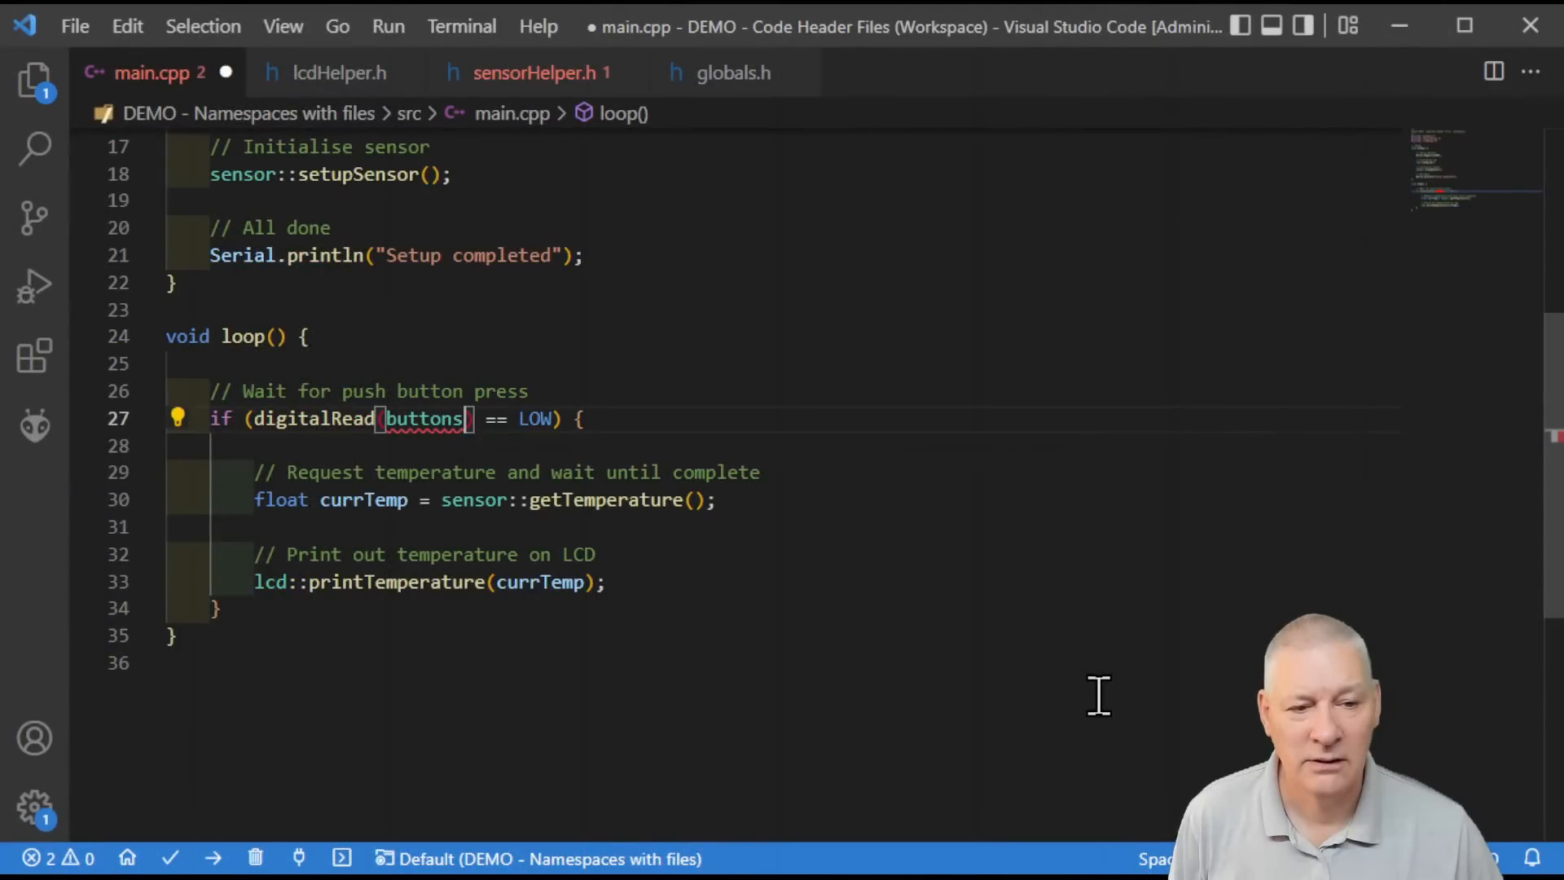
type("::")
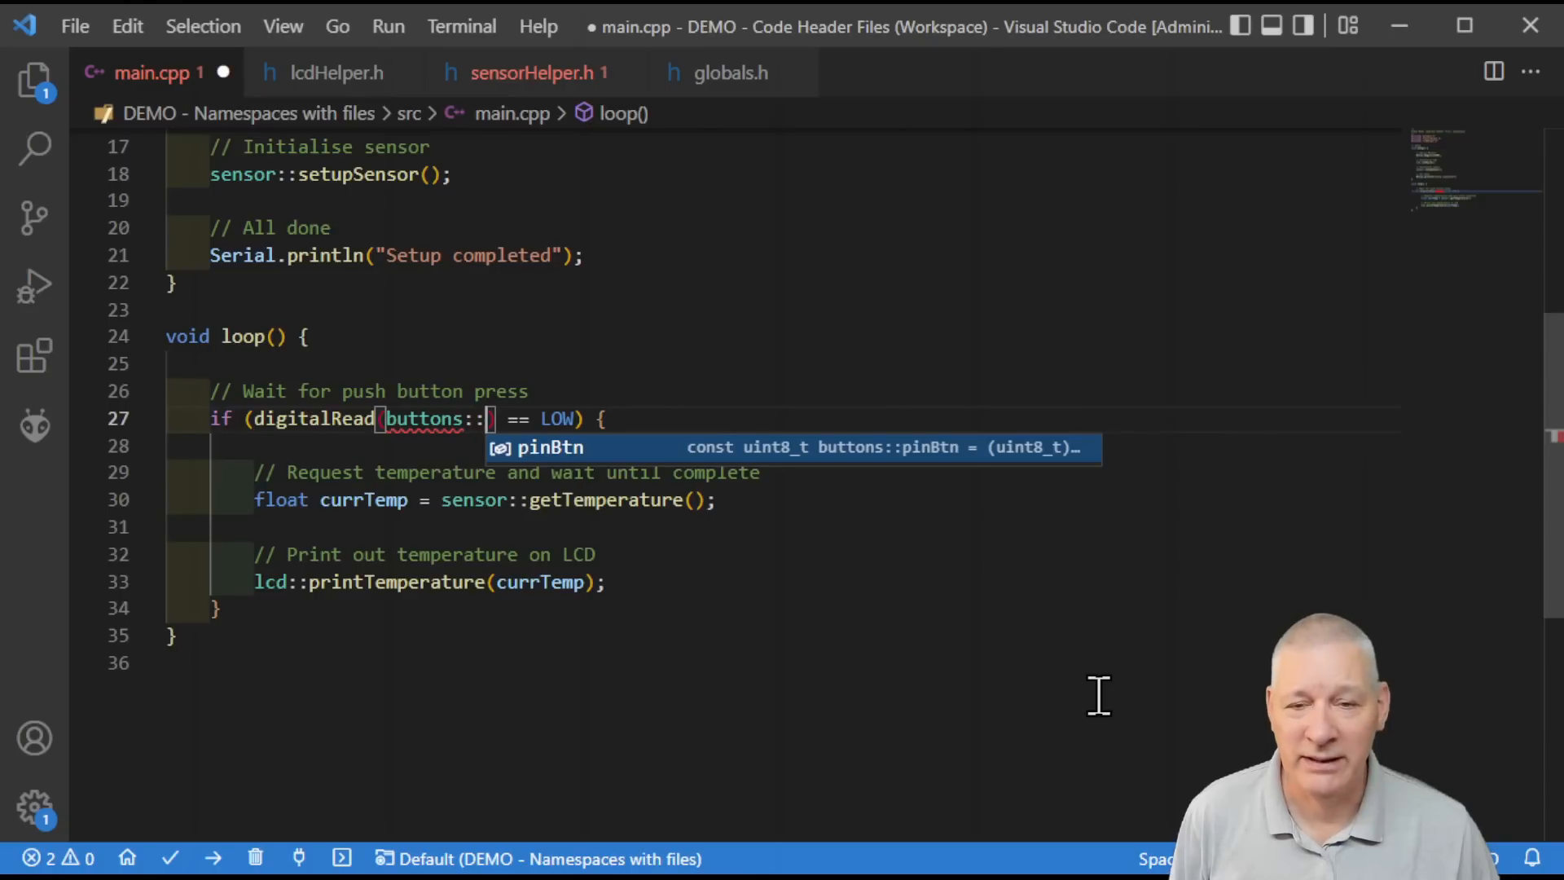
key("ctrl+s")
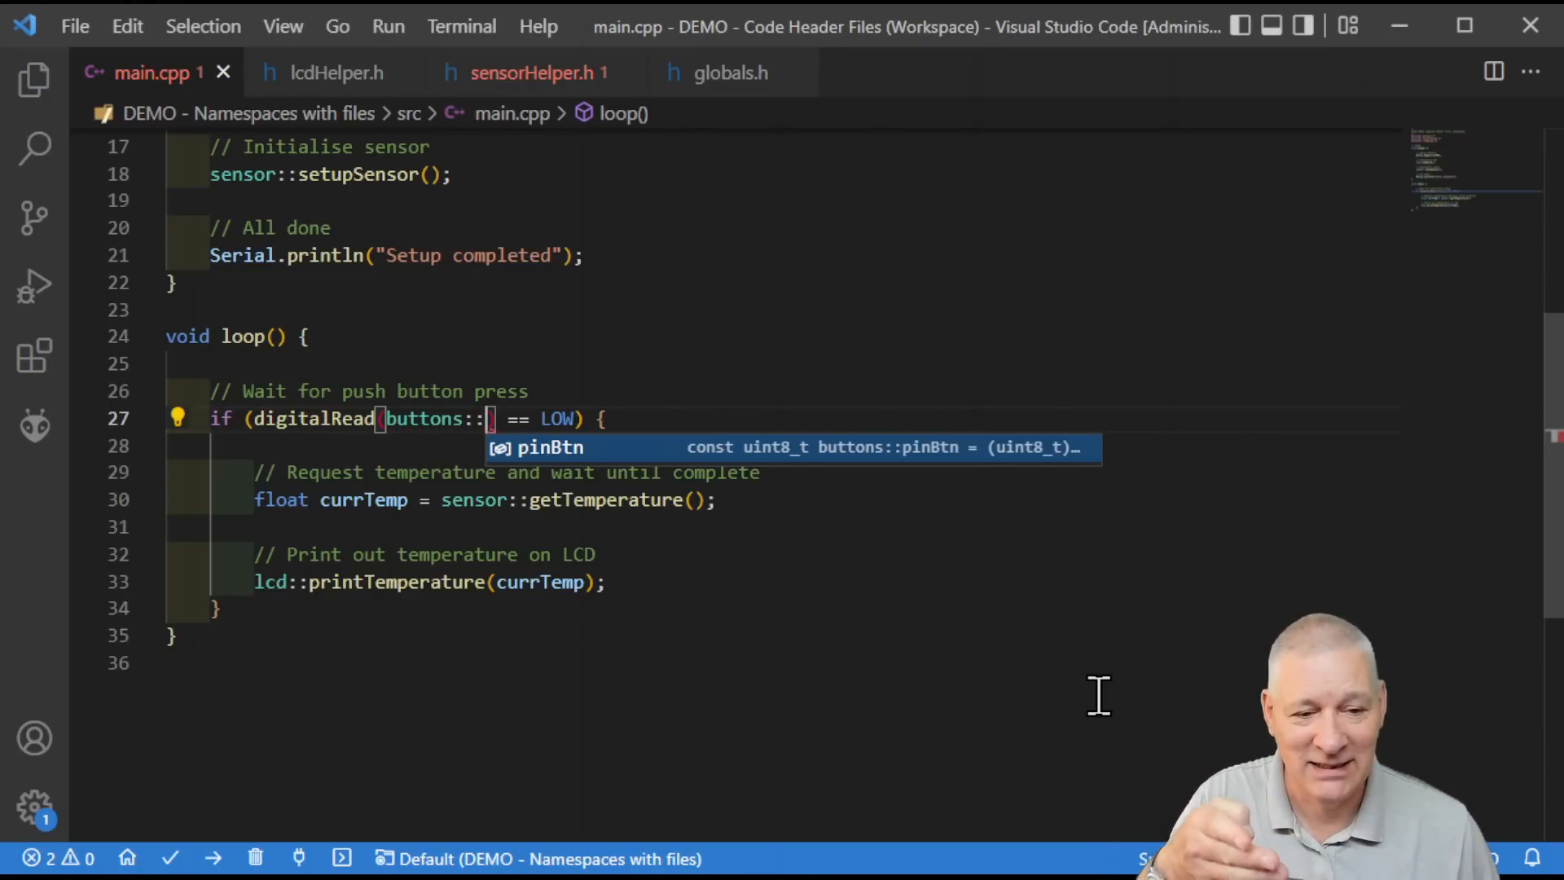
key("Tab")
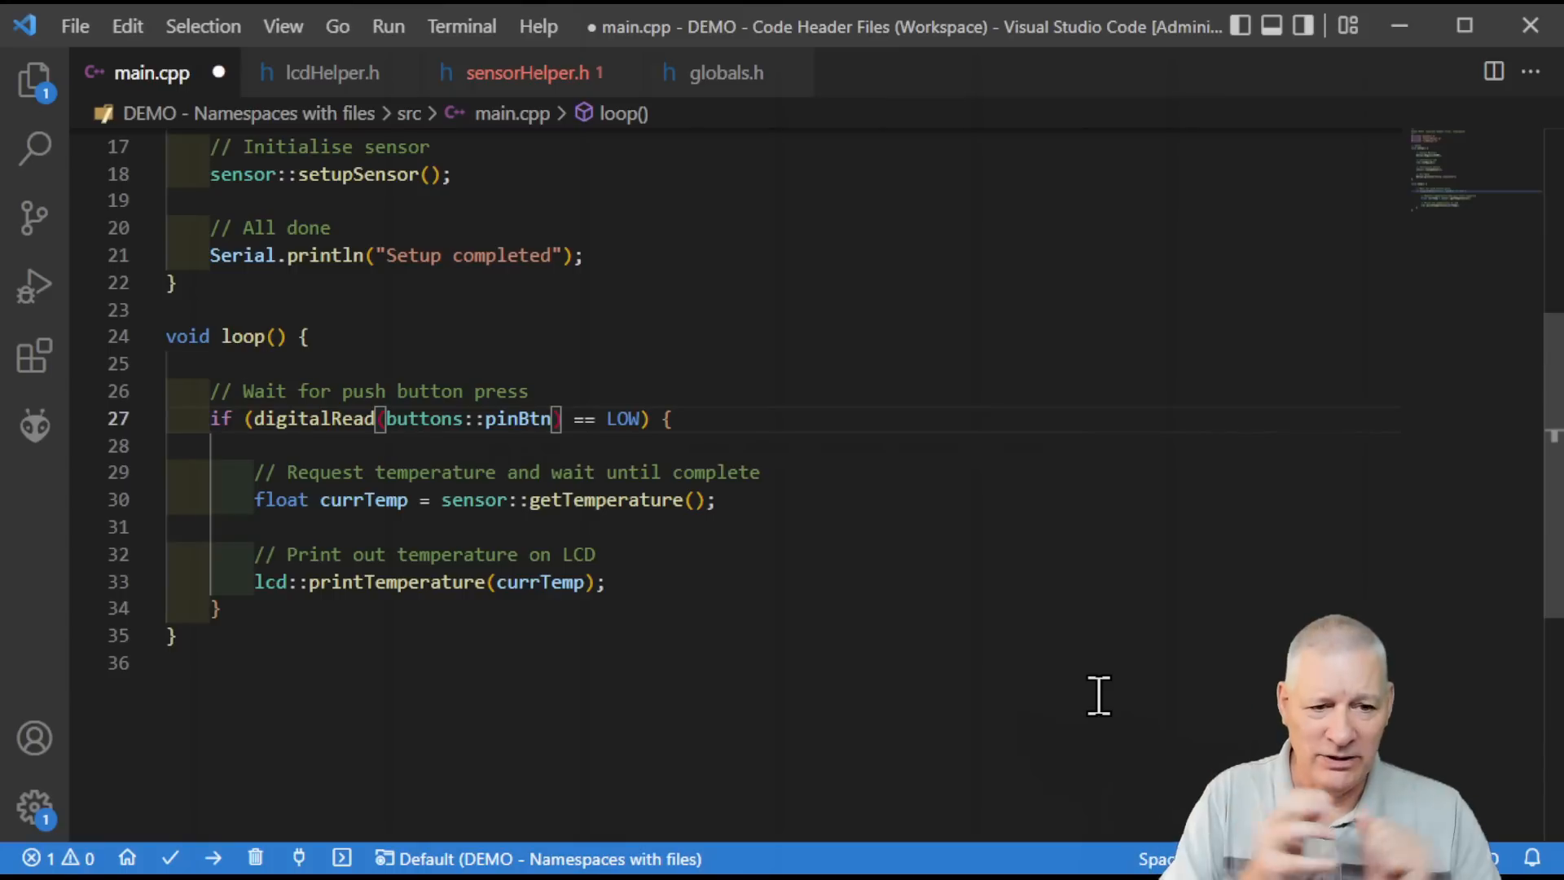
key("ctrl+s")
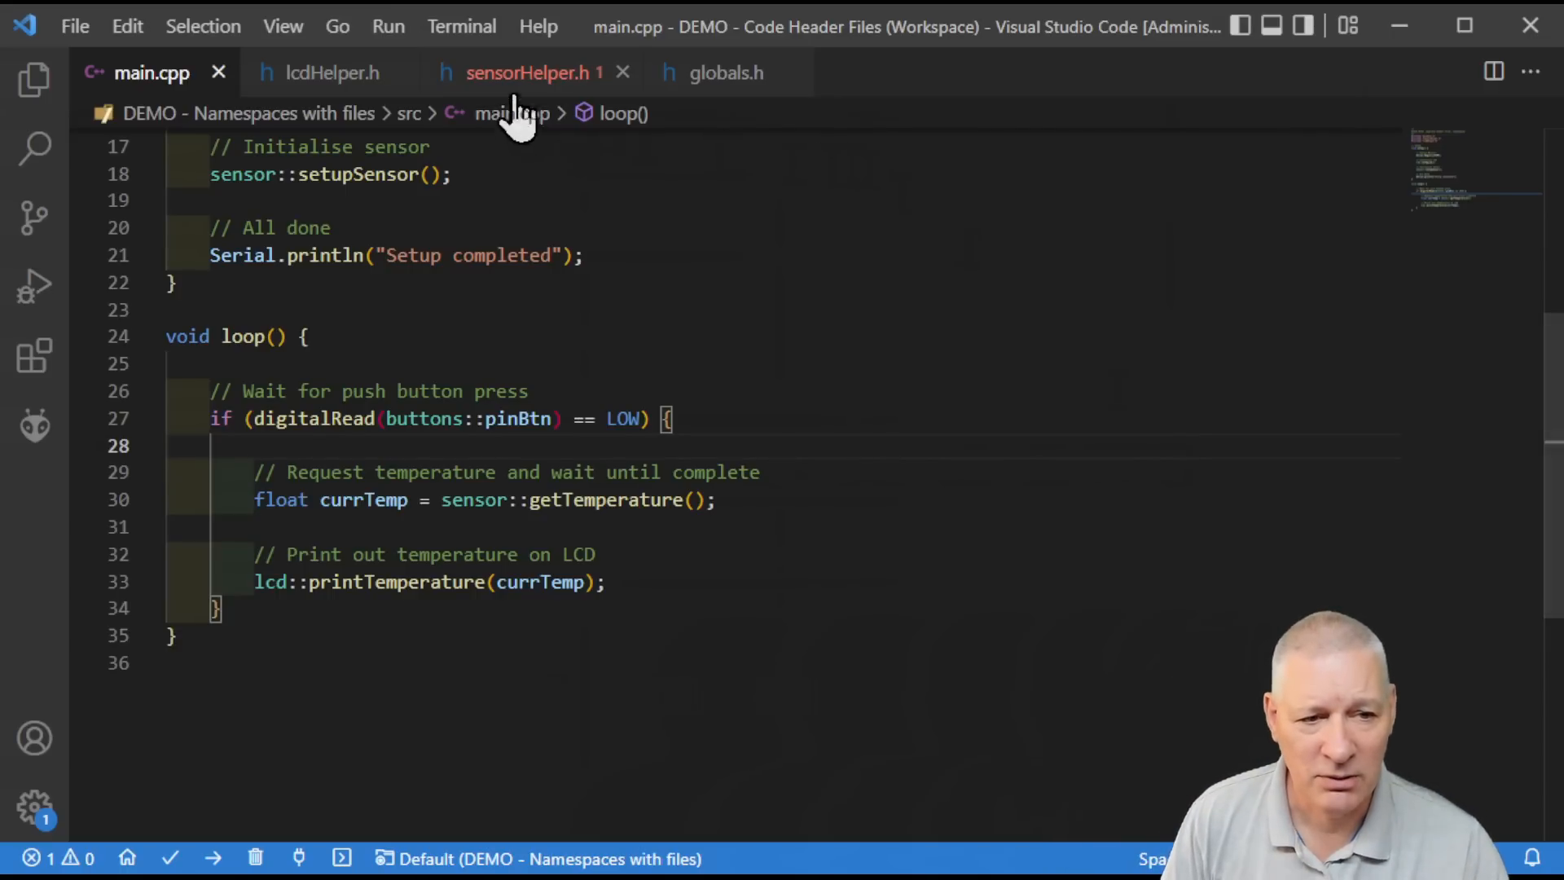
Step: Close the sensor namespace after the DS18B20 object, save, and add a placeholder comment before setupSensor
left_click(531, 72)
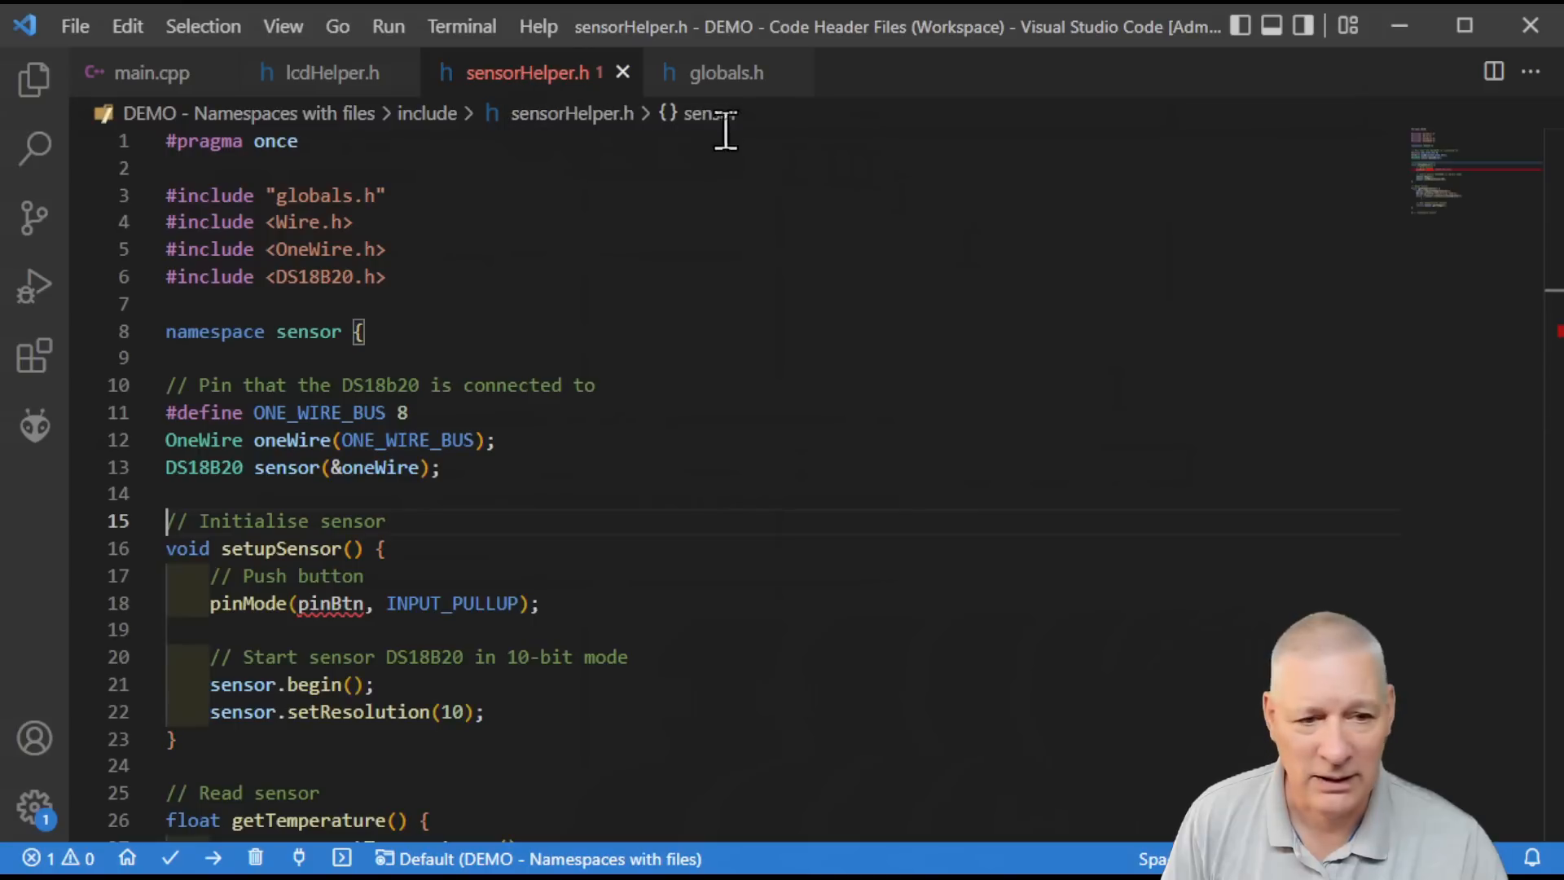
scroll("down", 3)
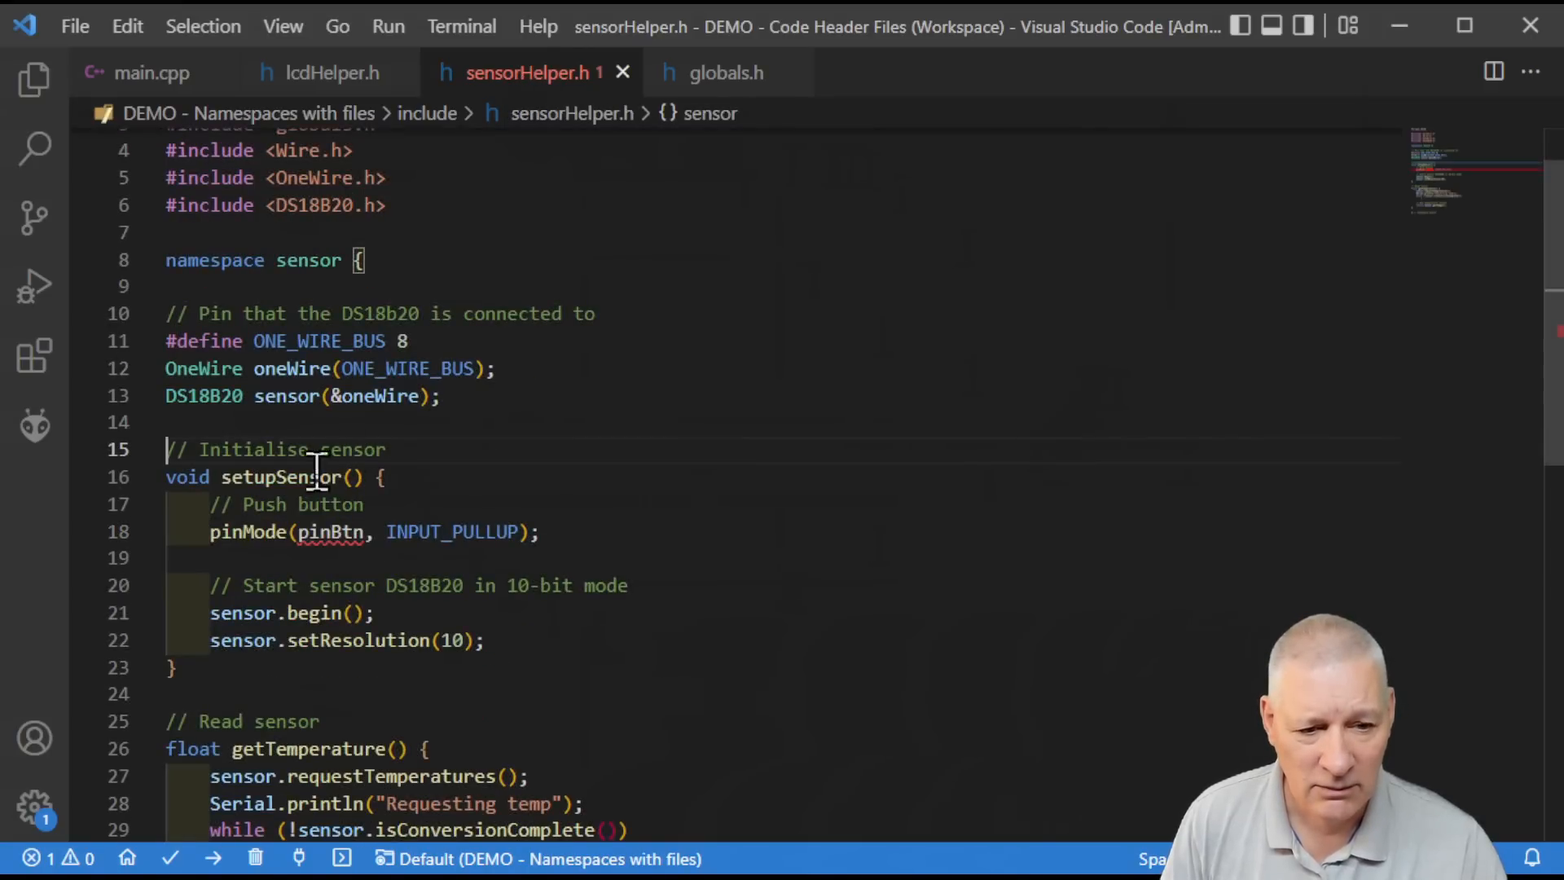
mouse_move(390, 678)
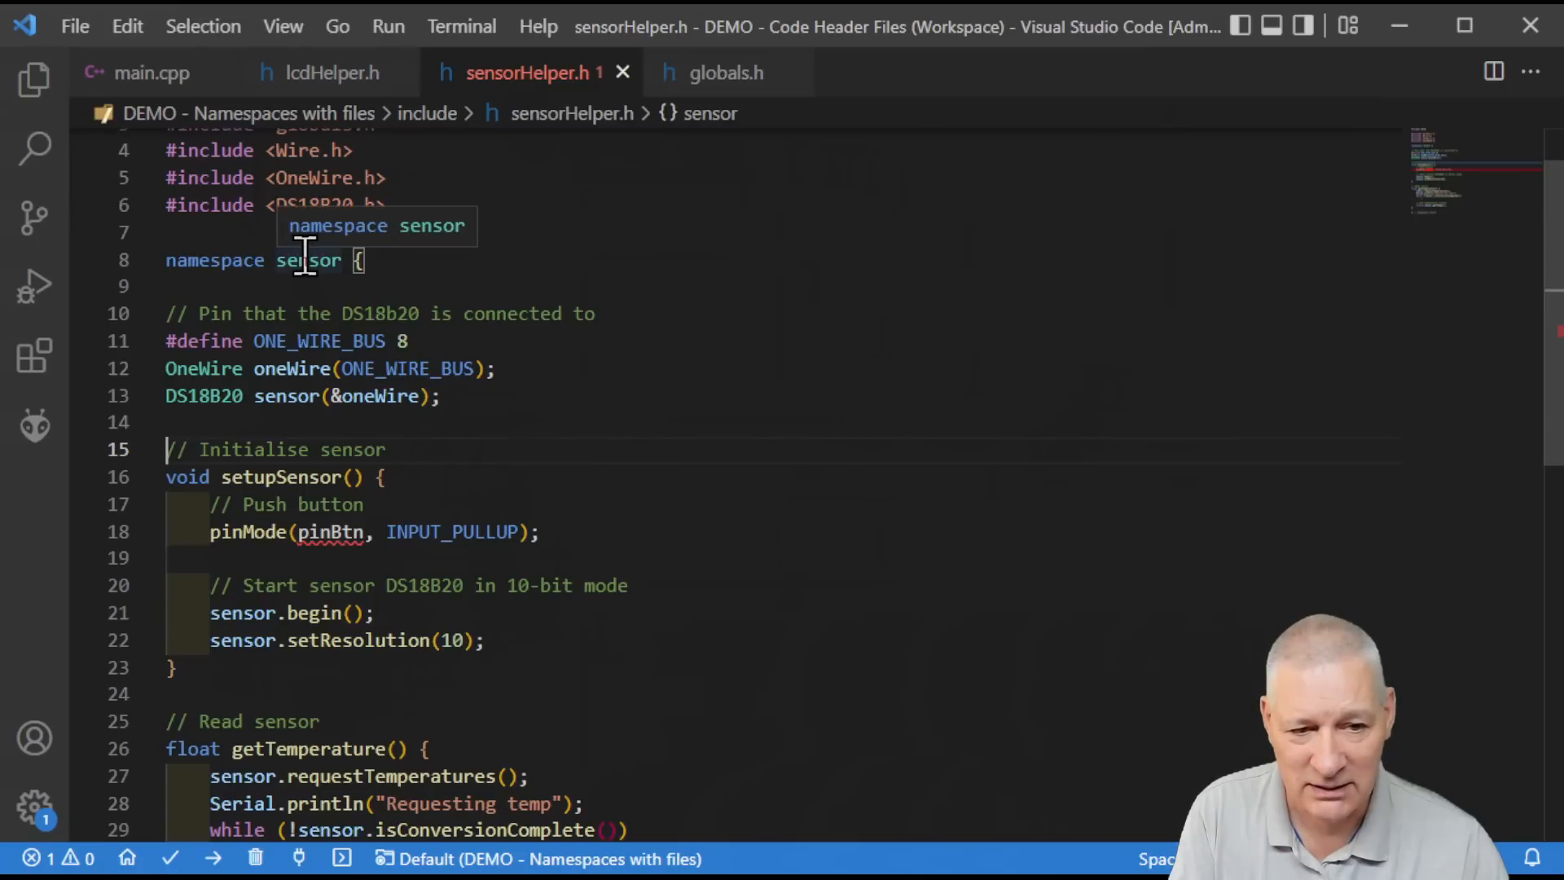
mouse_move(225, 329)
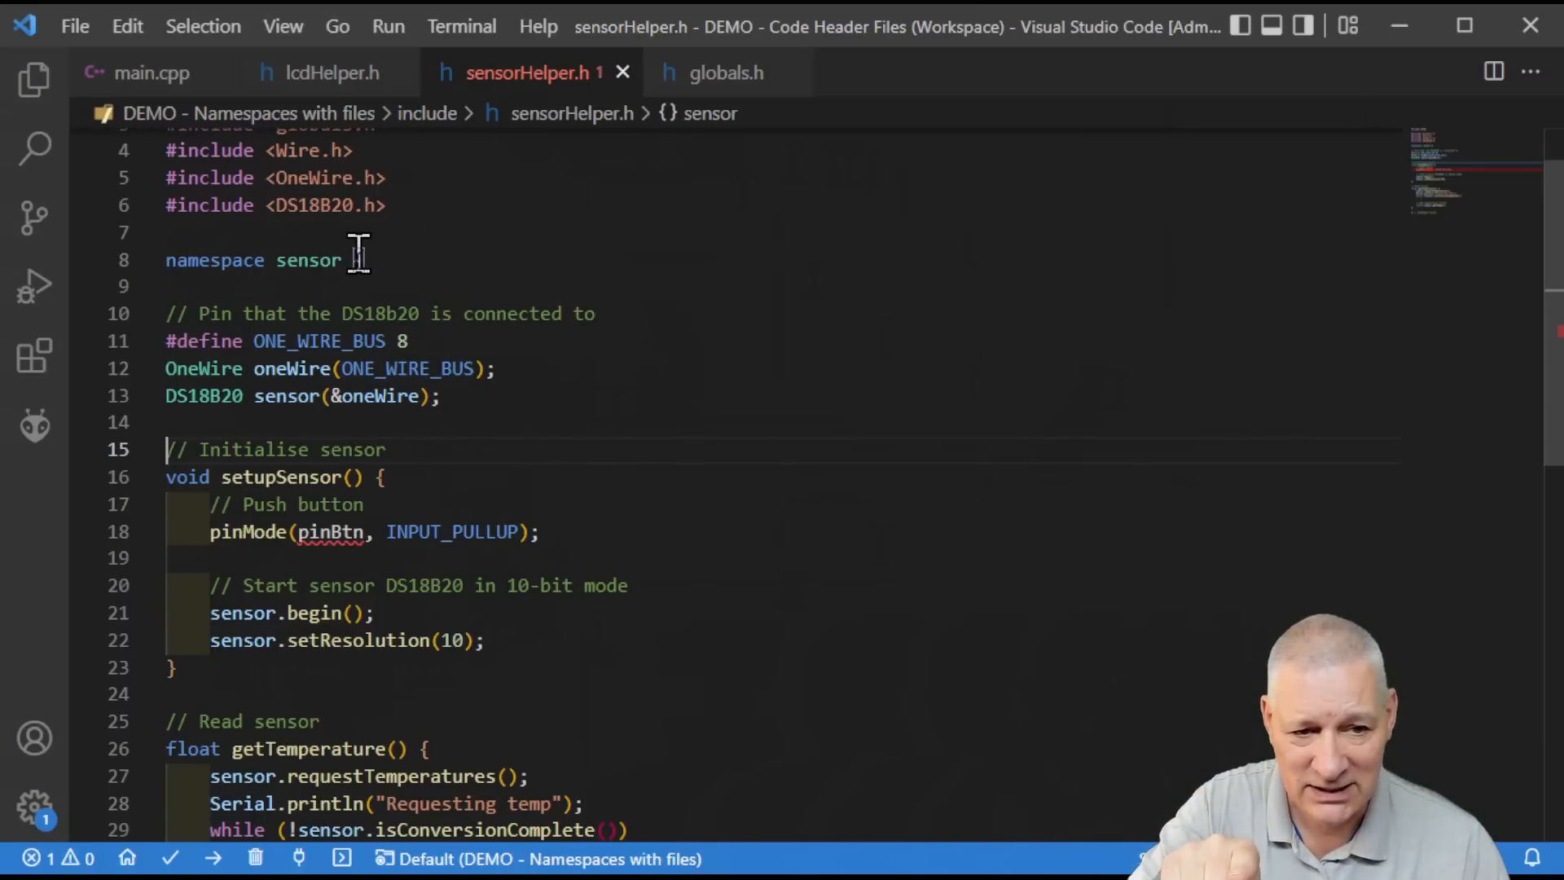
left_click(438, 394)
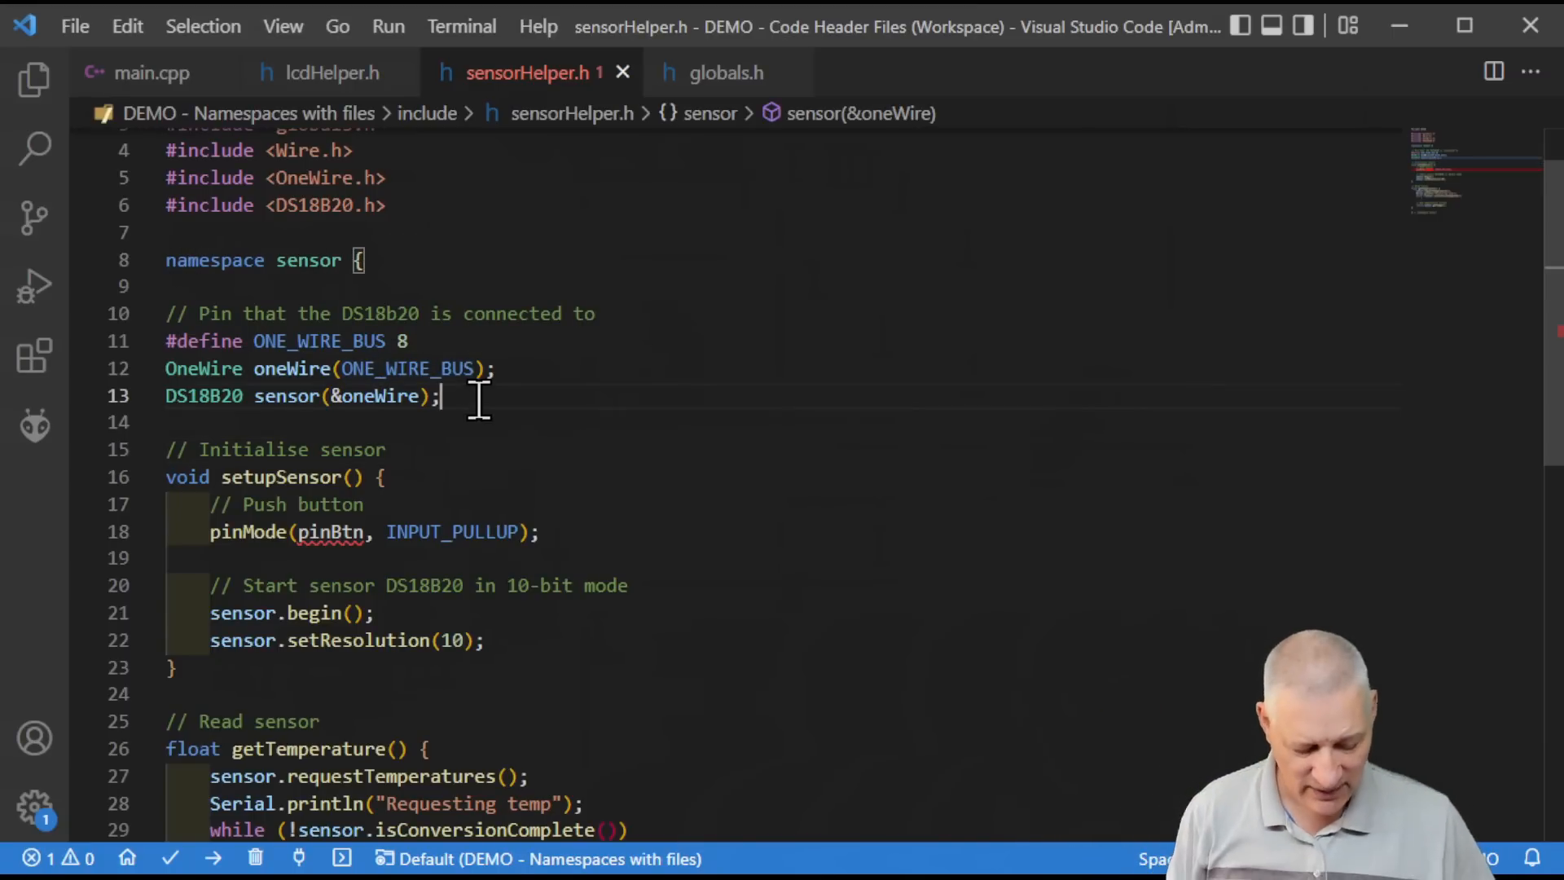
key("Enter")
type("}")
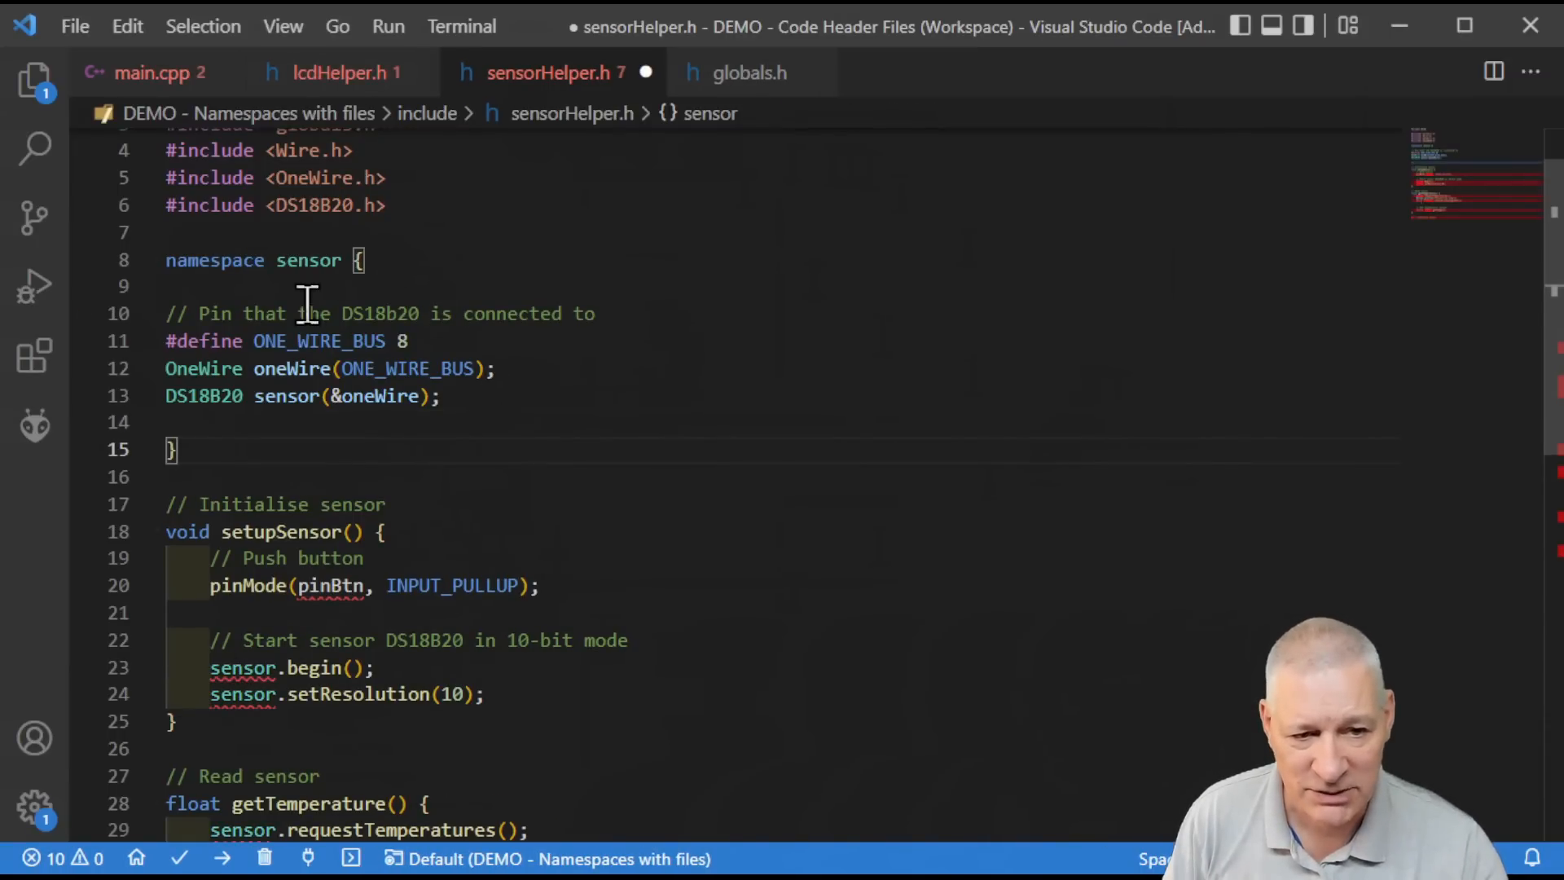
key("ctrl+s")
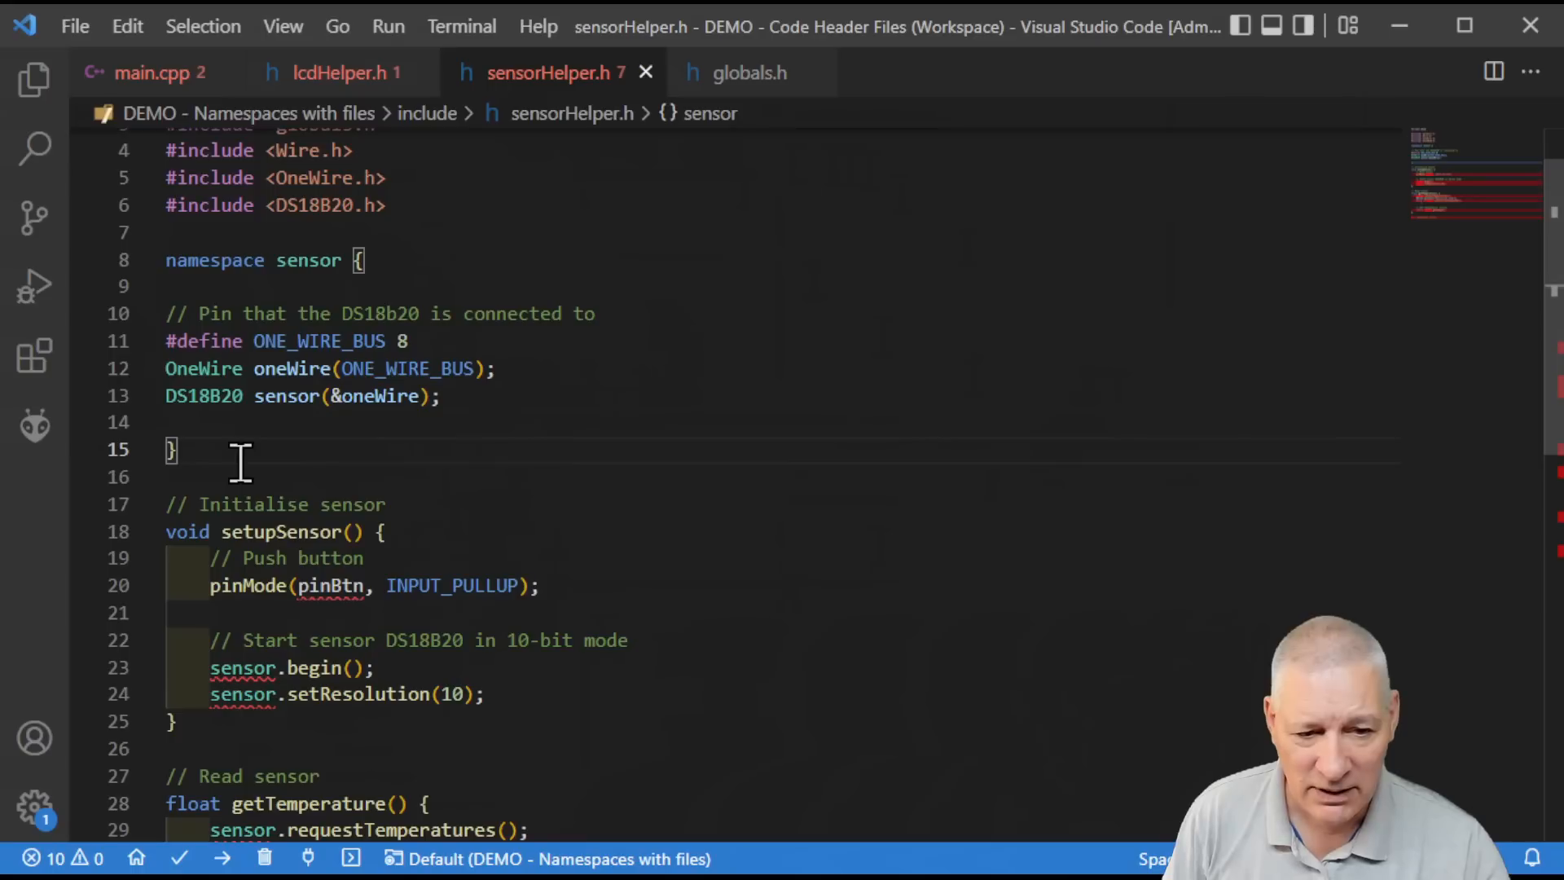
key("enter")
type("namespace sensor {")
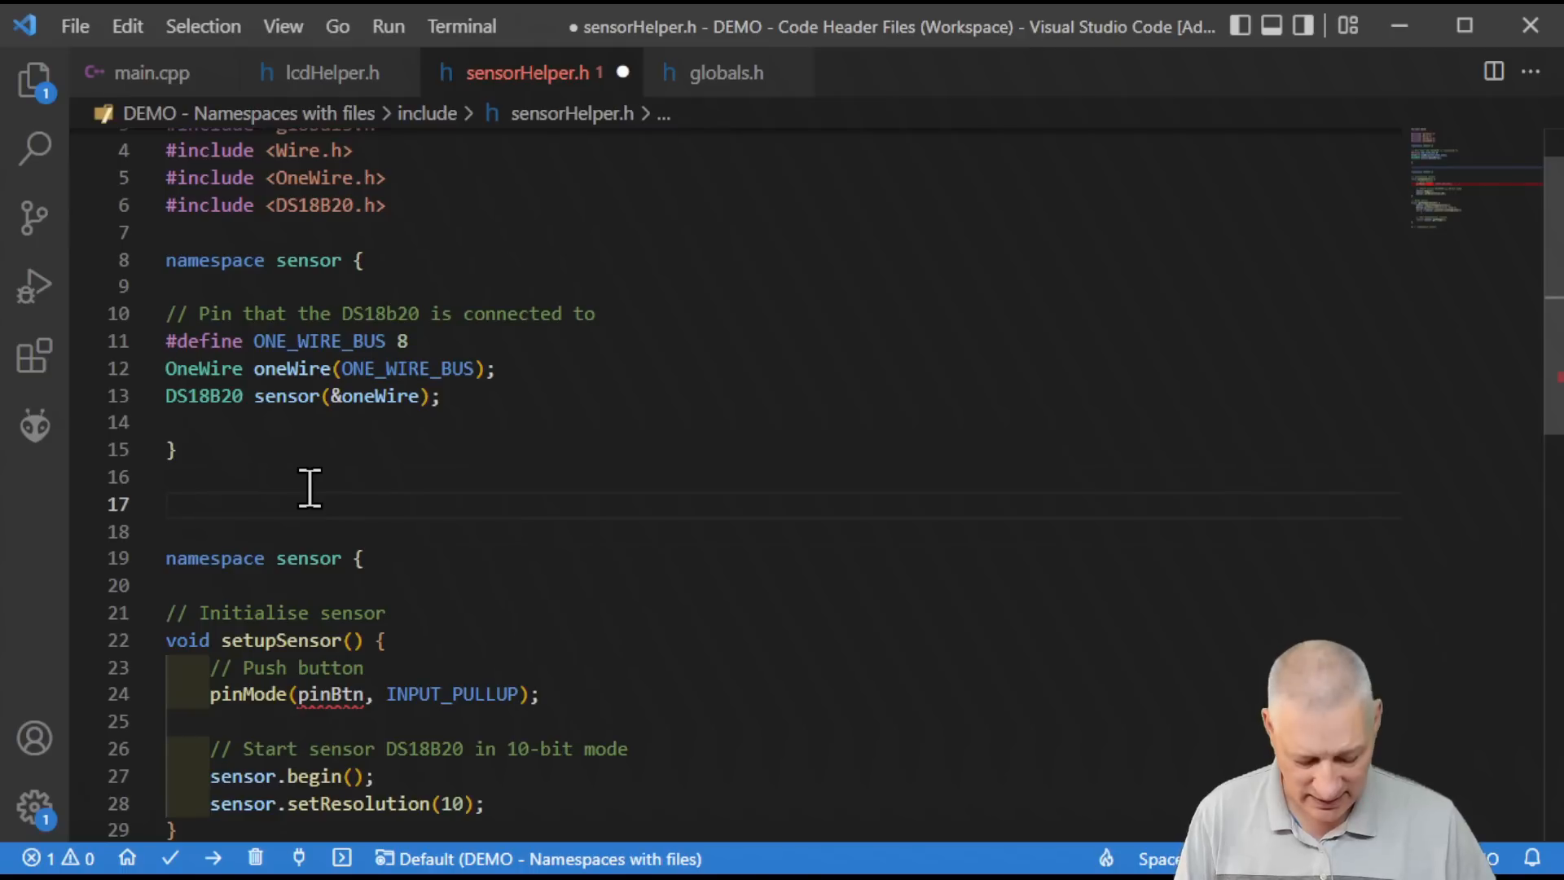
type("// sdf;oaskf;alsdfk;alsdfk;asdk sadf;lk")
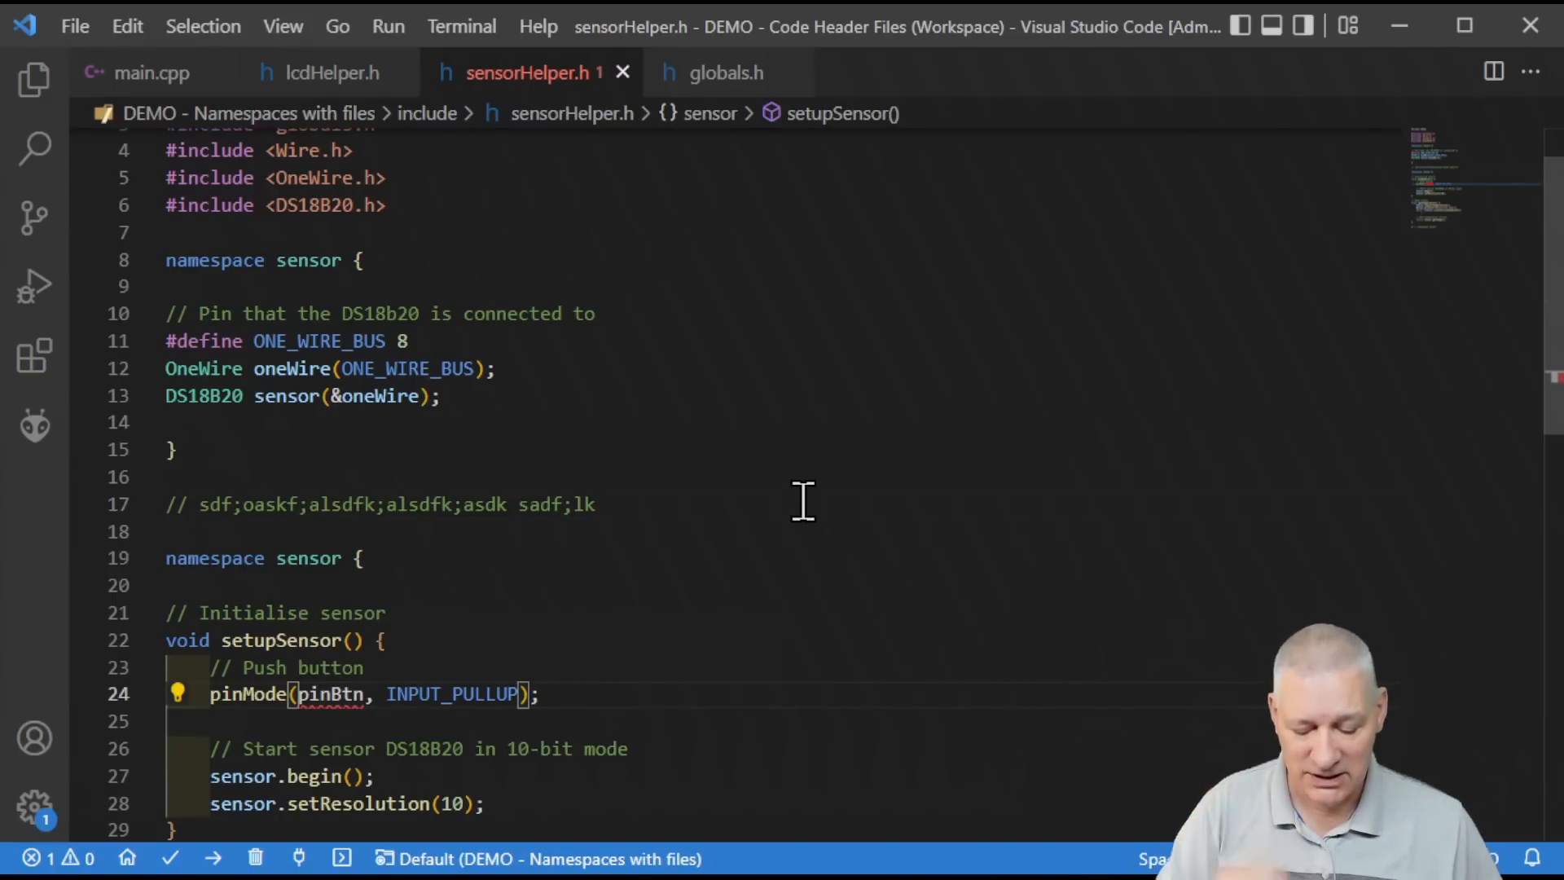
Step: Qualify pinBtn as buttons::pinBtn in setupSensor's pinMode call and save sensorHelper.h
type("buttons")
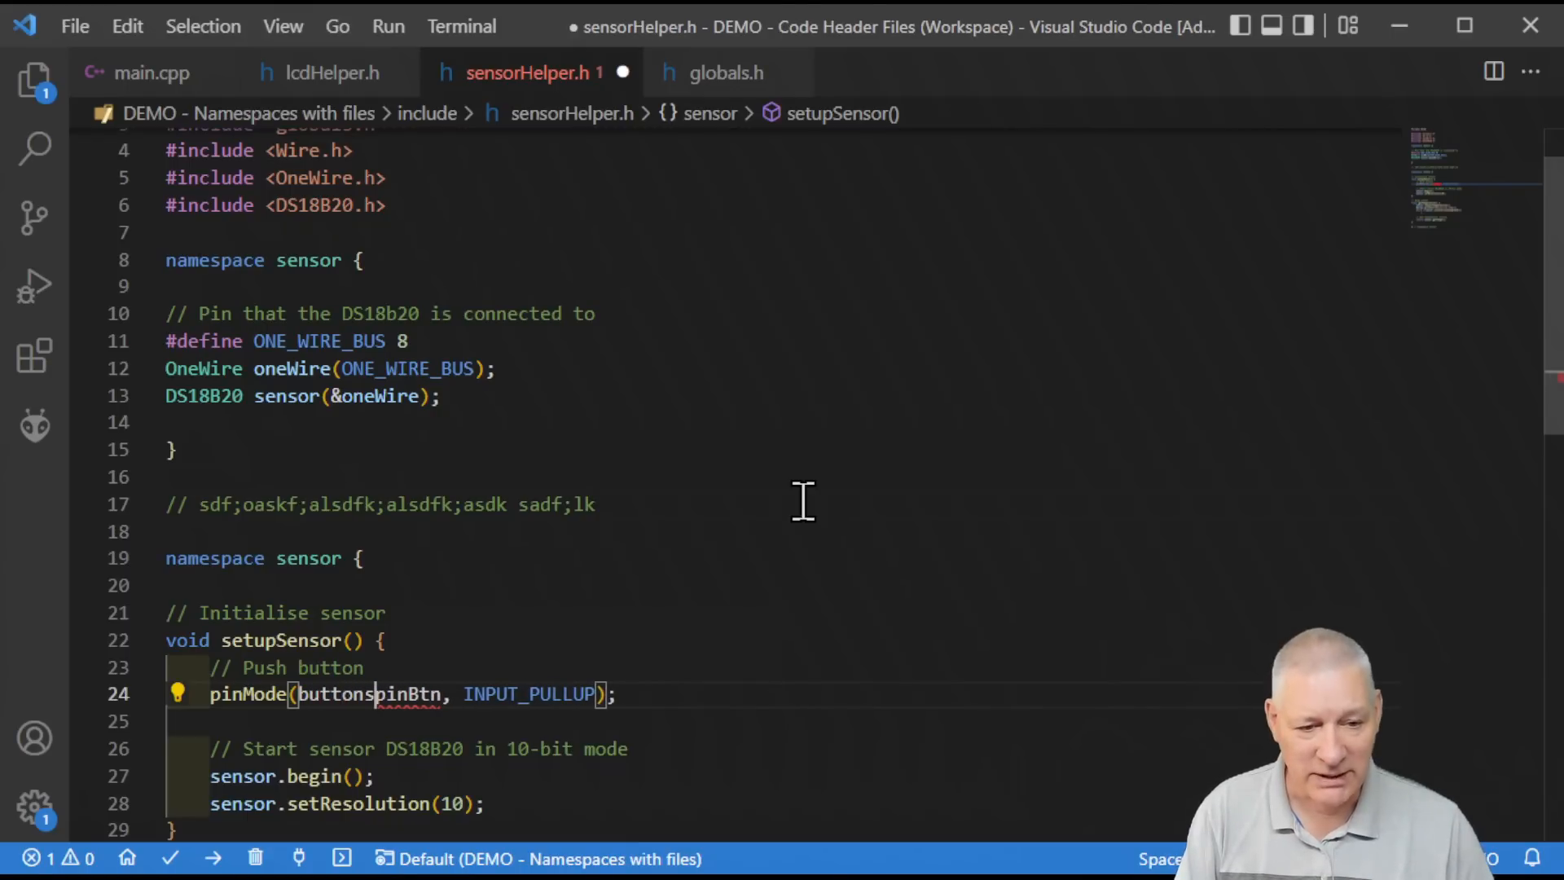
type("@@")
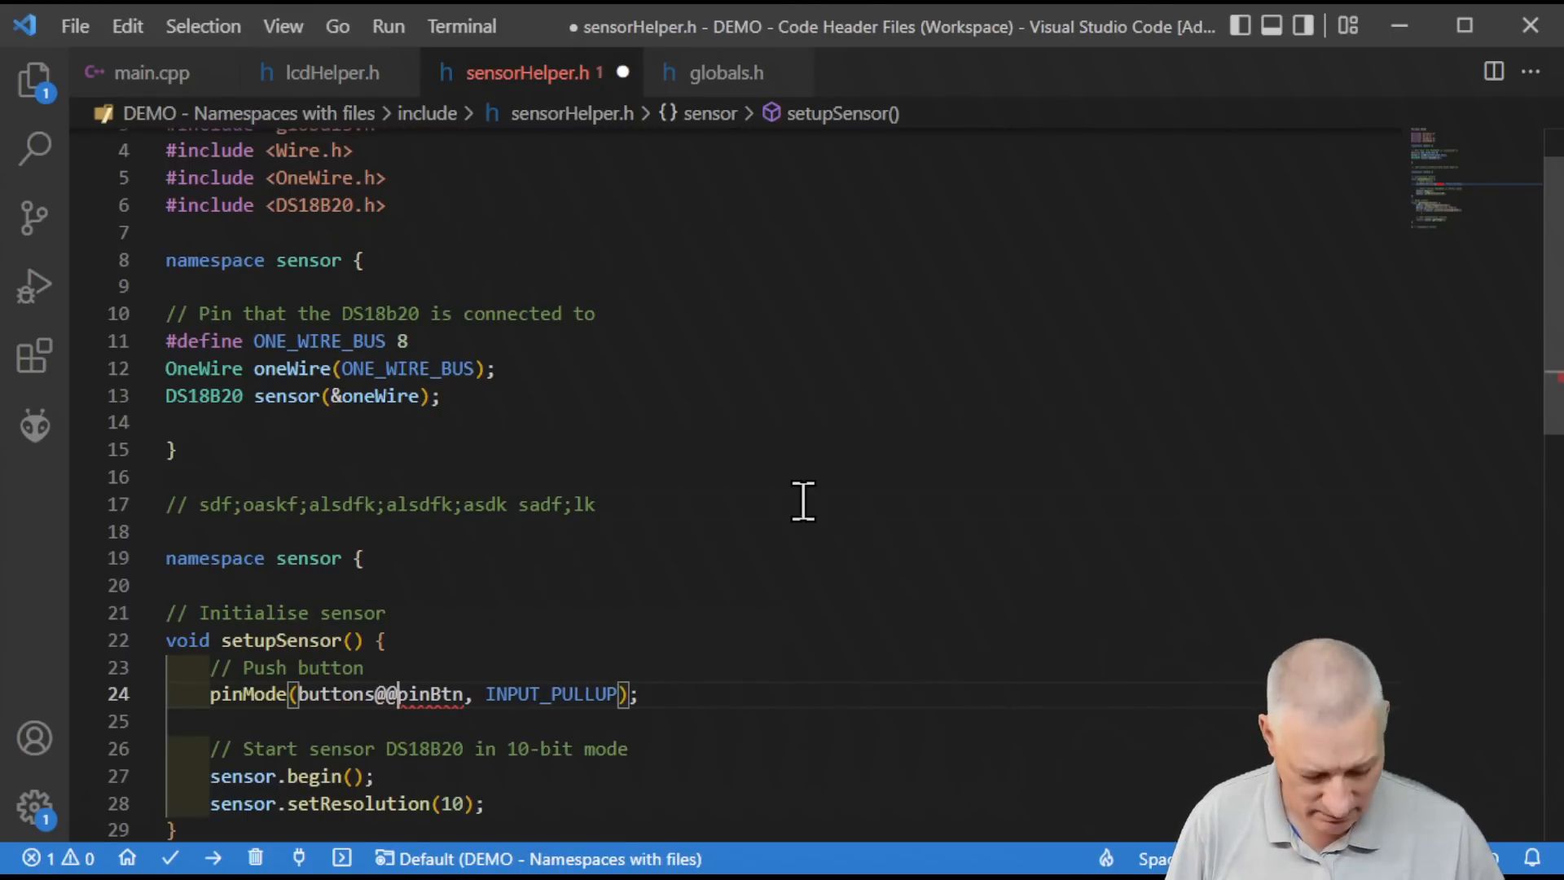
type("::")
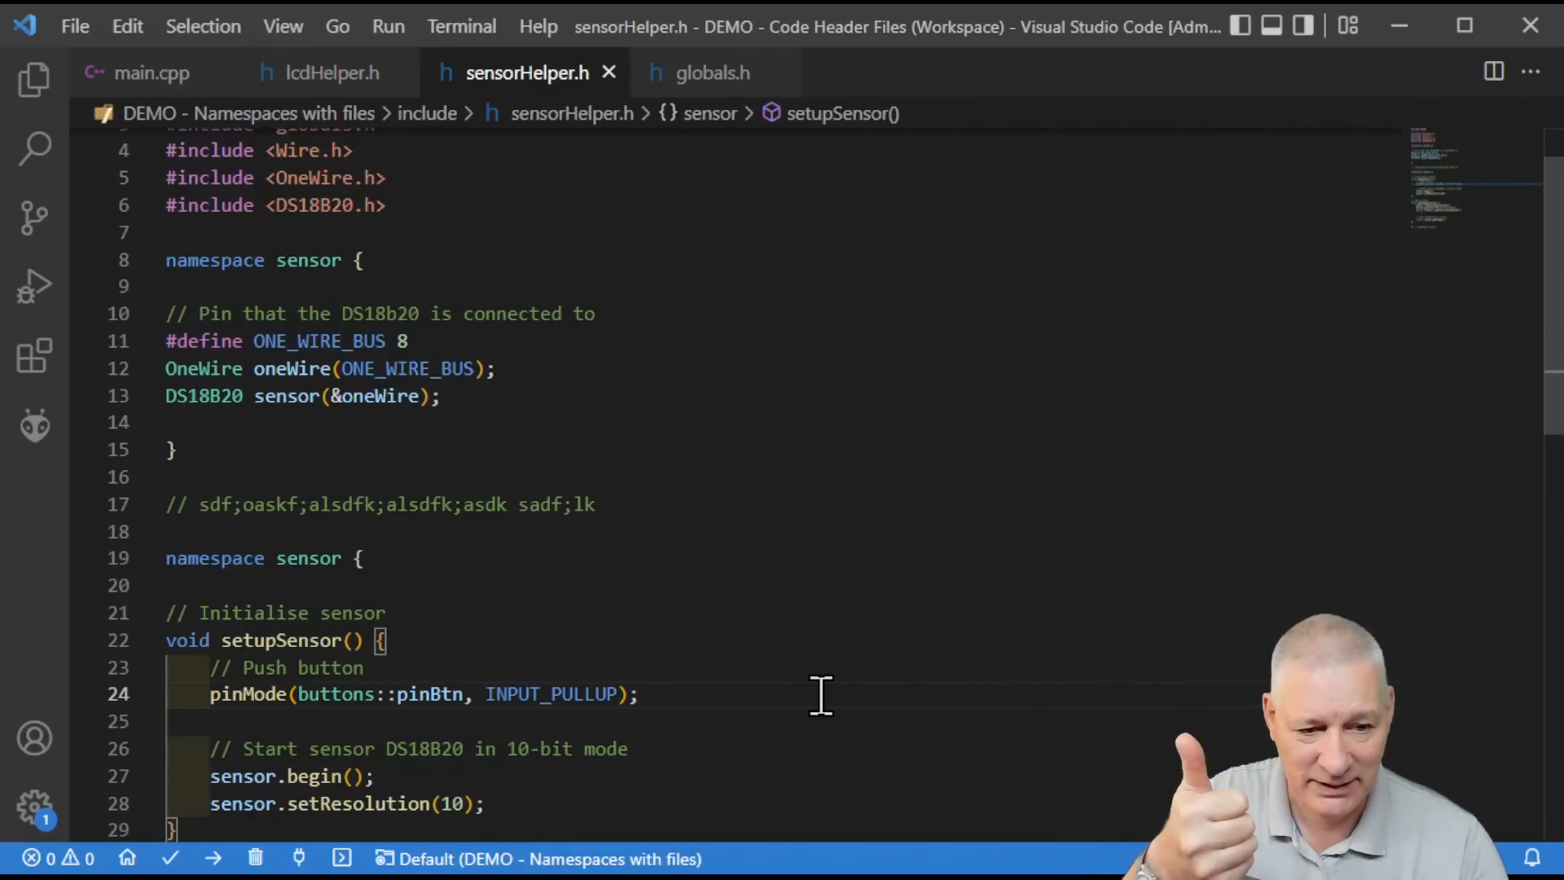
scroll("down", 3)
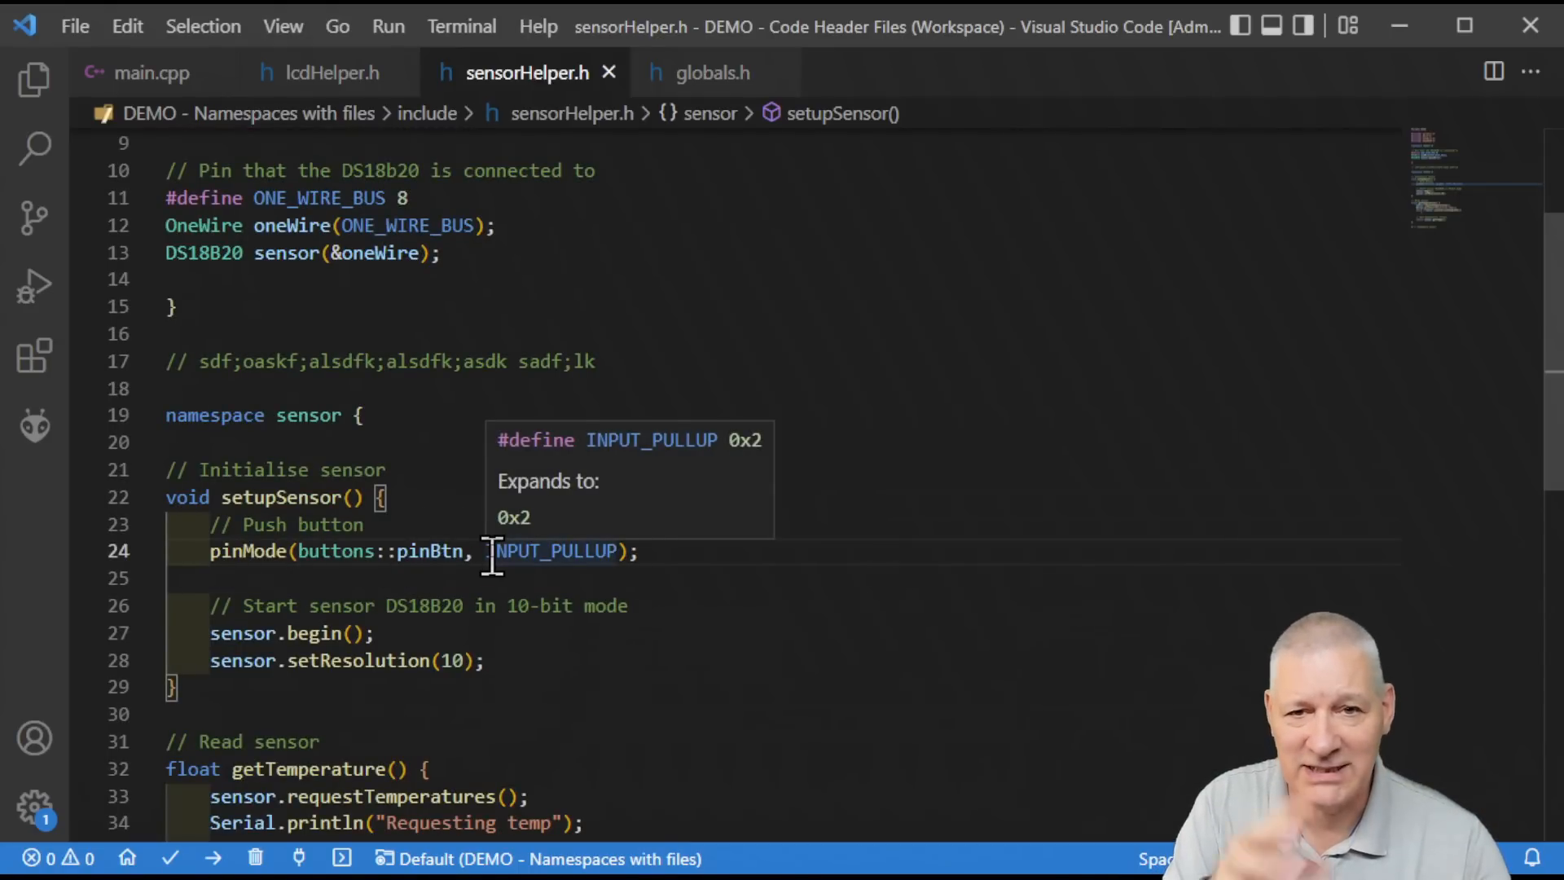
mouse_move(320, 551)
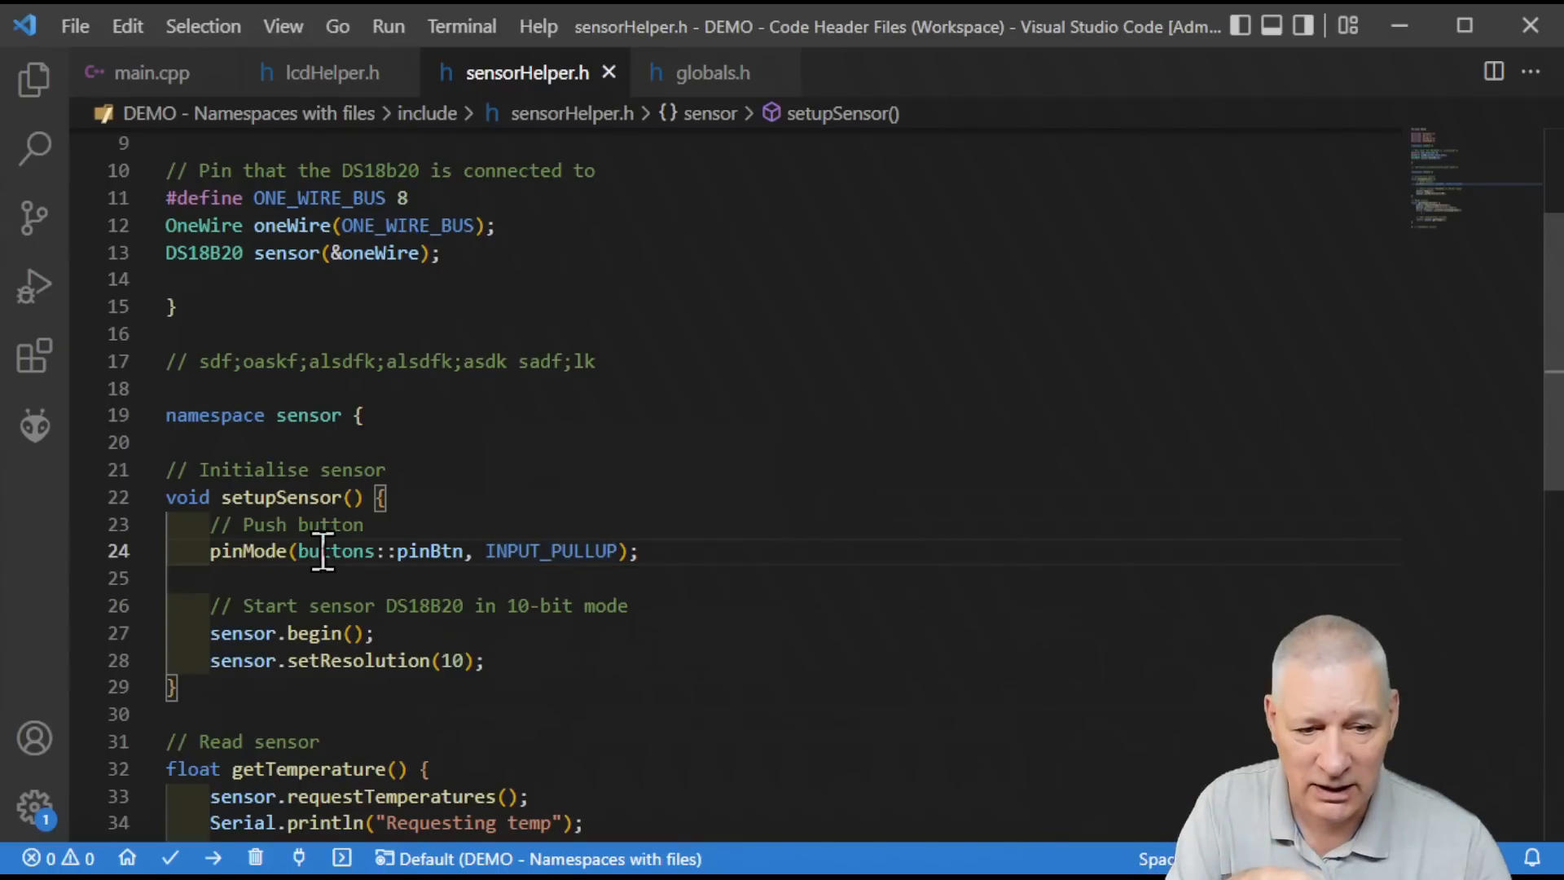
mouse_move(682, 510)
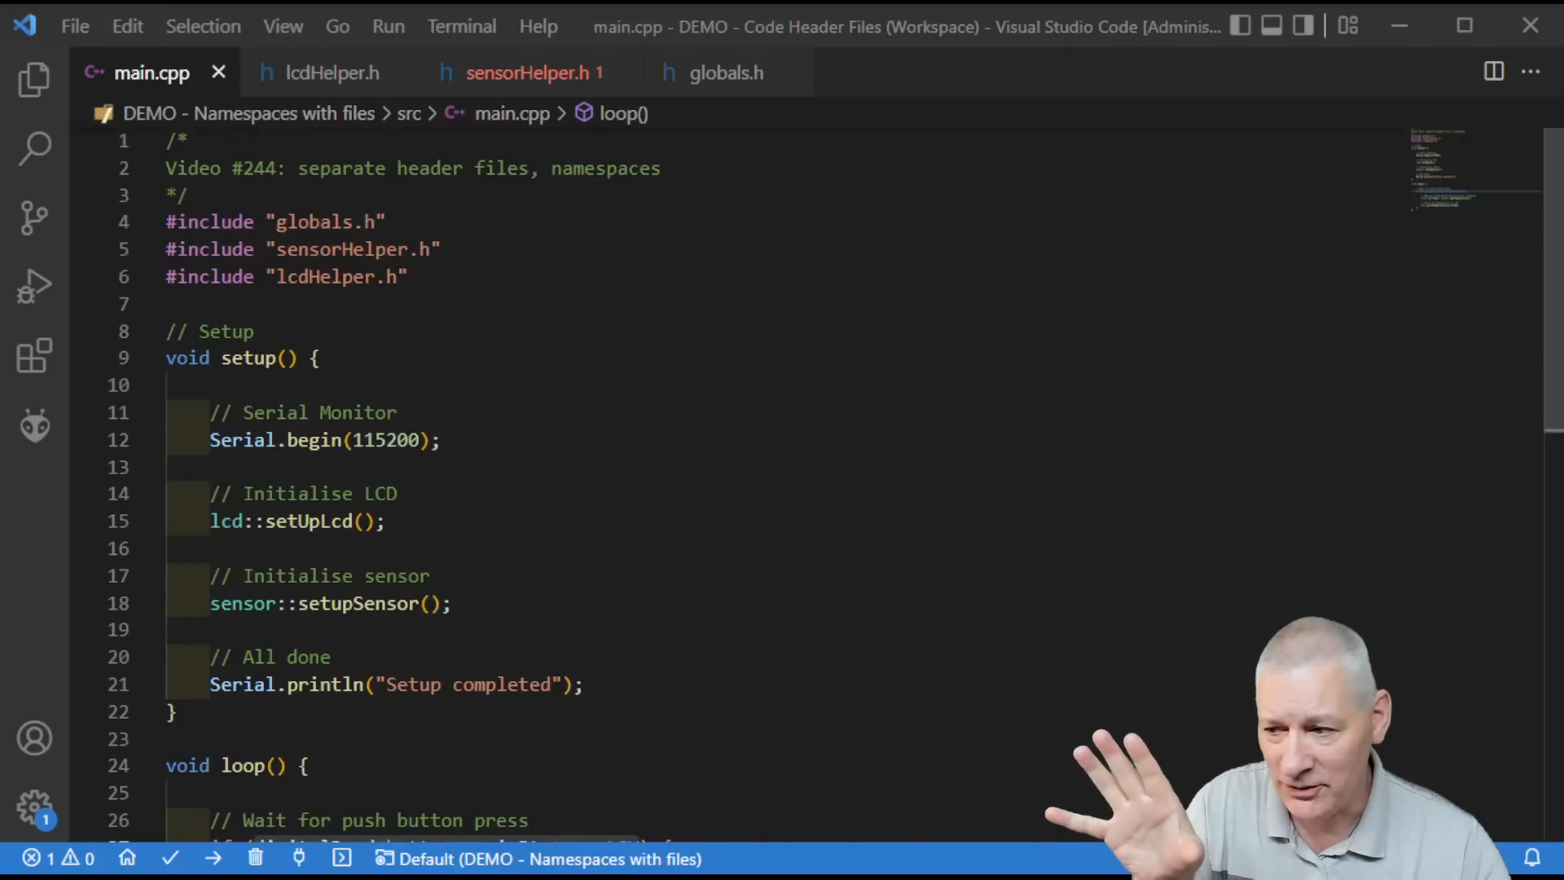
Step: Scroll main.cpp down to loop() and select the digitalRead(buttons::pinBtn) == LOW condition
scroll("down", 3)
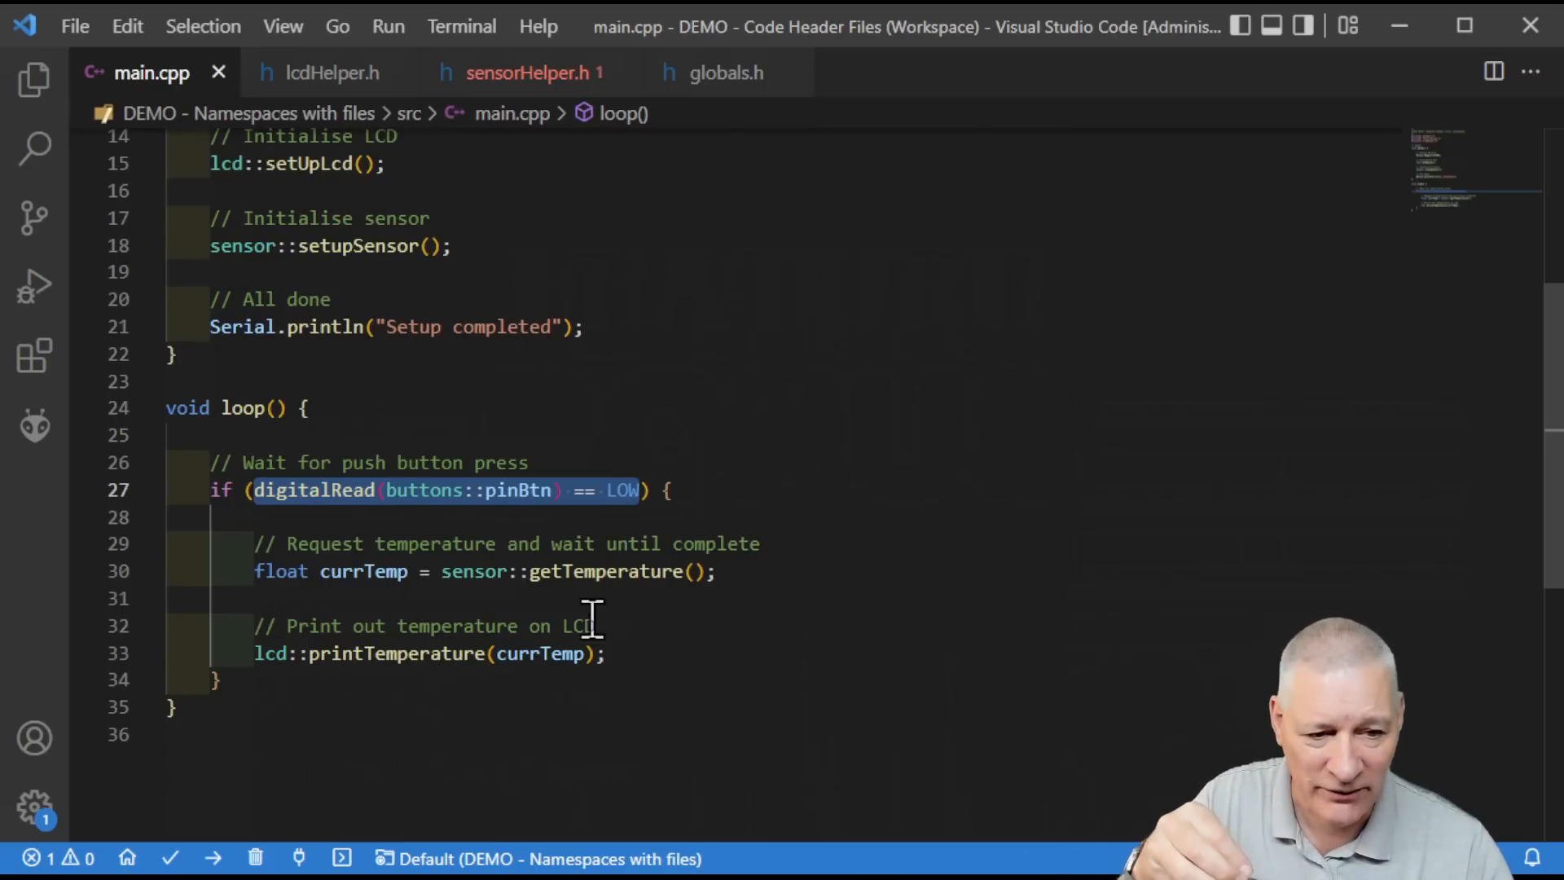
mouse_move(470, 150)
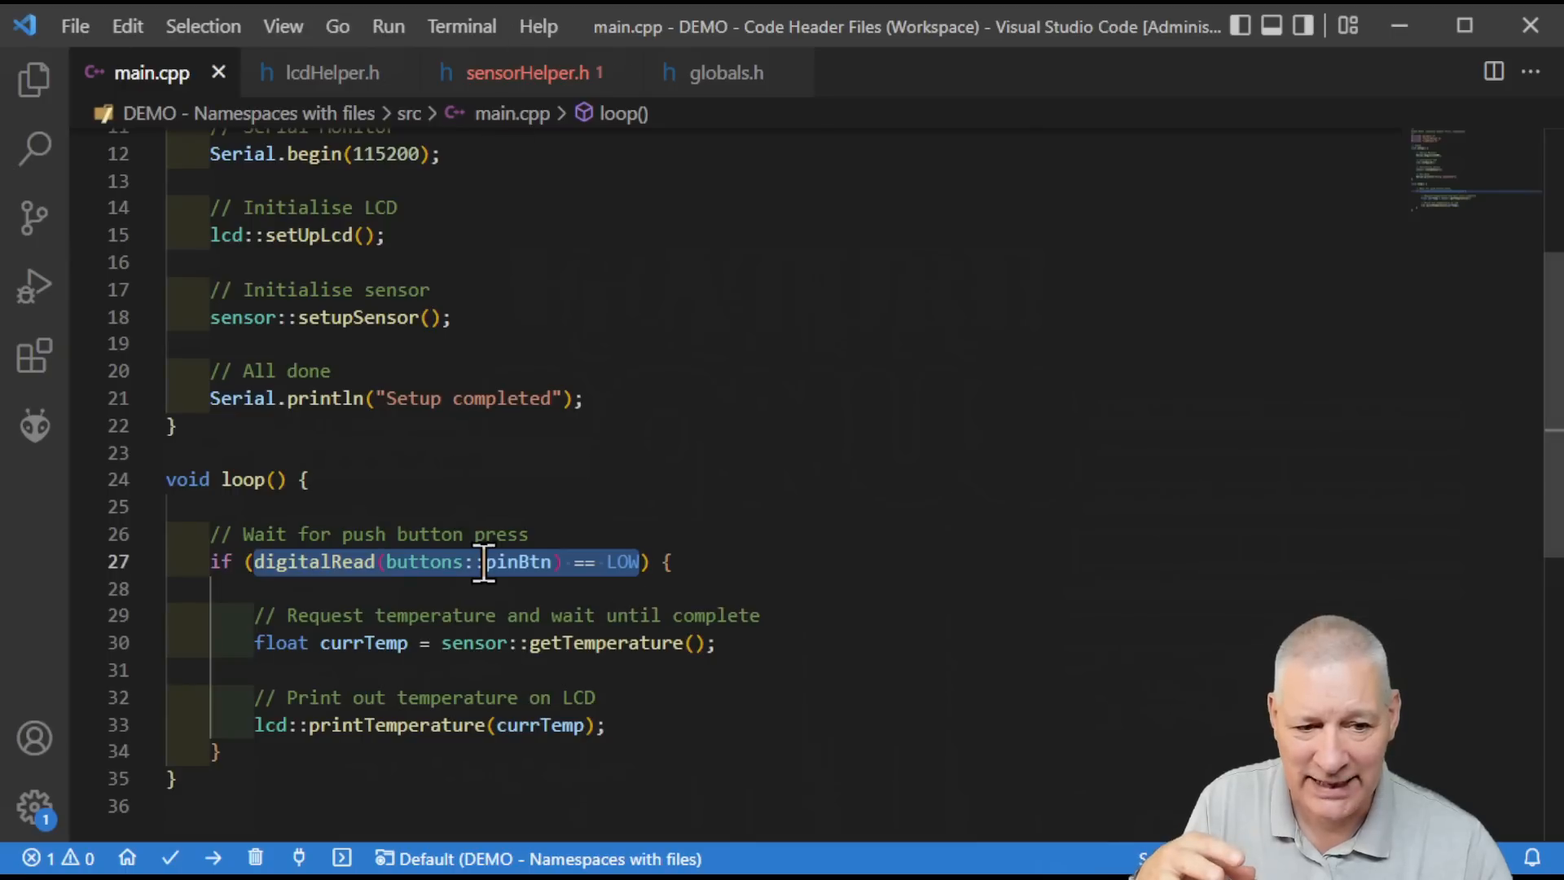
mouse_move(916, 300)
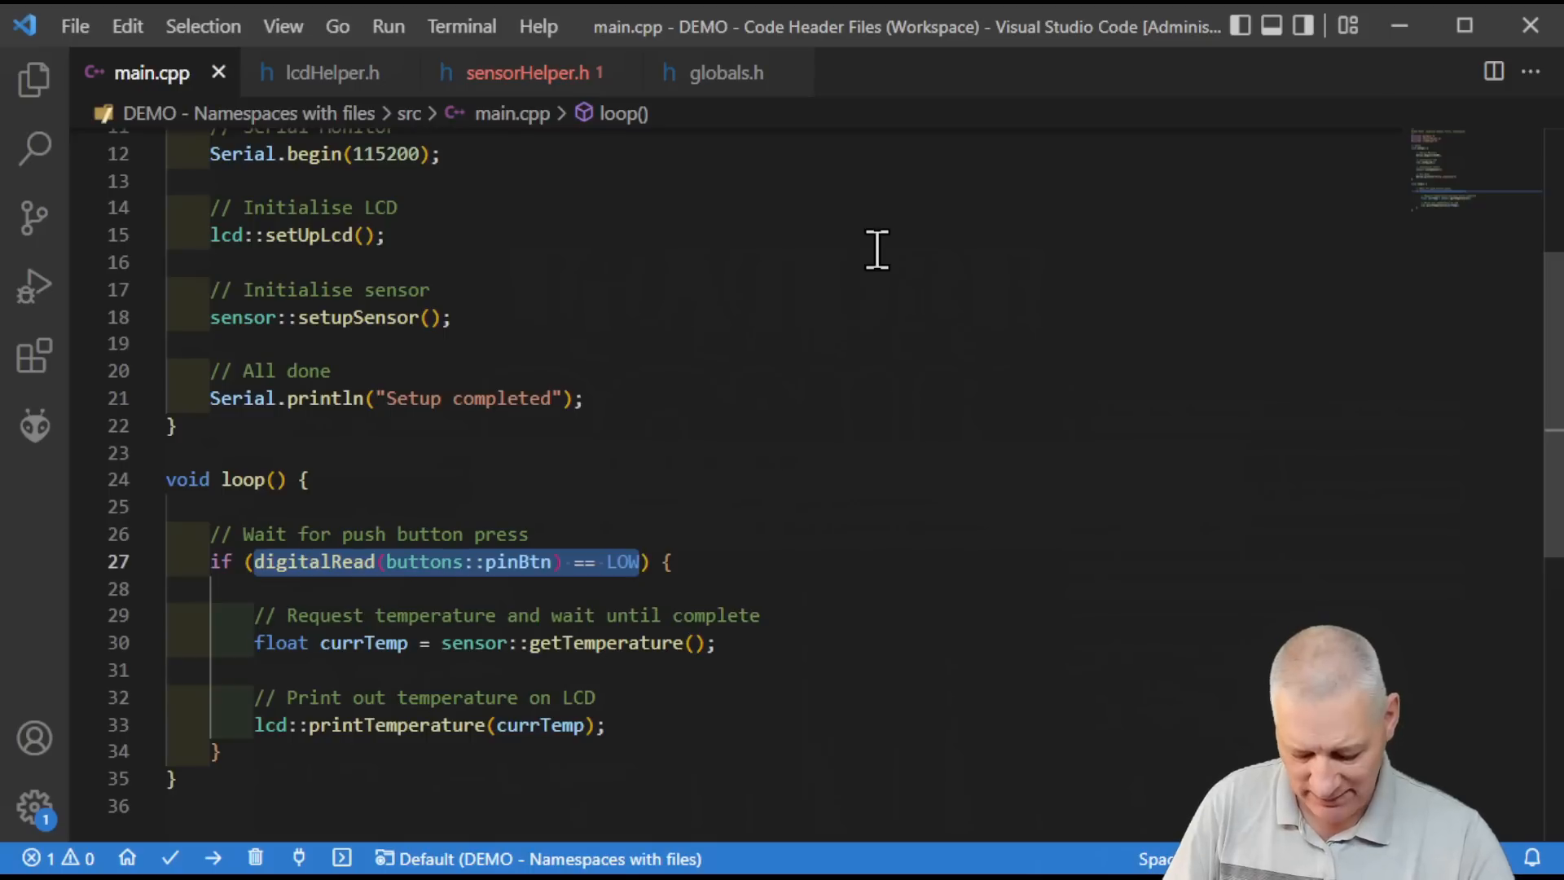
Step: Replace the selected condition with PUSH_BUTTON_PRESSED and save main.cpp
type("PUSH_BUTTON_PRESSED) {")
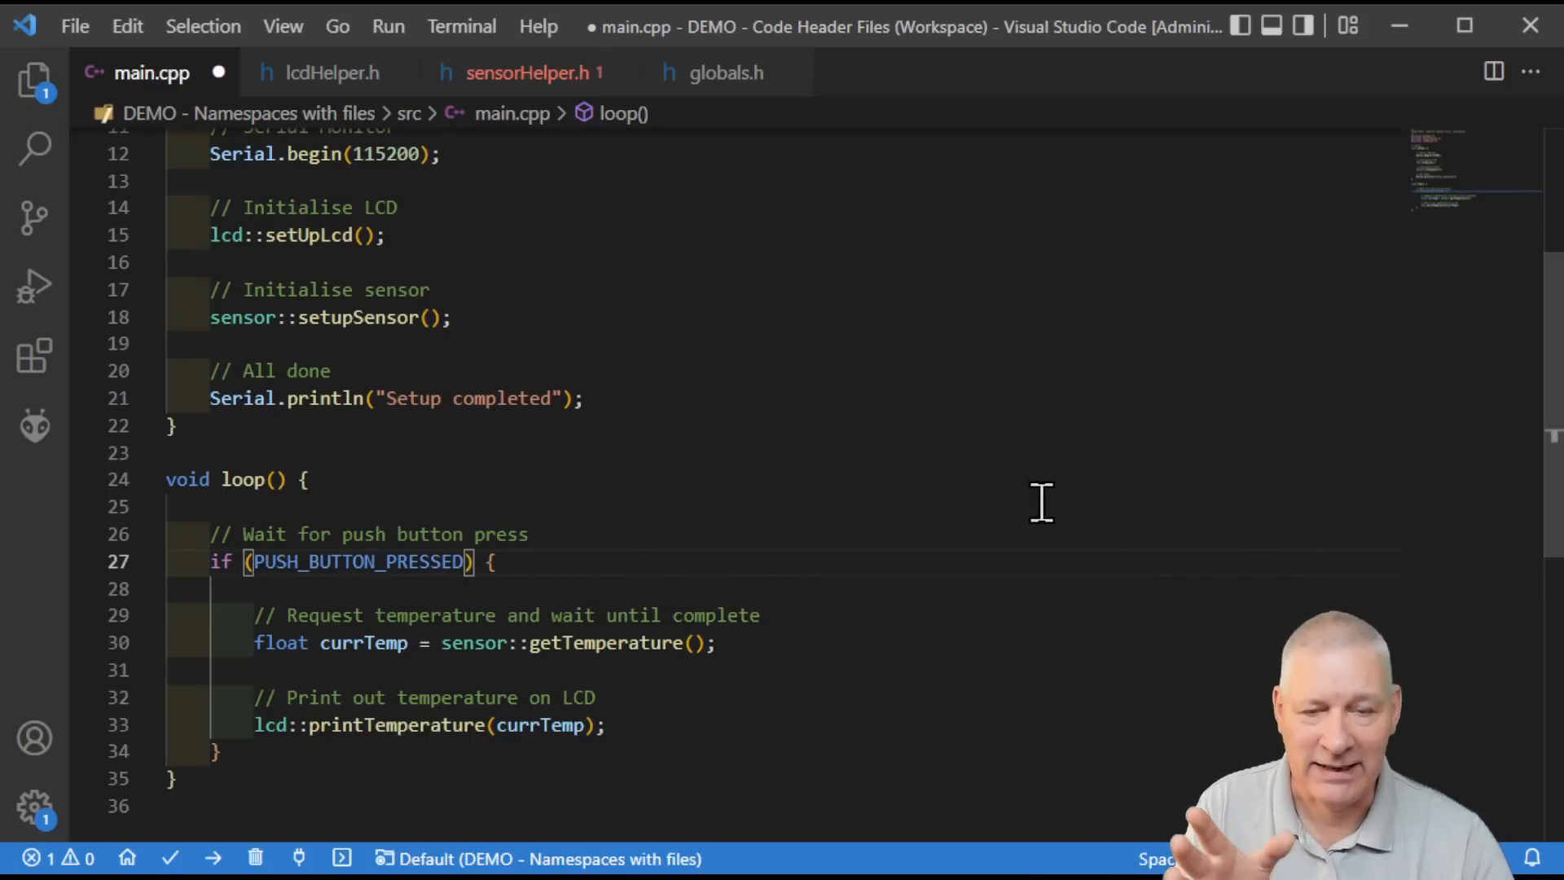
scroll("down", 3)
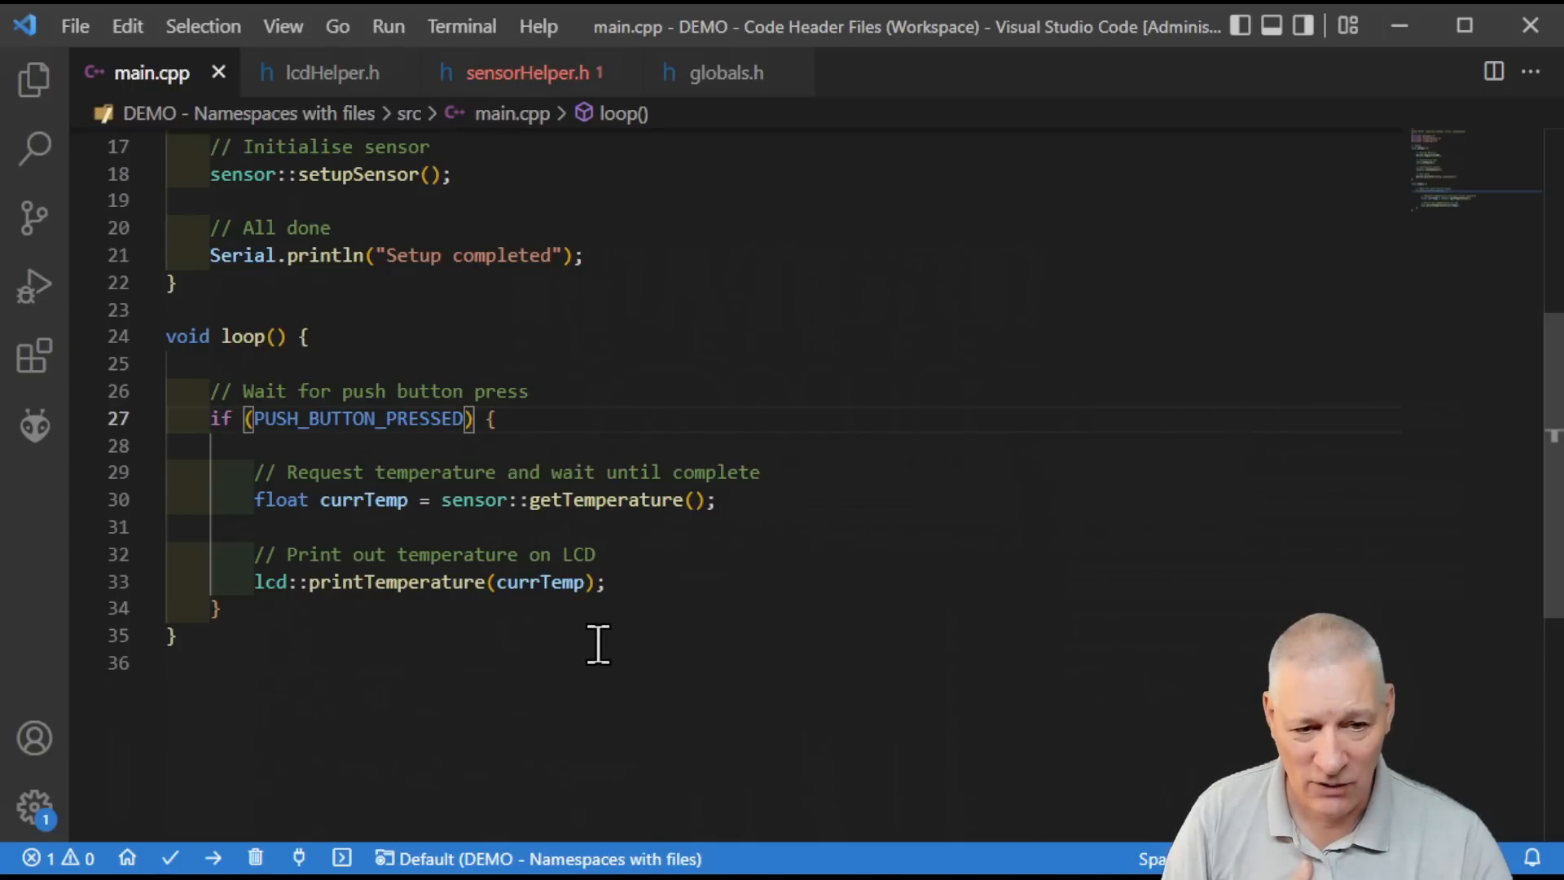
mouse_move(358, 418)
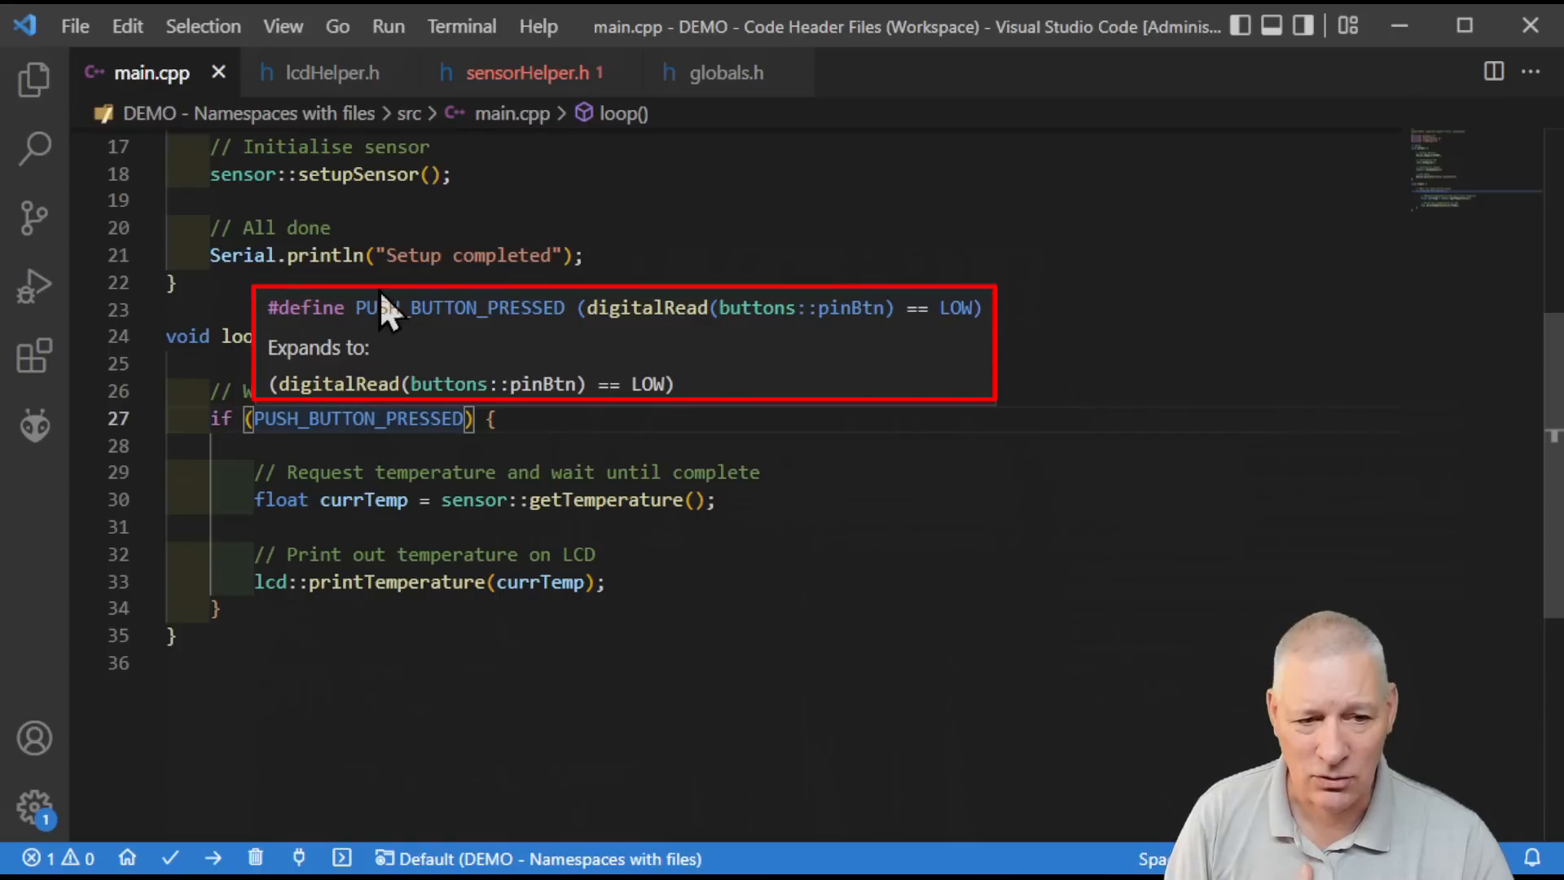
mouse_move(523, 330)
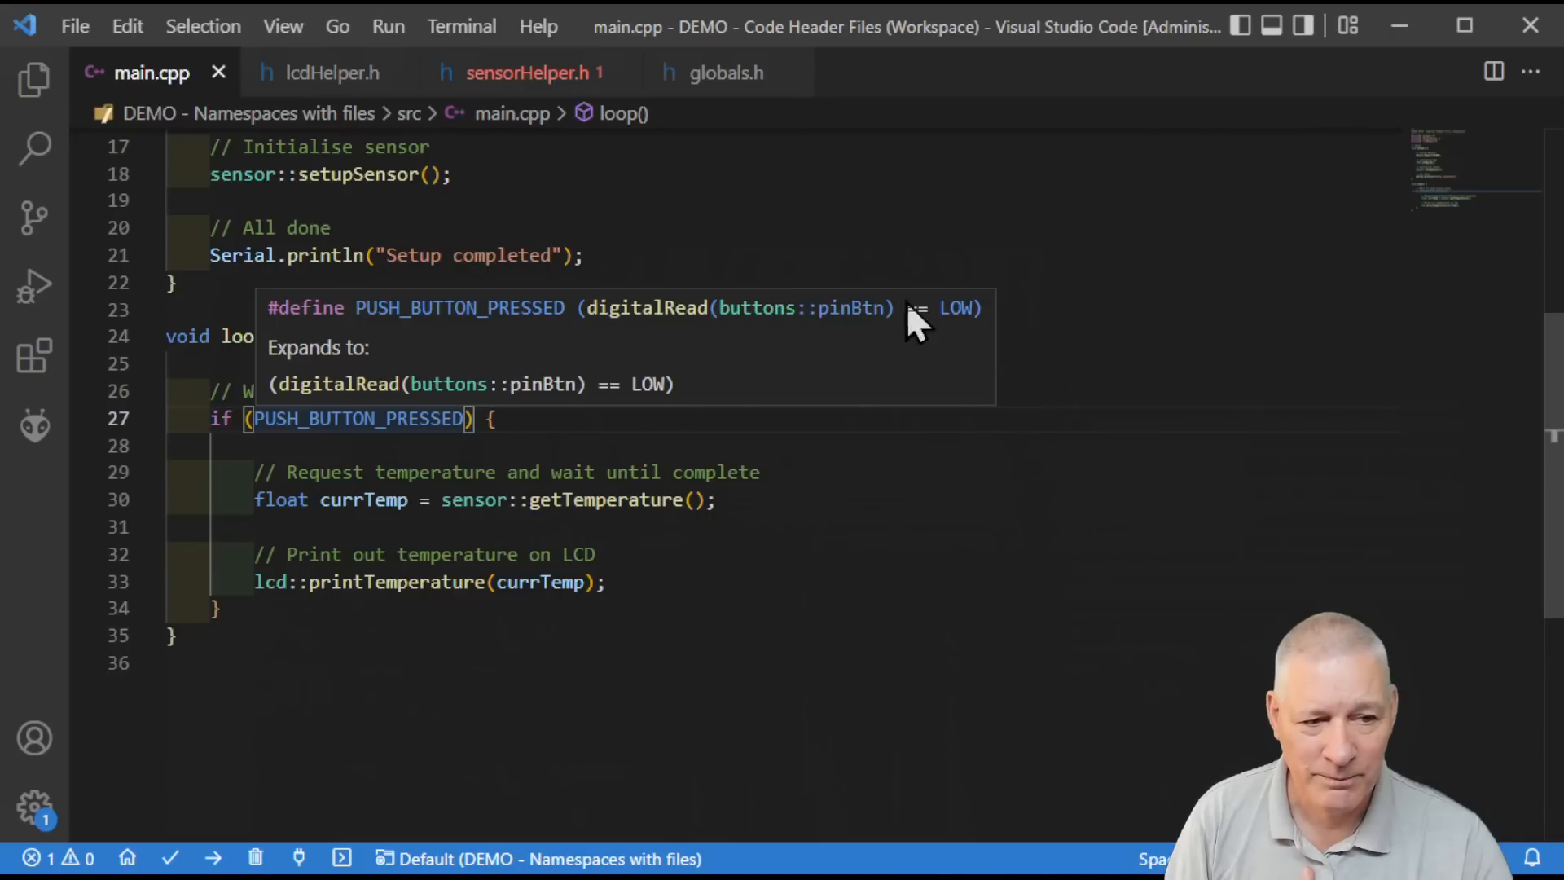
mouse_move(583, 337)
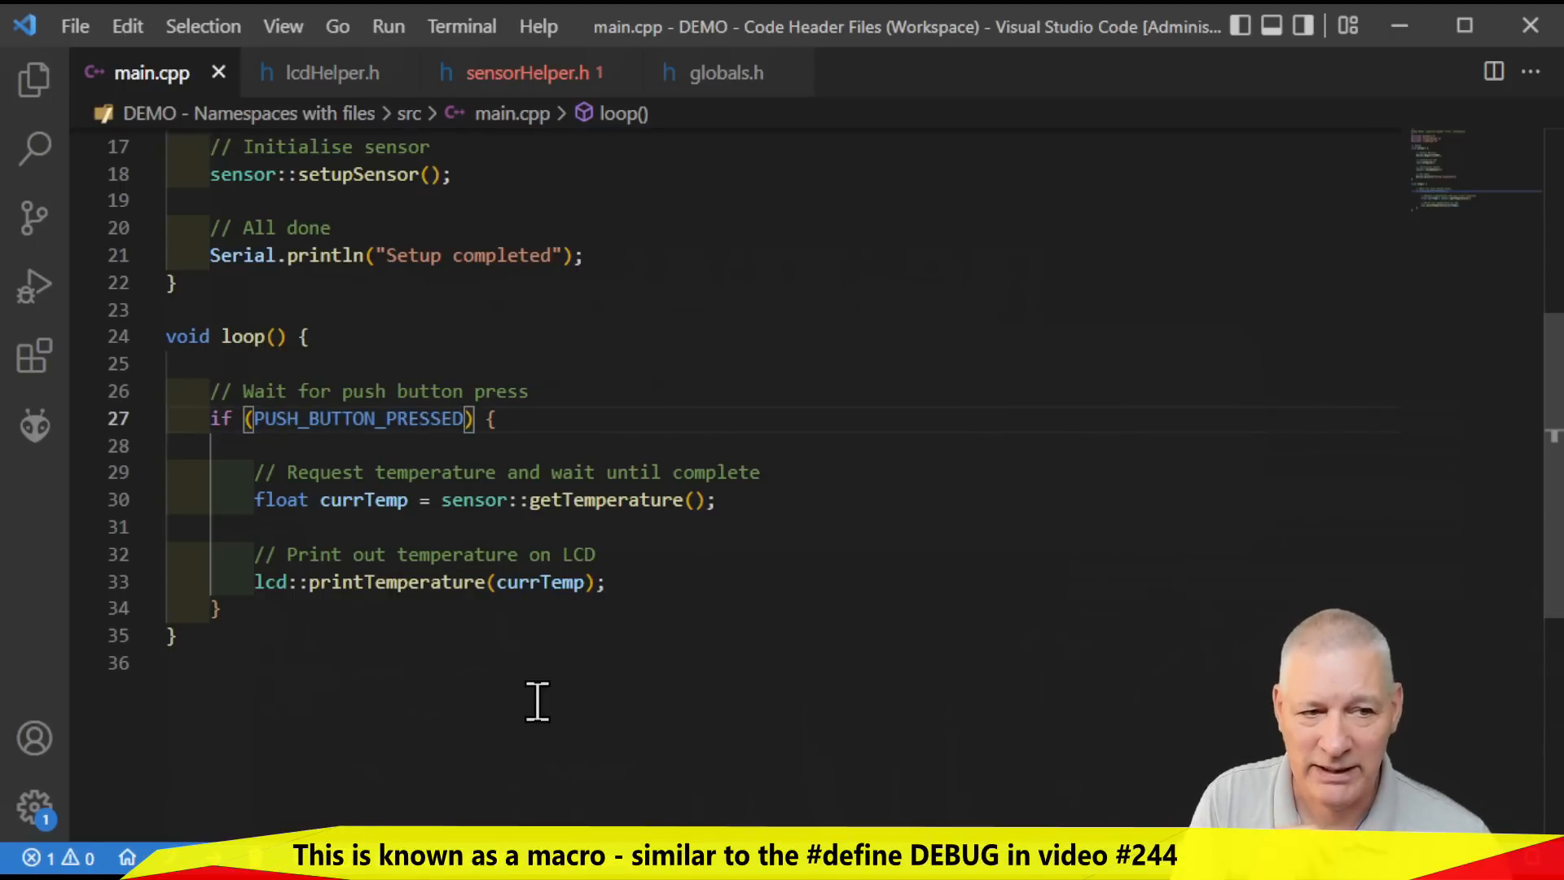
mouse_move(718, 489)
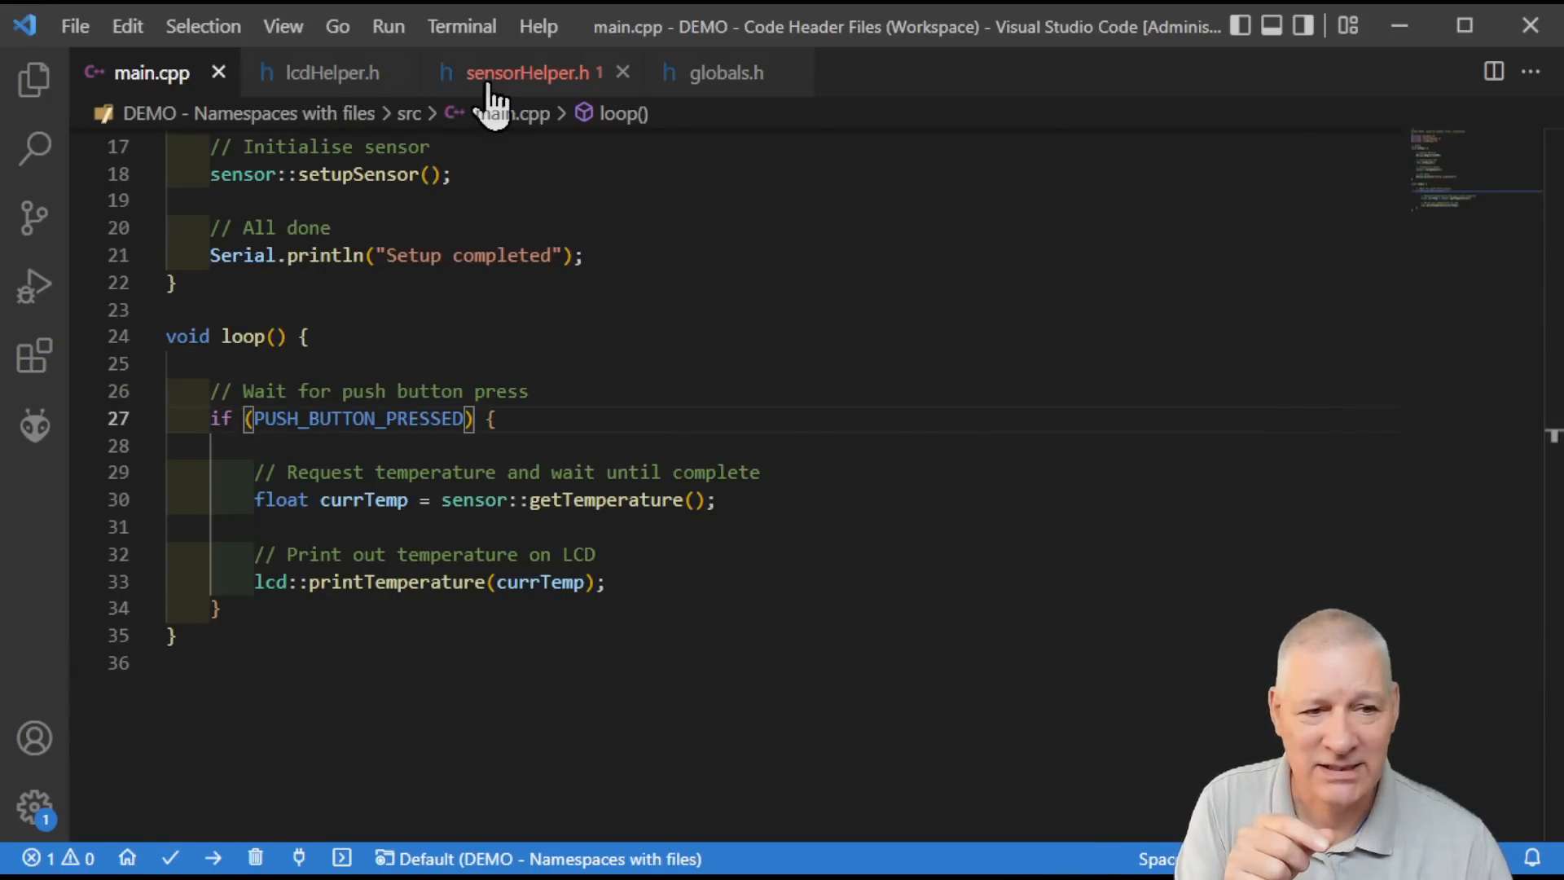
Step: Show globals.h's PUSH_BUTTON_PRESSED defined as digitalRead(buttons::pinBtn) == LOW, then return to main.cpp
left_click(727, 72)
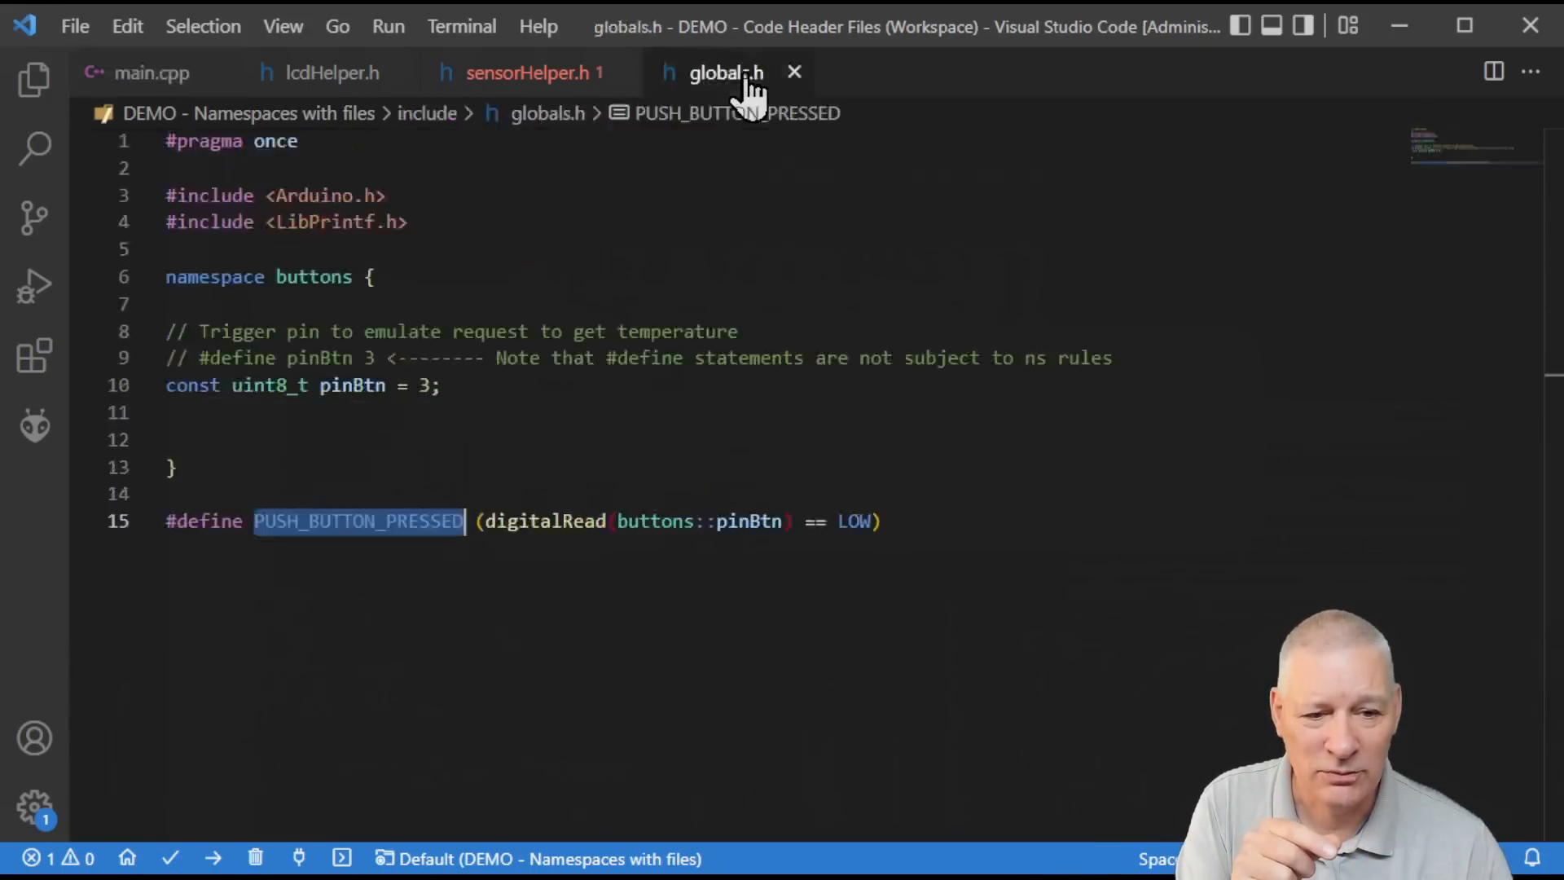
left_click(961, 485)
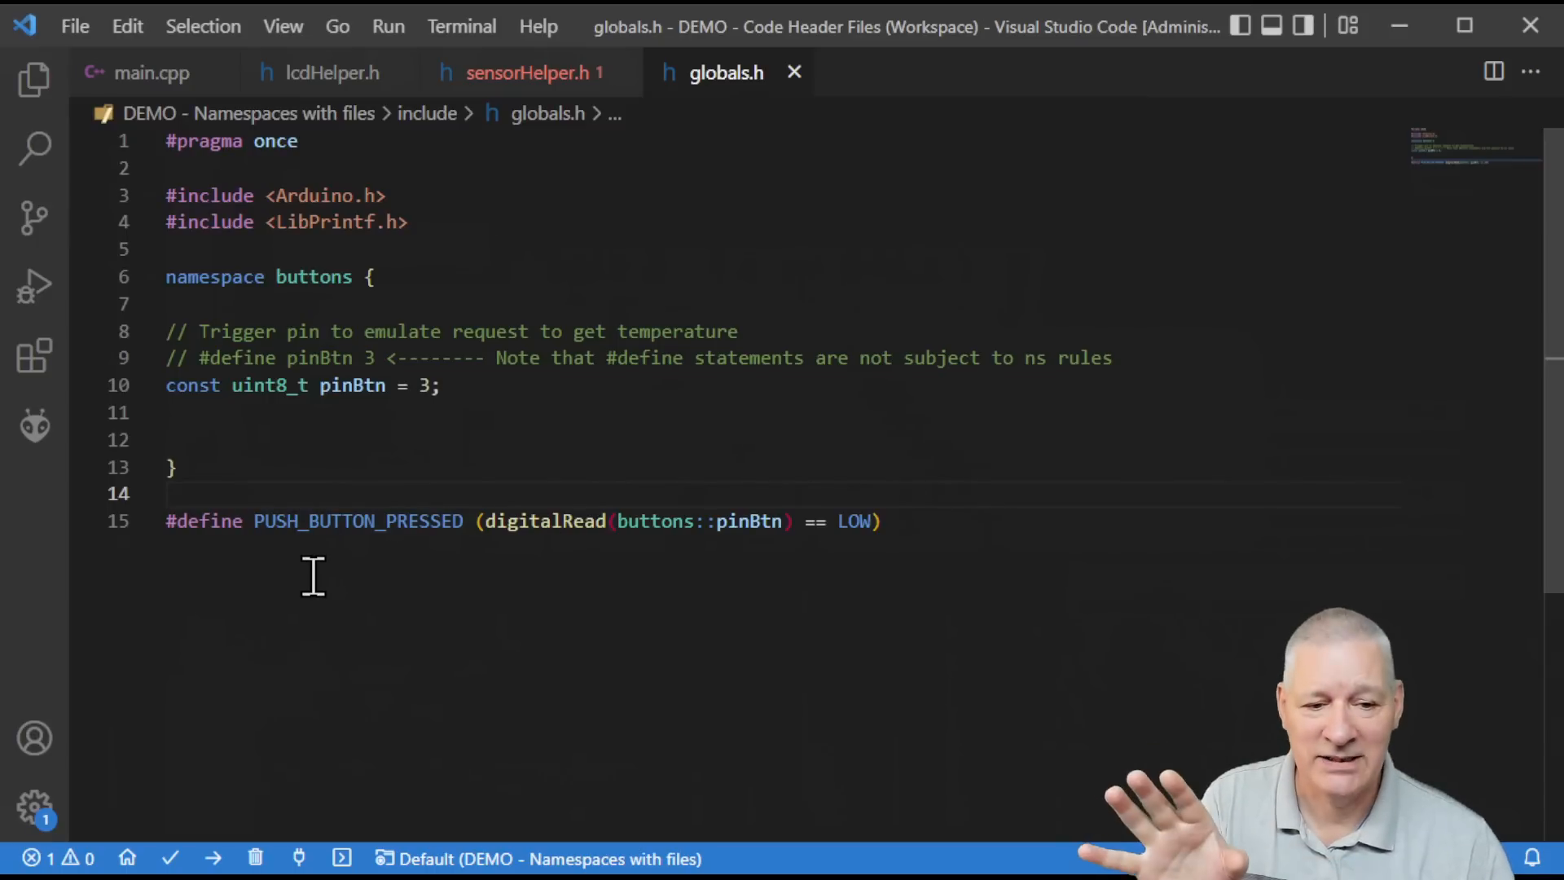
mouse_move(639, 630)
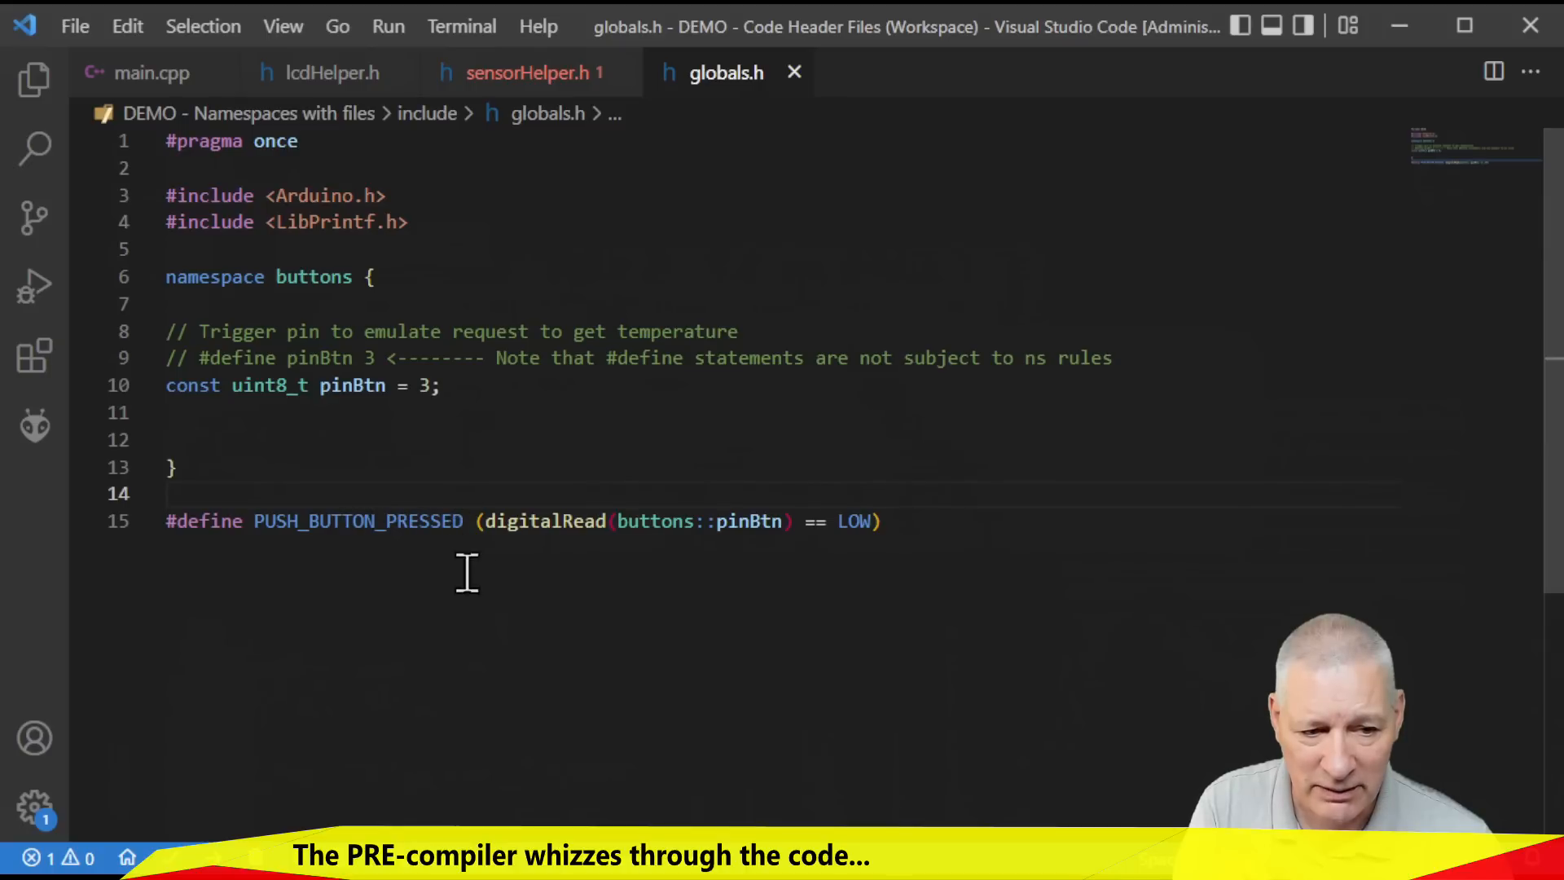
mouse_move(676, 526)
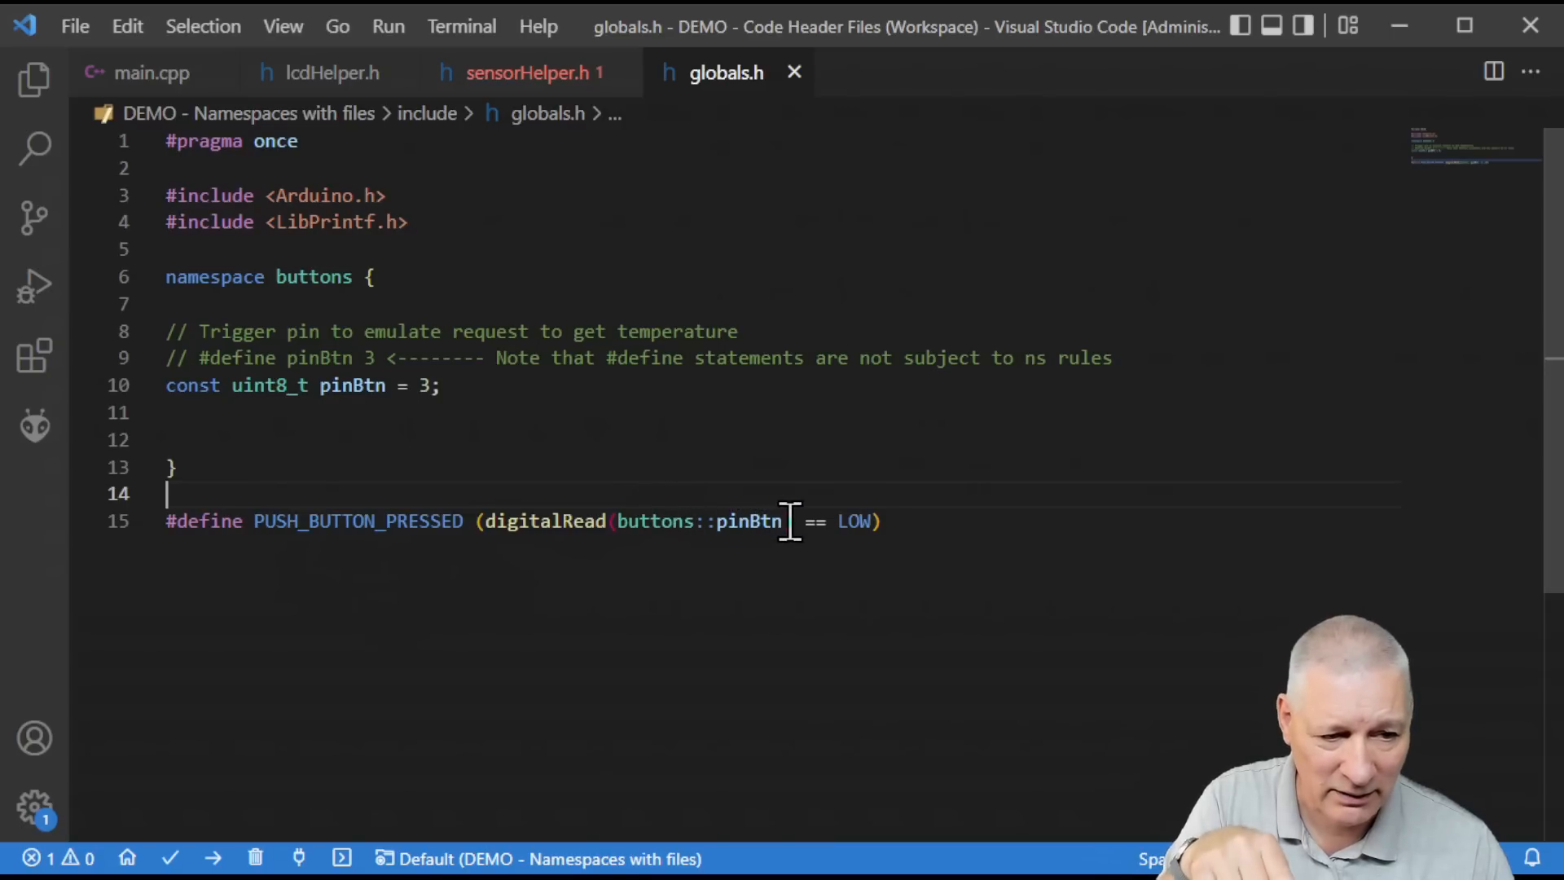
mouse_move(907, 521)
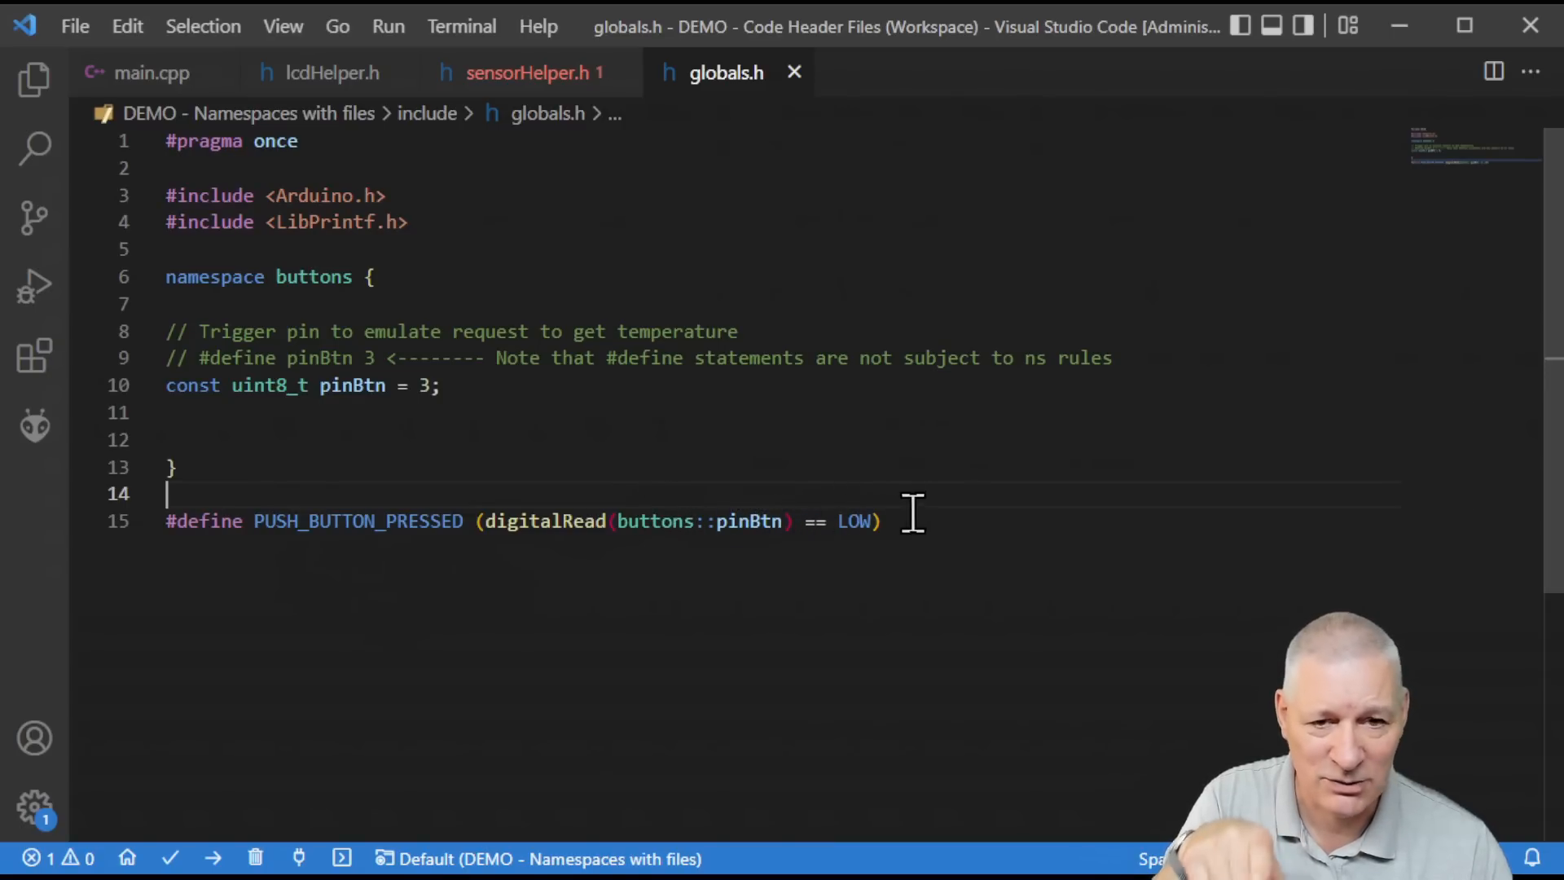
left_click_drag(484, 521, 881, 521)
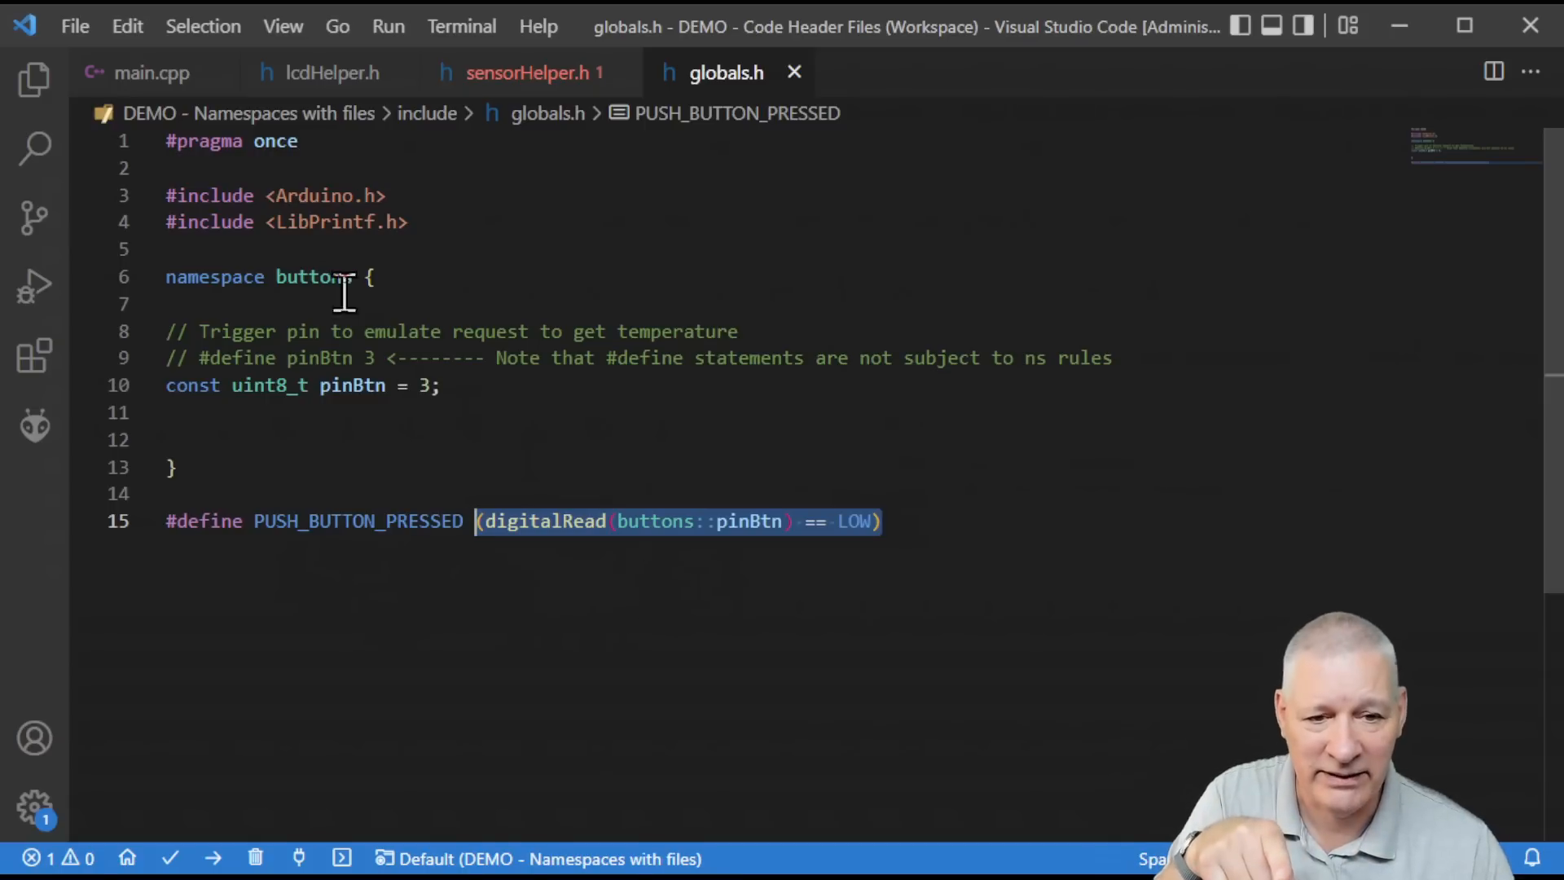
left_click(152, 71)
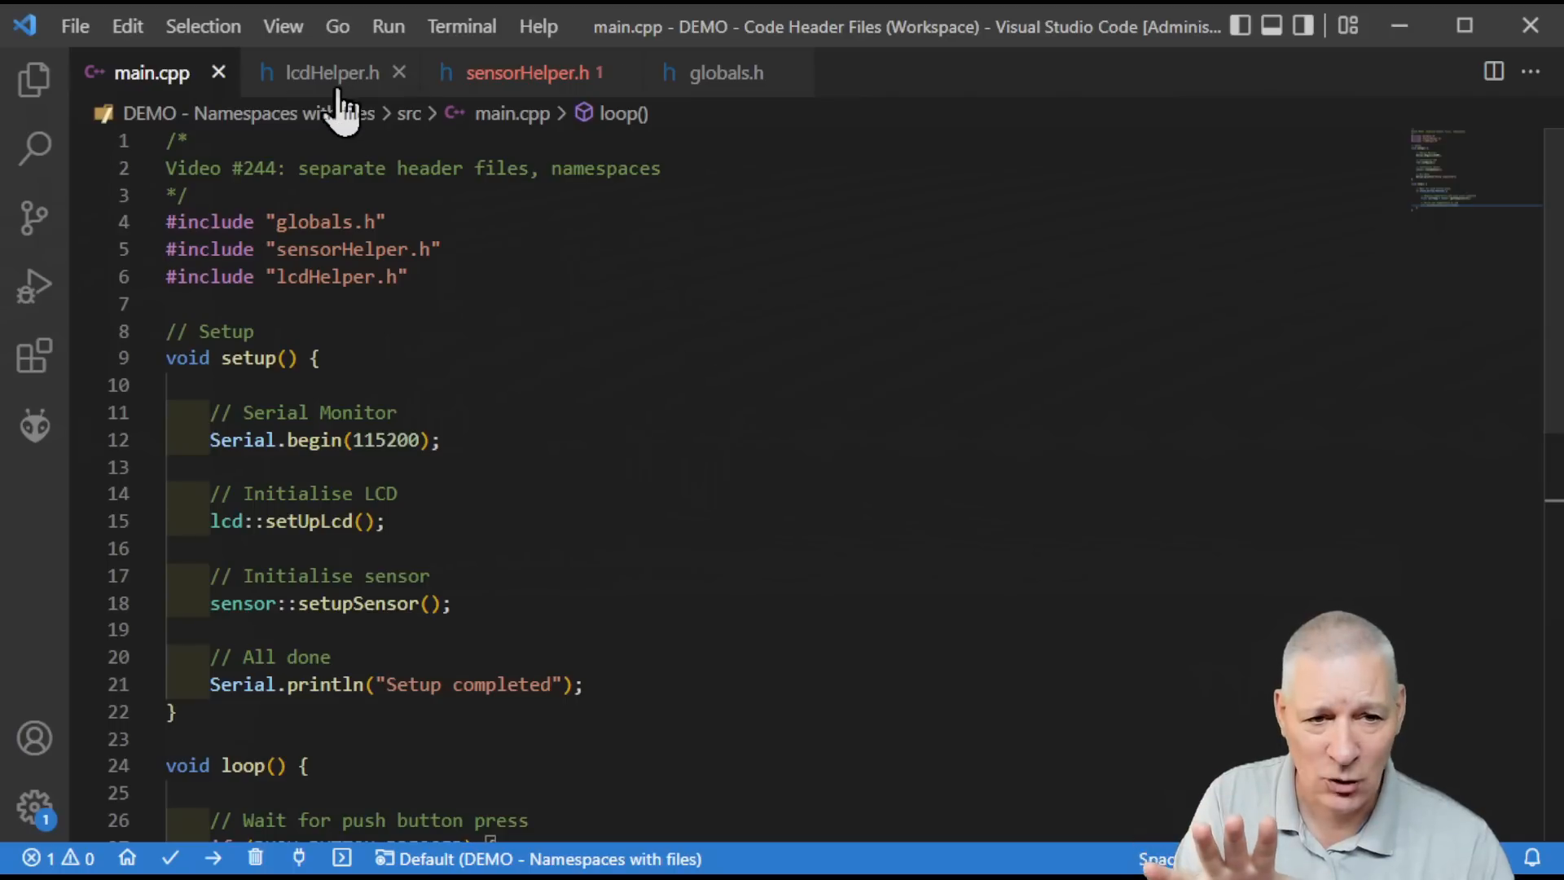
left_click(331, 72)
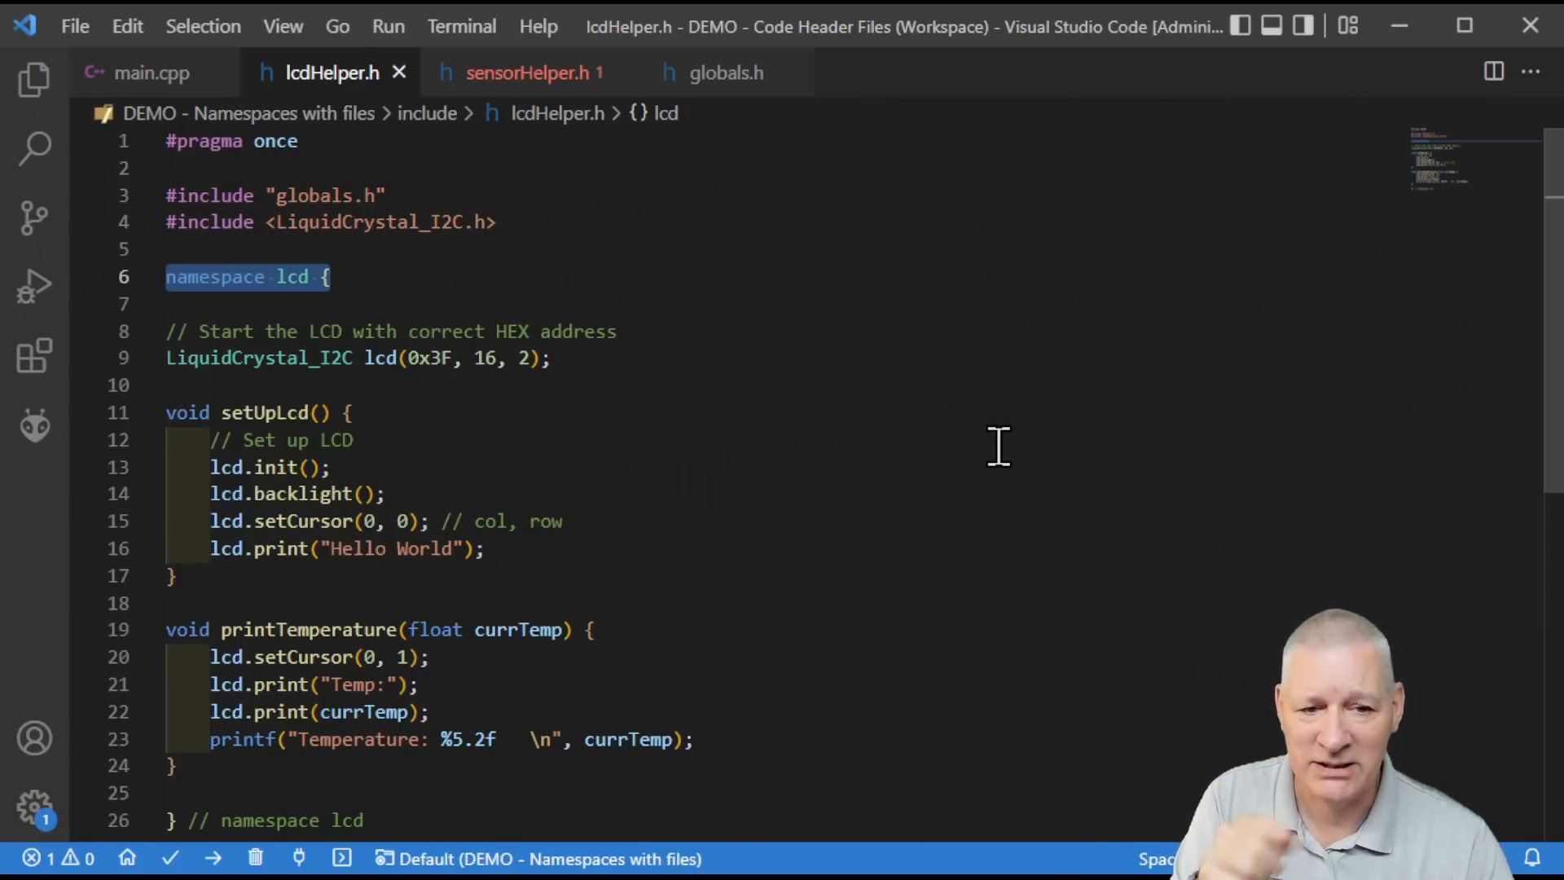
left_click(152, 72)
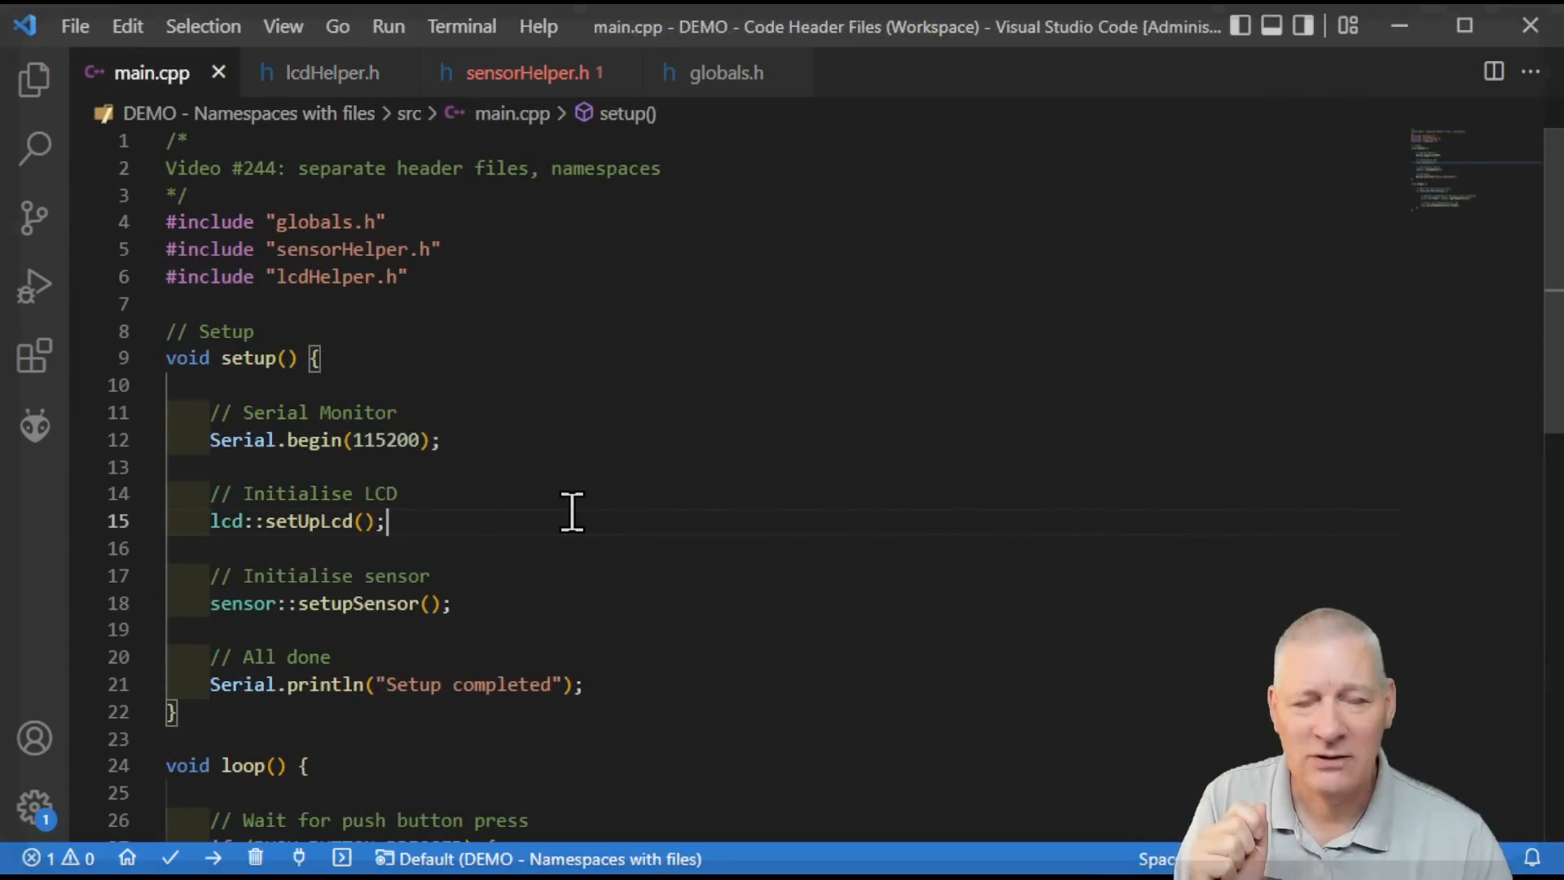